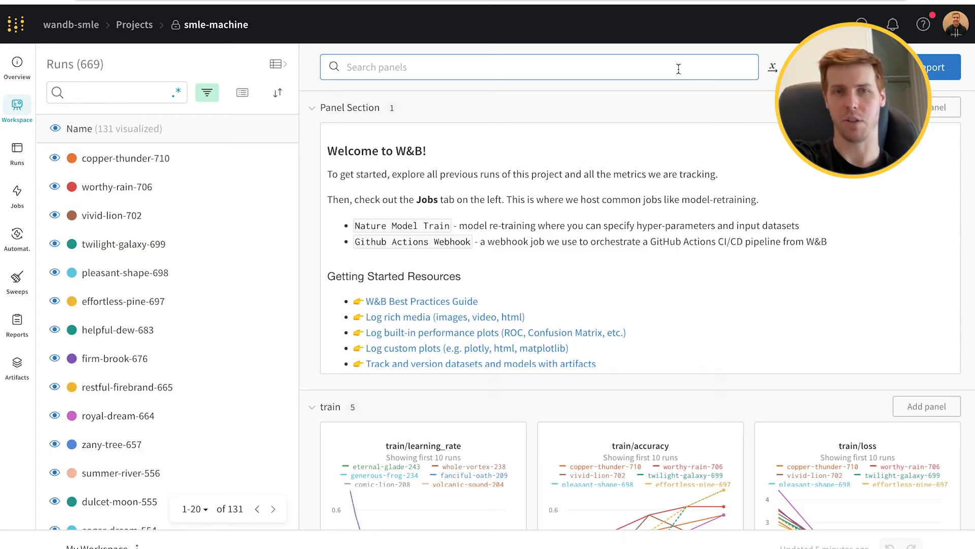
pyautogui.moveTo(658, 84)
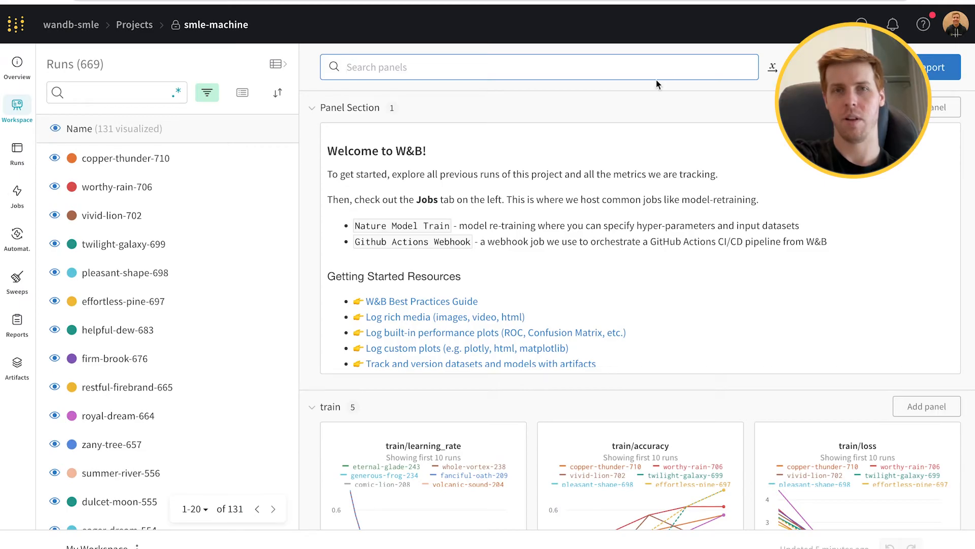
pyautogui.moveTo(517, 128)
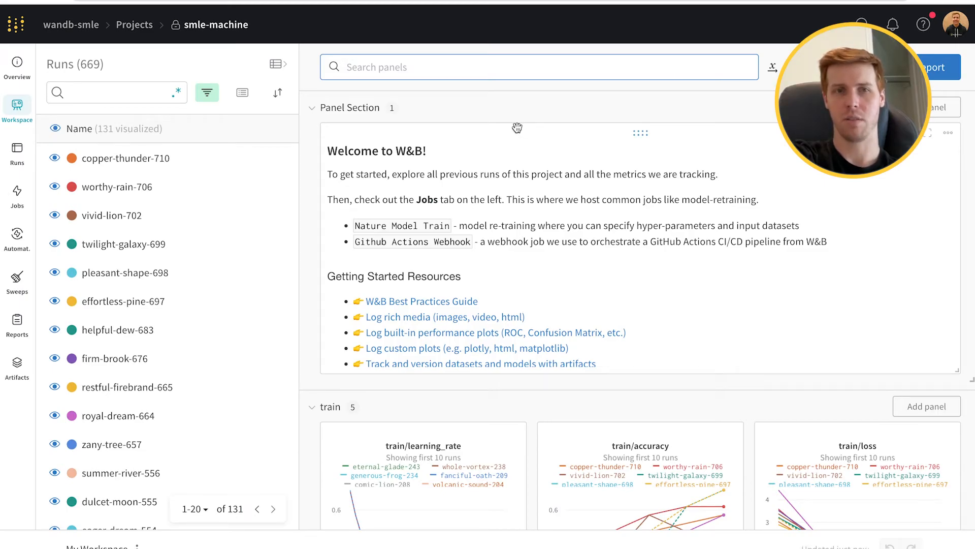
pyautogui.moveTo(147, 149)
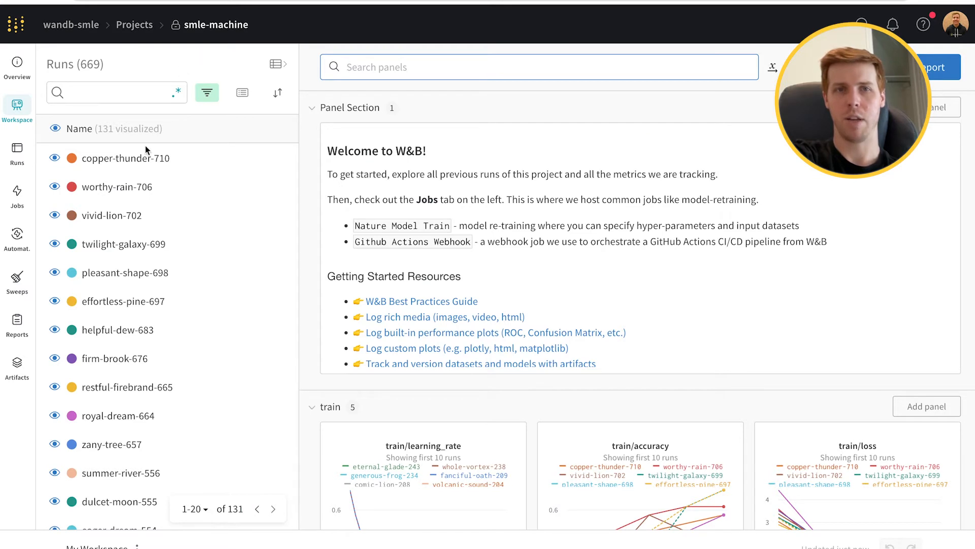
pyautogui.moveTo(170, 305)
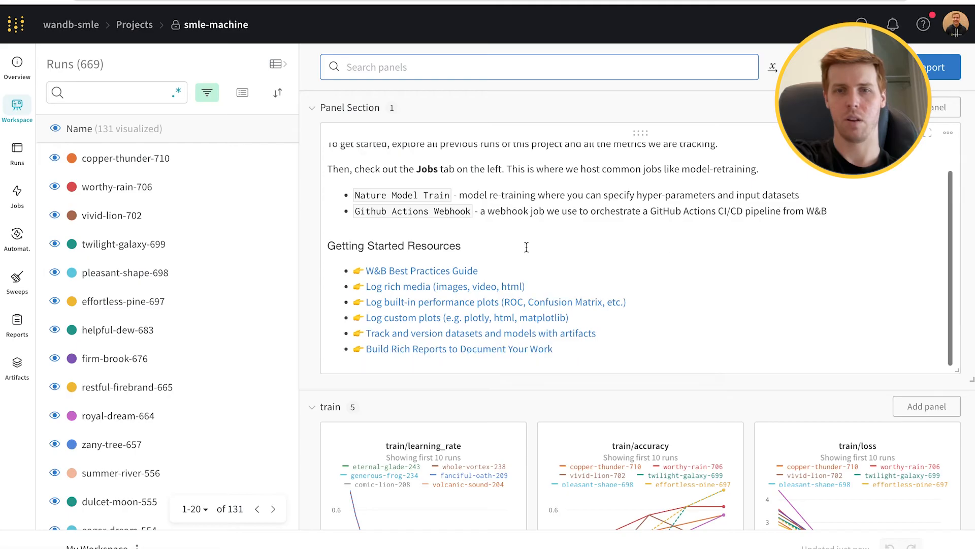
# Review the run charts, then show copper-thunder-710's overview with state, job and environment details
pyautogui.scroll(-3)
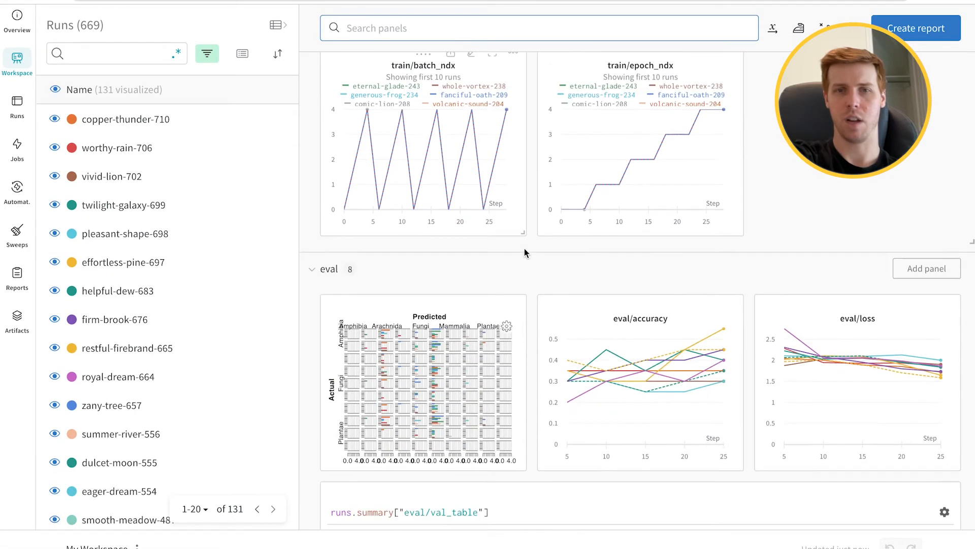
pyautogui.scroll(-3)
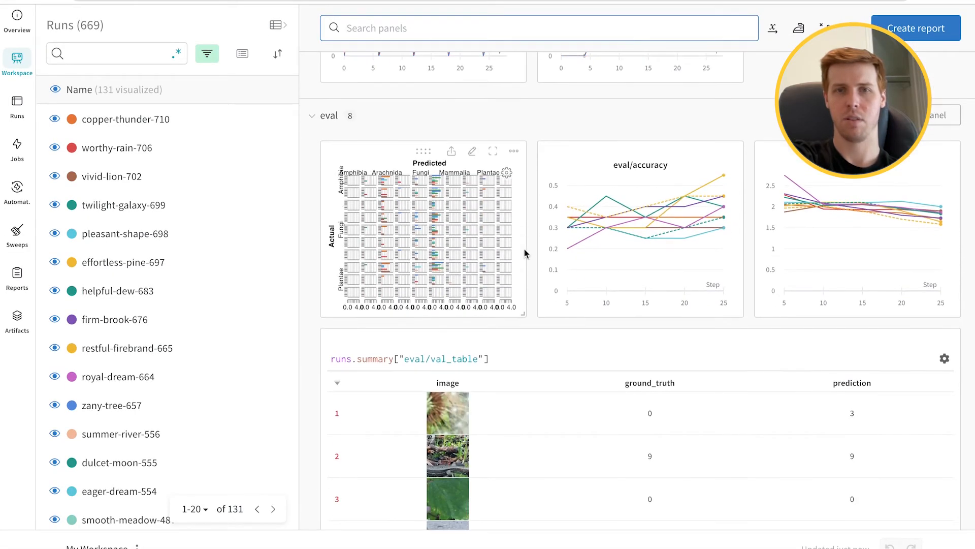
pyautogui.scroll(-3)
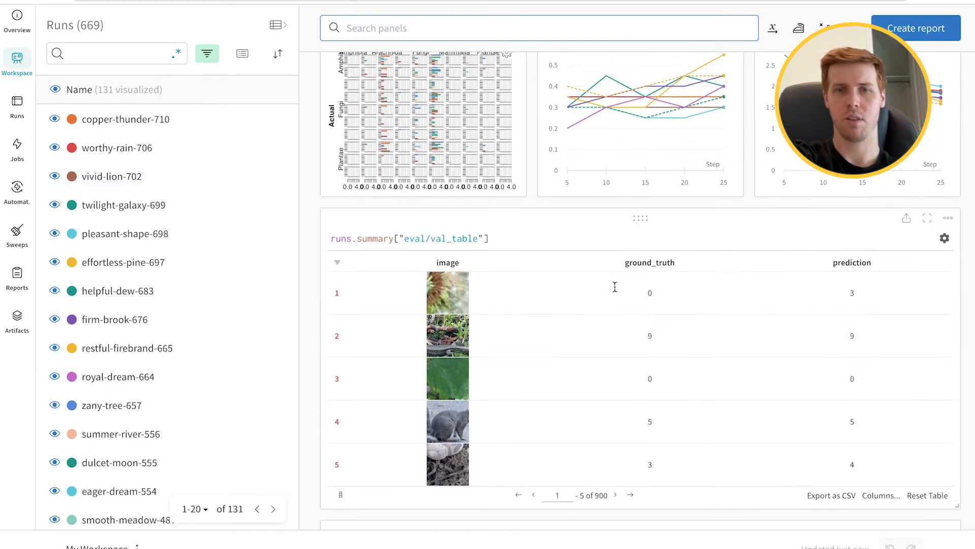
pyautogui.scroll(-3)
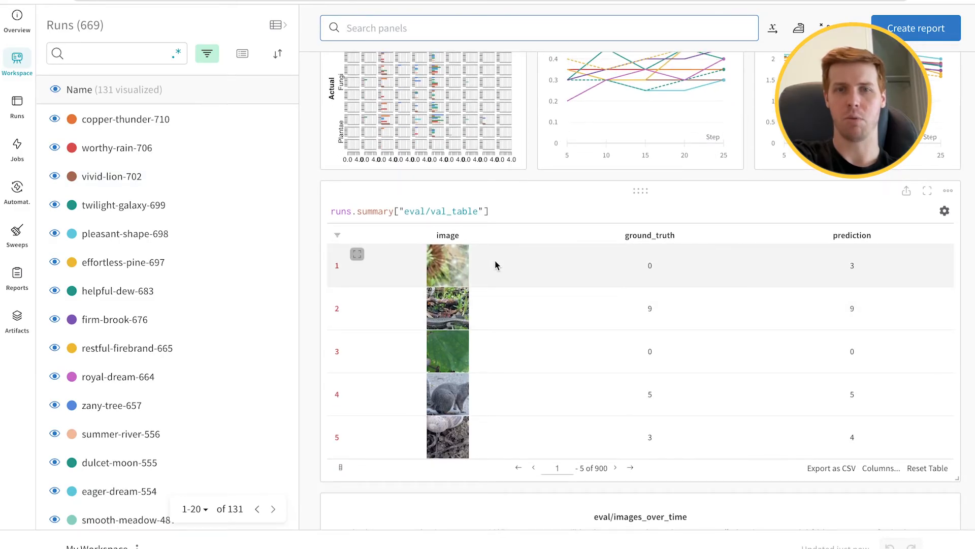
pyautogui.moveTo(632, 372)
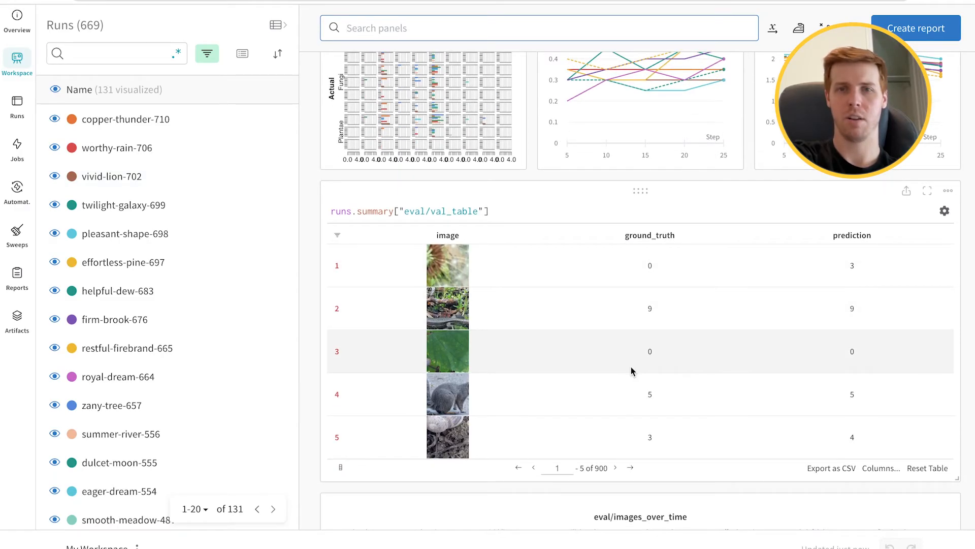
pyautogui.moveTo(521, 276)
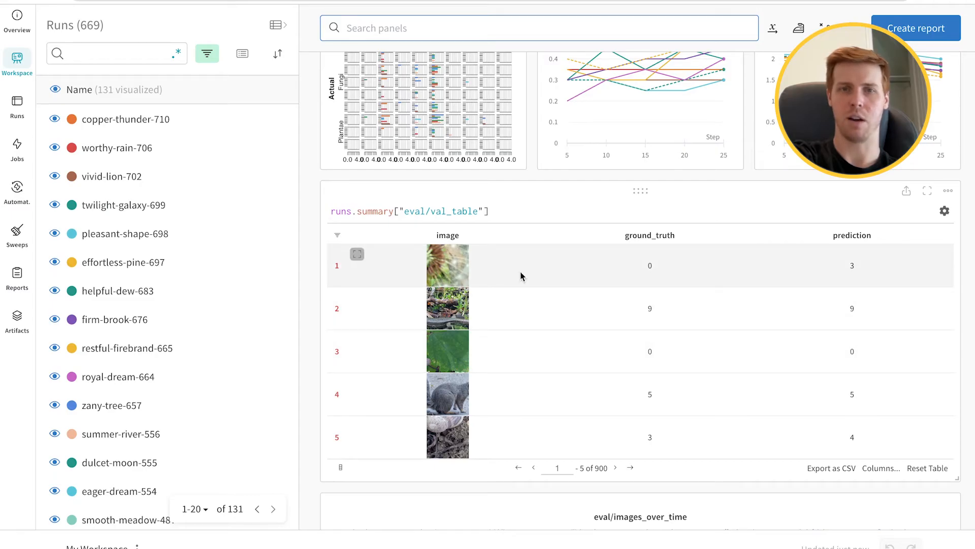
pyautogui.moveTo(558, 314)
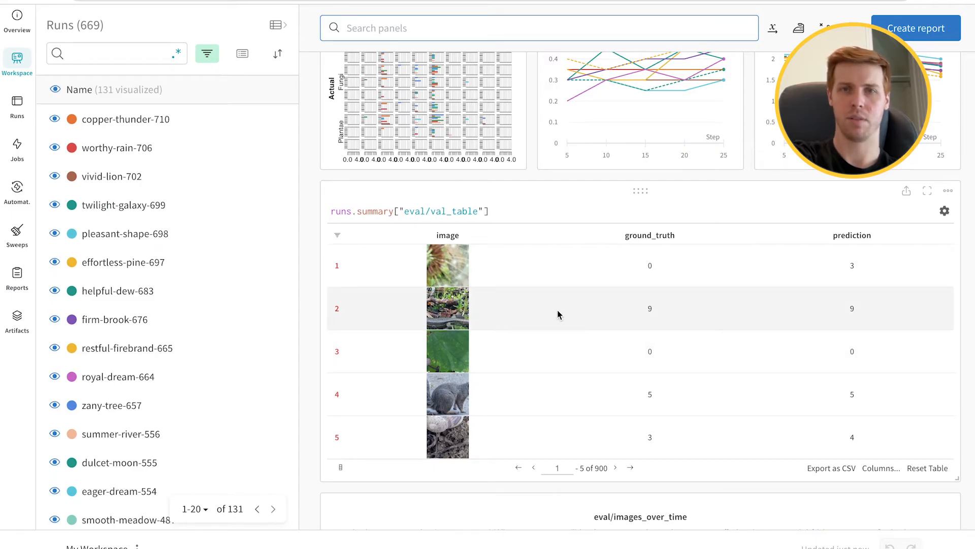
pyautogui.scroll(3)
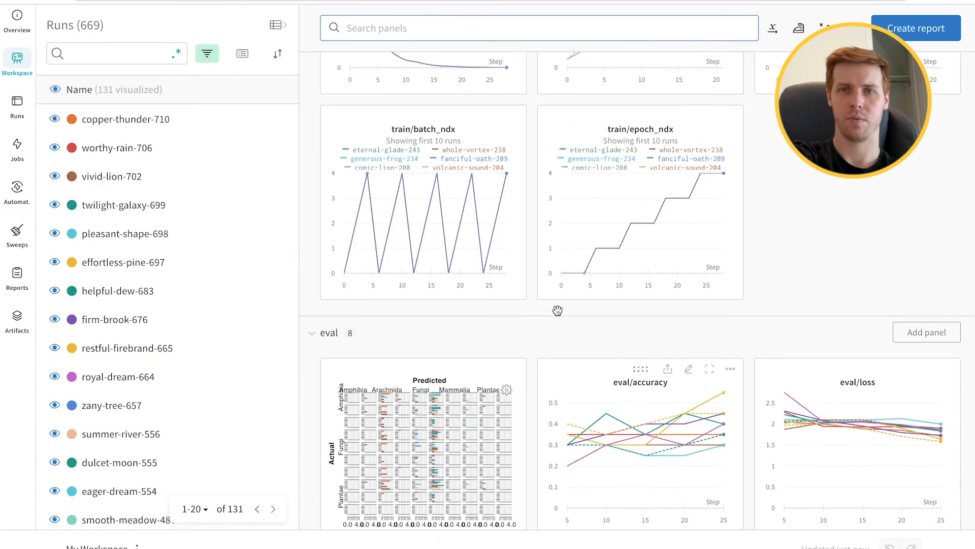
pyautogui.scroll(3)
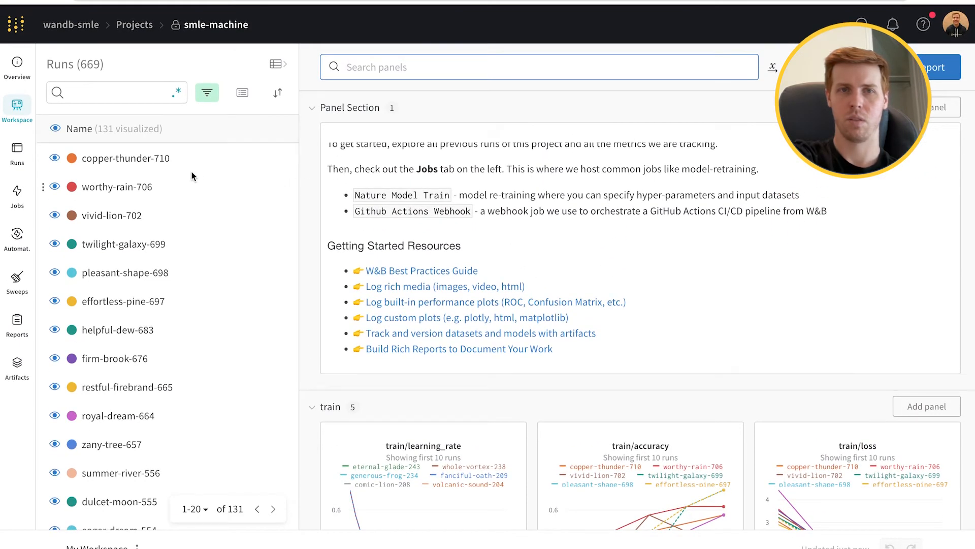
pyautogui.moveTo(164, 162)
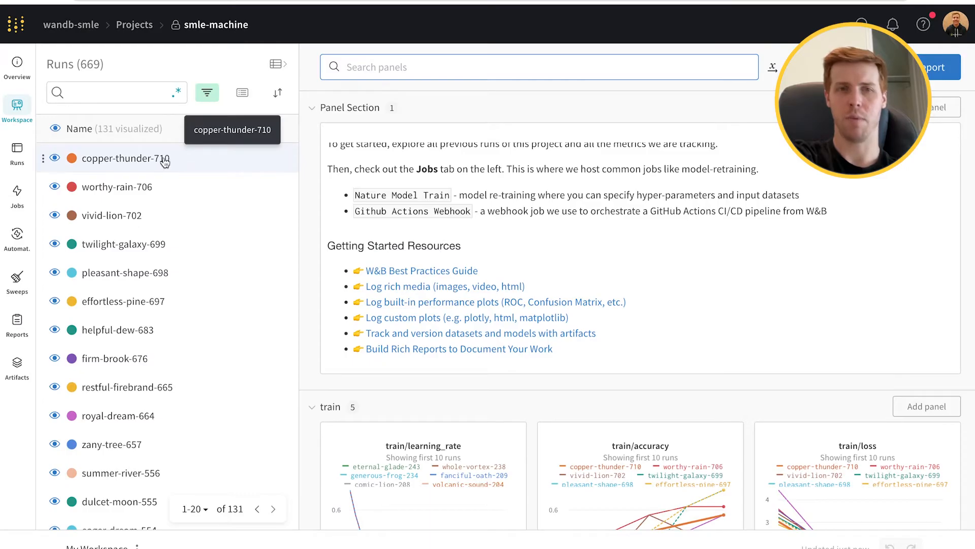
pyautogui.click(121, 159)
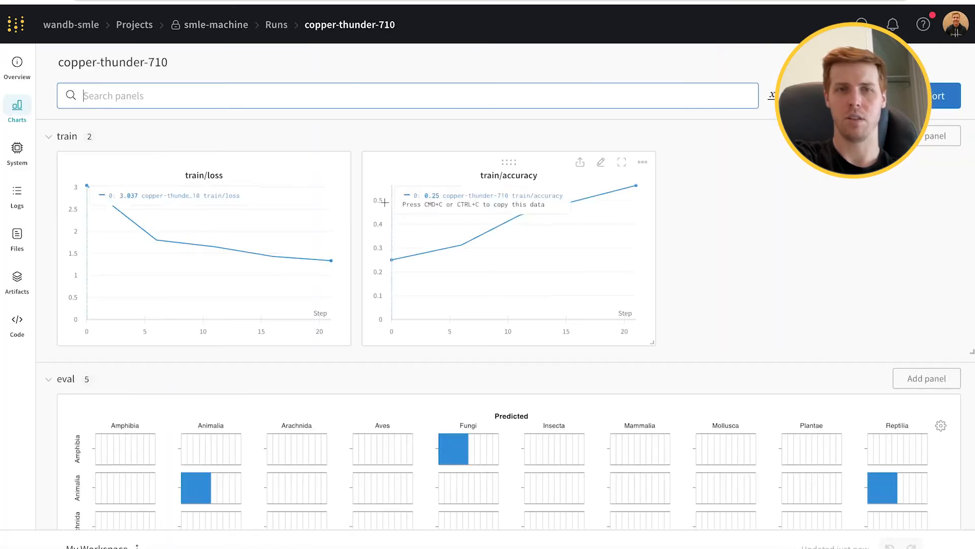
pyautogui.moveTo(764, 430)
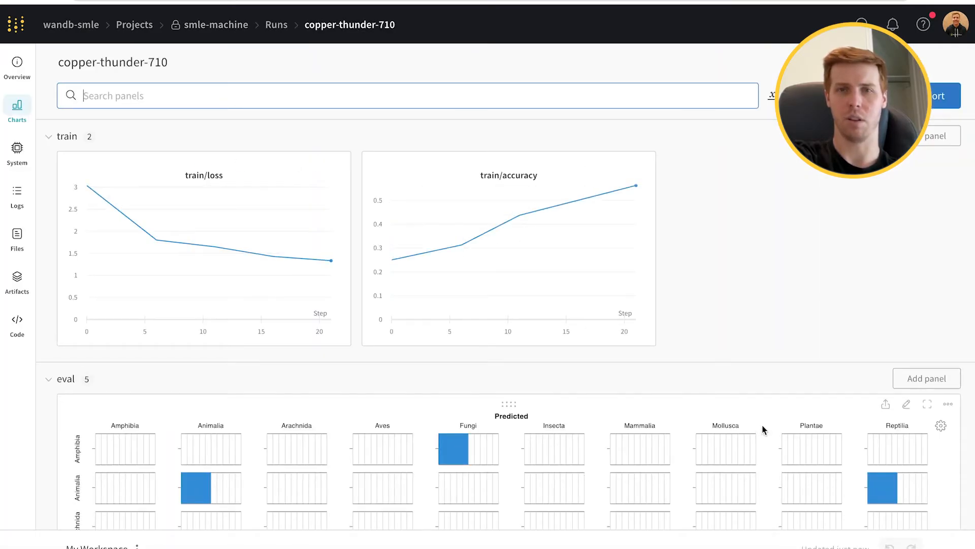
pyautogui.moveTo(660, 299)
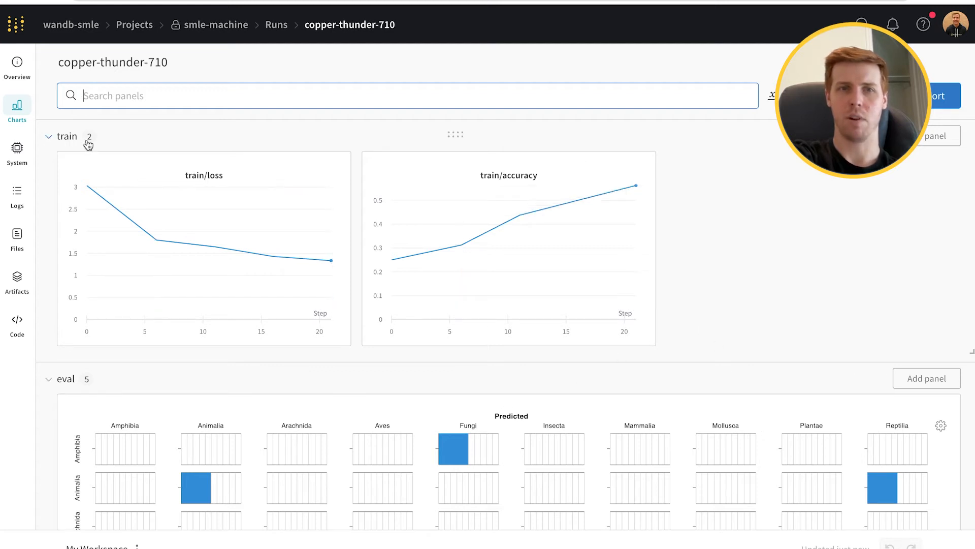
pyautogui.moveTo(44, 81)
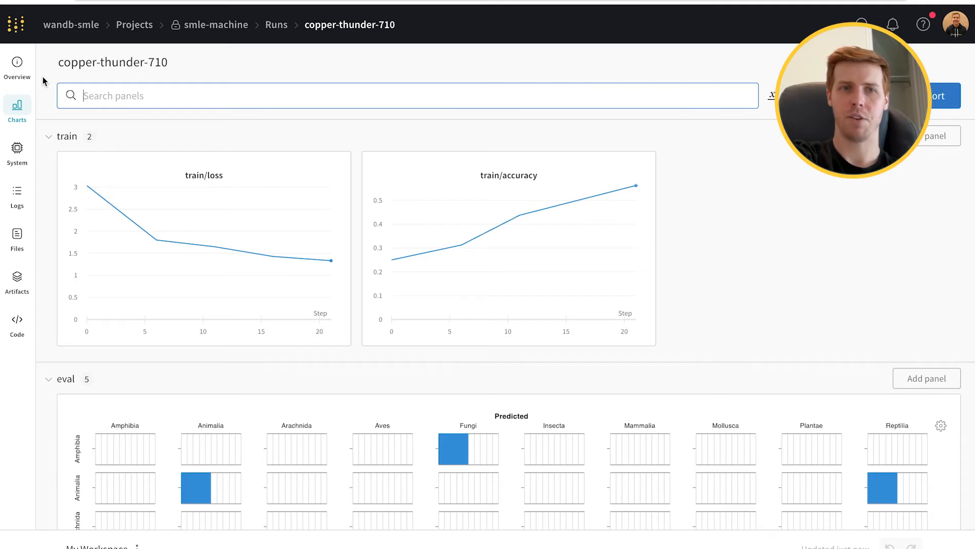
pyautogui.moveTo(17, 62)
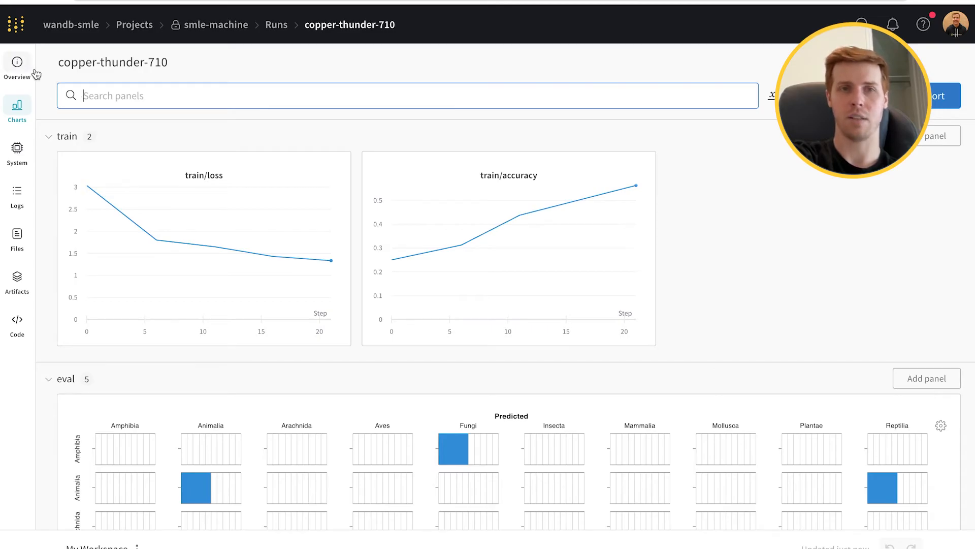
pyautogui.click(18, 62)
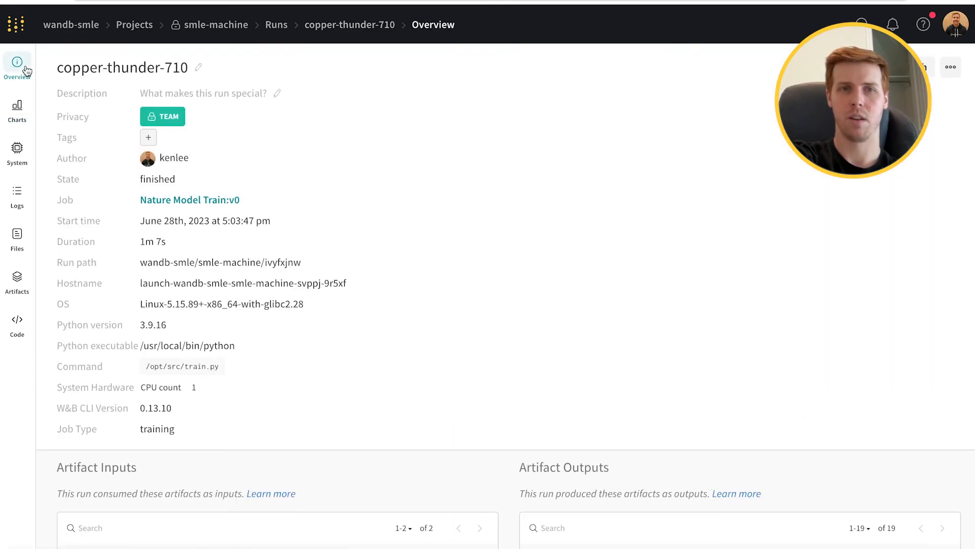
pyautogui.moveTo(321, 238)
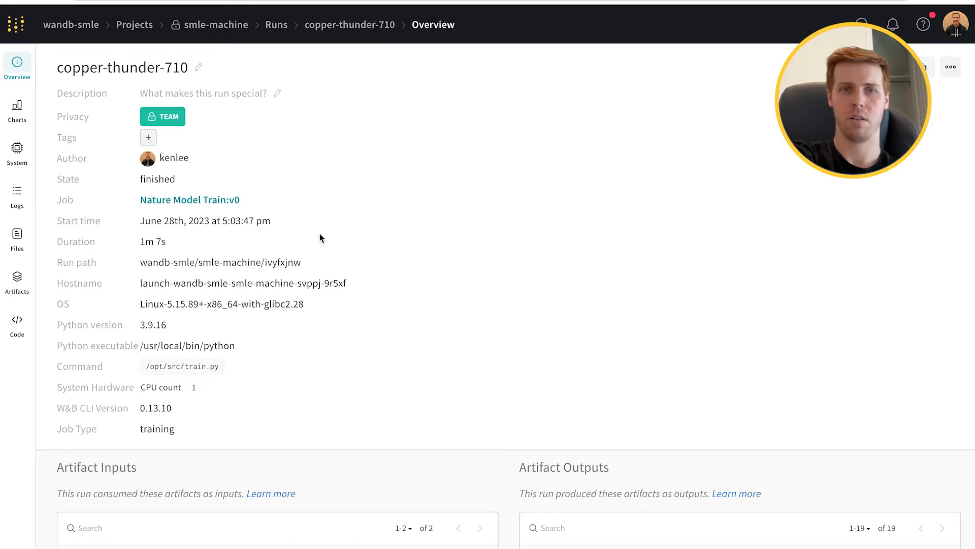
pyautogui.moveTo(199, 307)
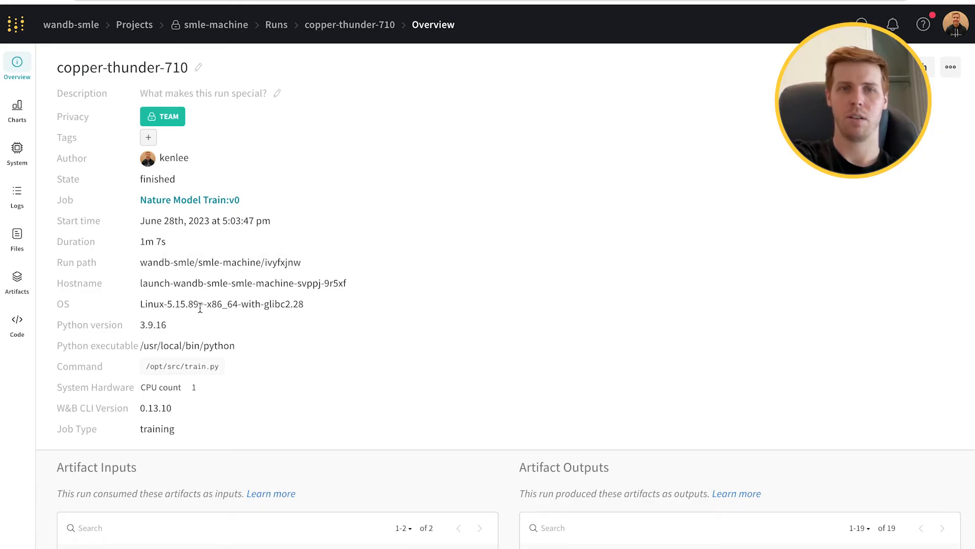
pyautogui.moveTo(206, 385)
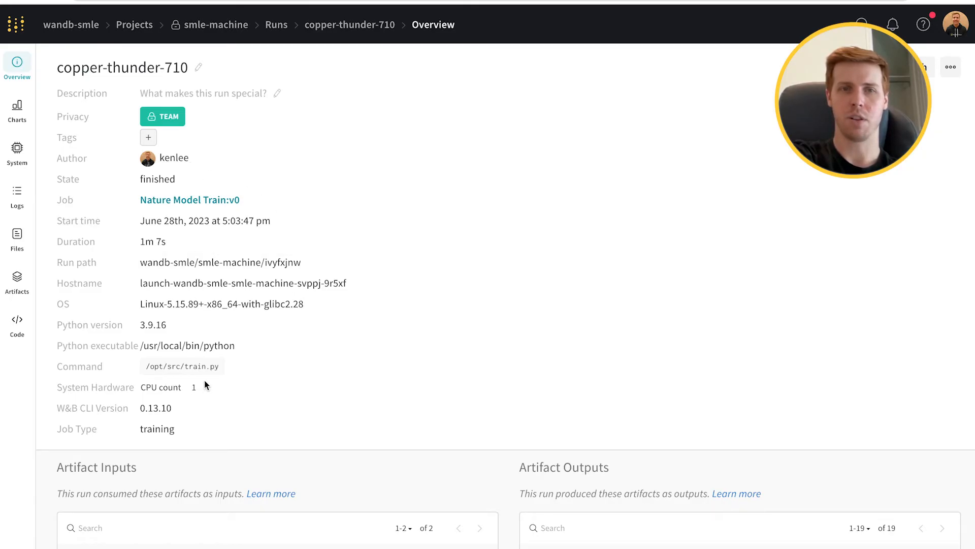
pyautogui.moveTo(60, 179)
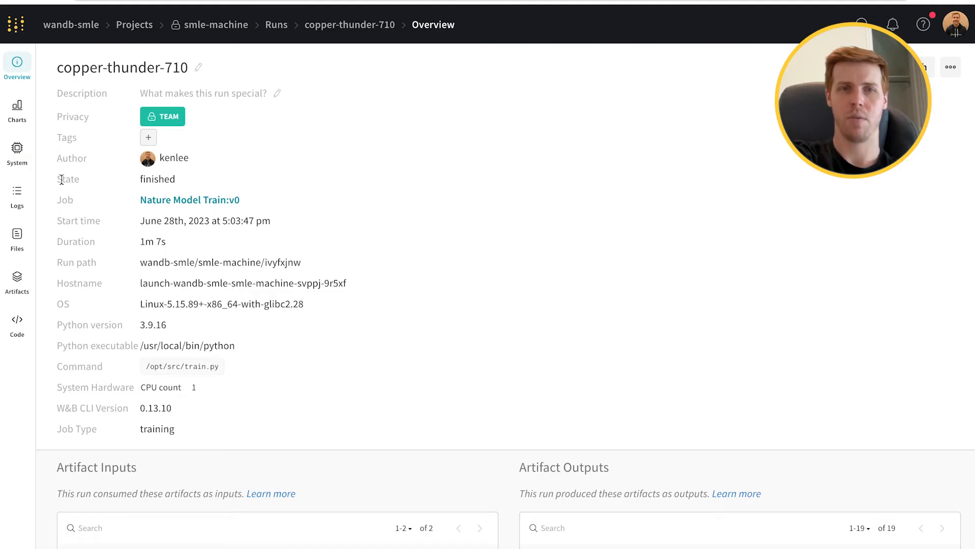
# View the run's system charts, then display requirements.txt from the run's files
pyautogui.click(18, 150)
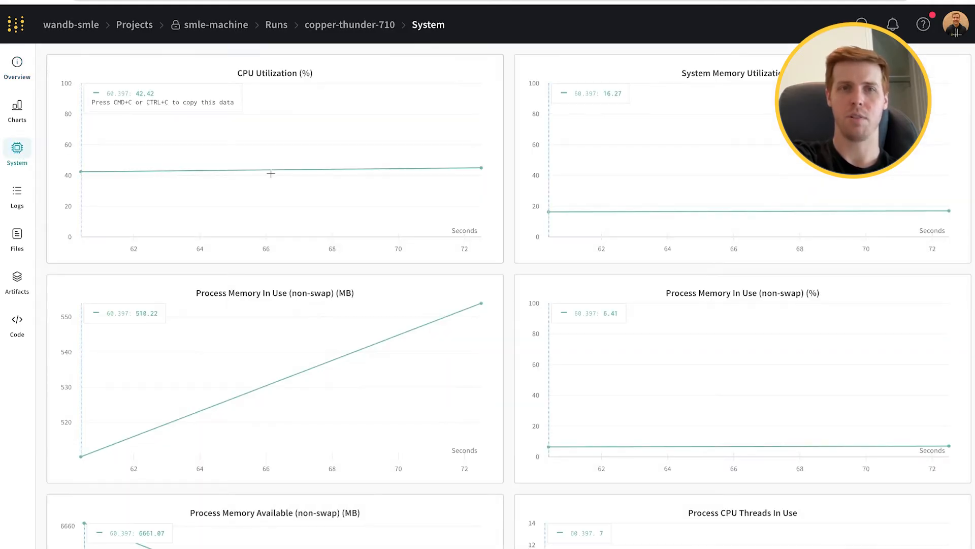
pyautogui.moveTo(608, 290)
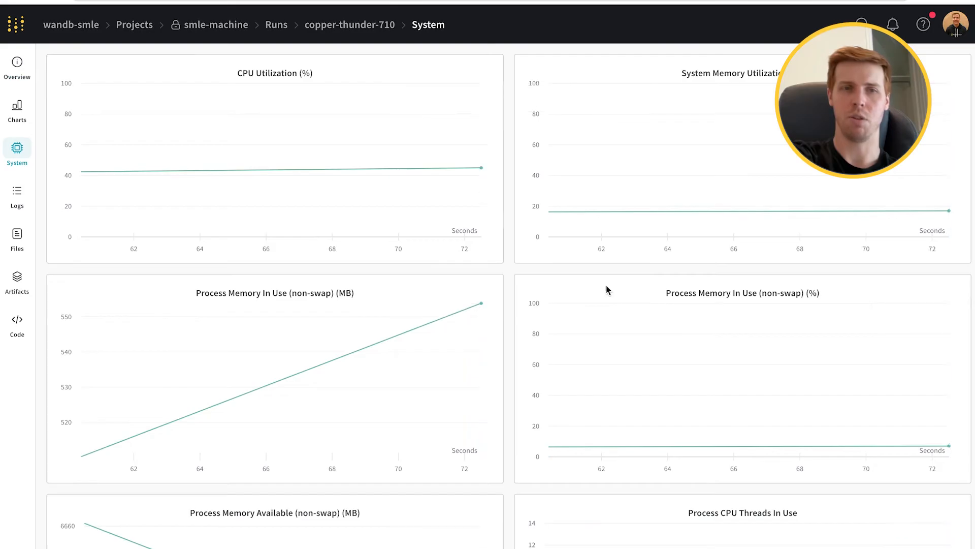
pyautogui.moveTo(43, 229)
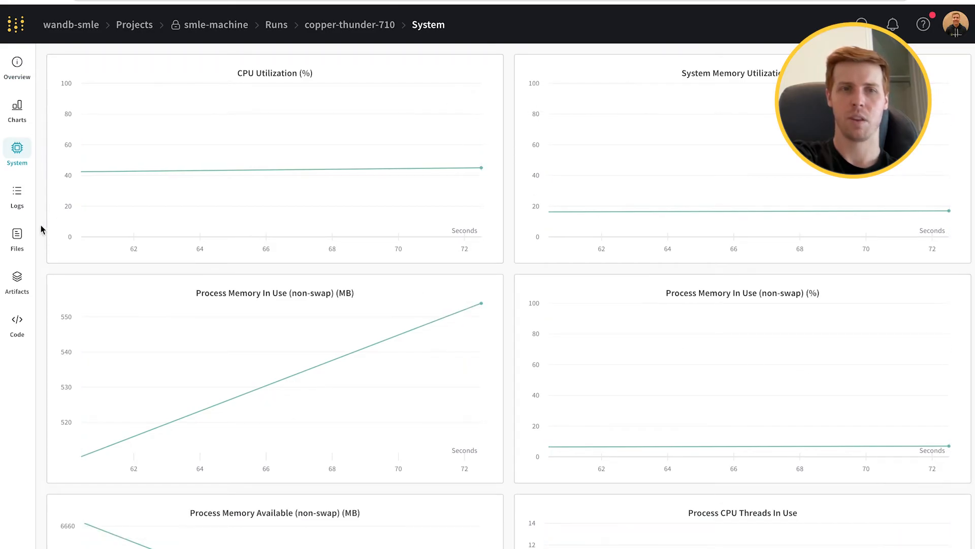
pyautogui.click(17, 237)
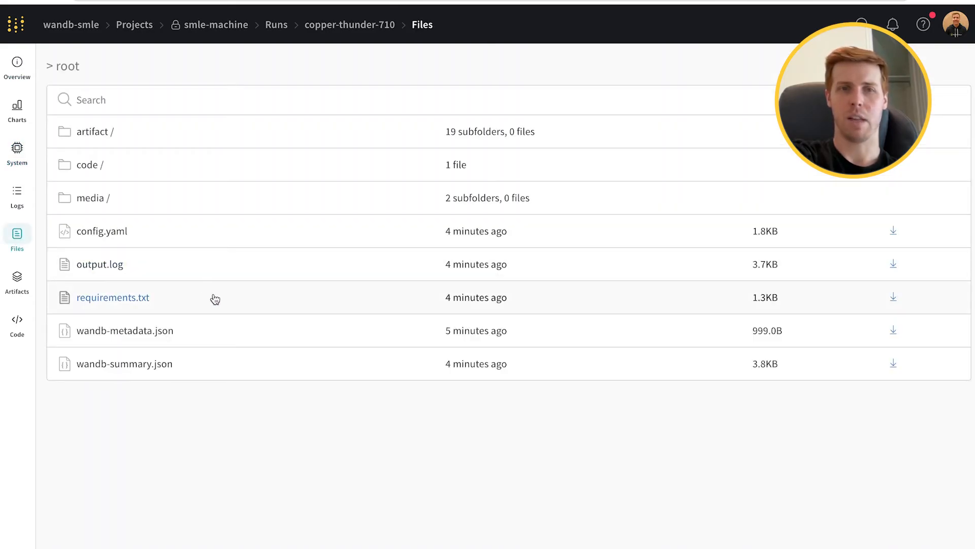
pyautogui.click(112, 296)
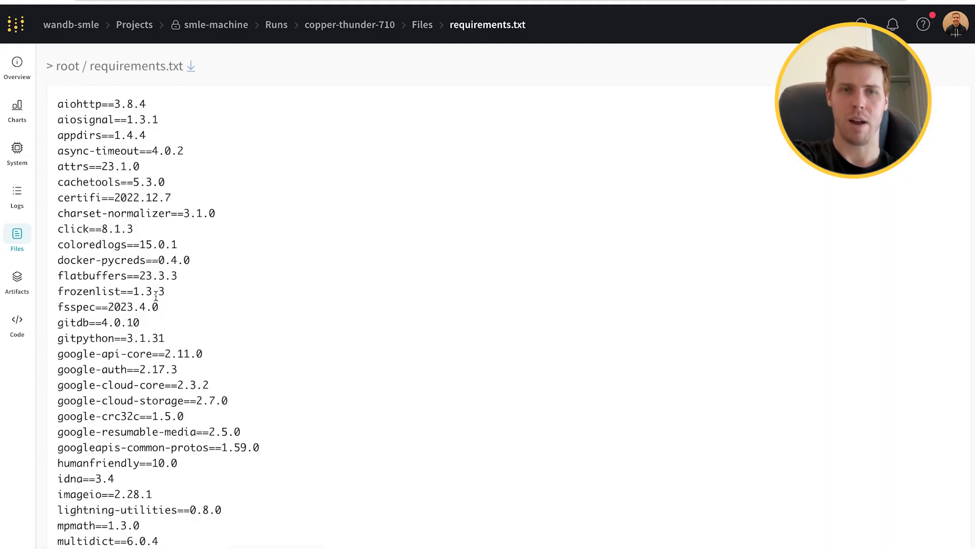
pyautogui.moveTo(323, 231)
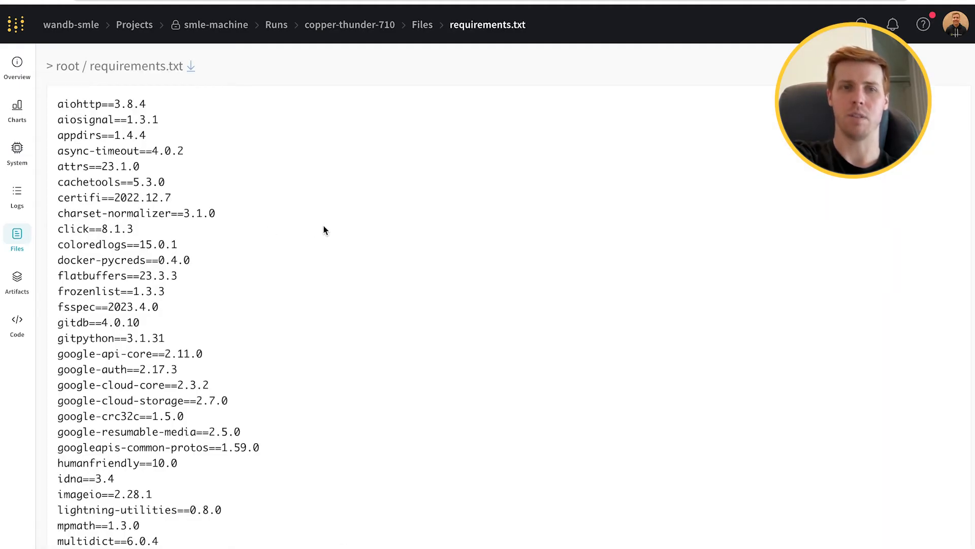
pyautogui.moveTo(34, 345)
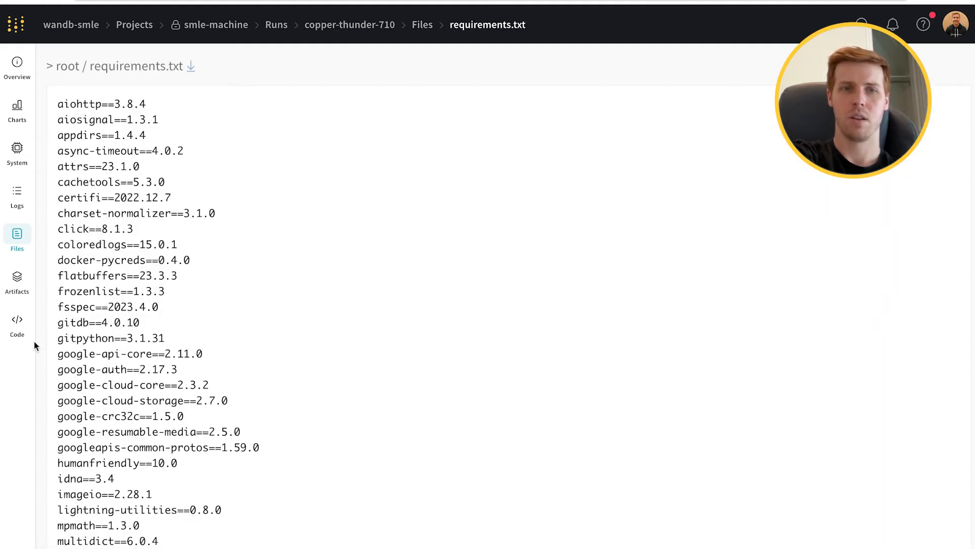
# View the run's train.py code, then return to copper-thunder-710's overview
pyautogui.click(18, 324)
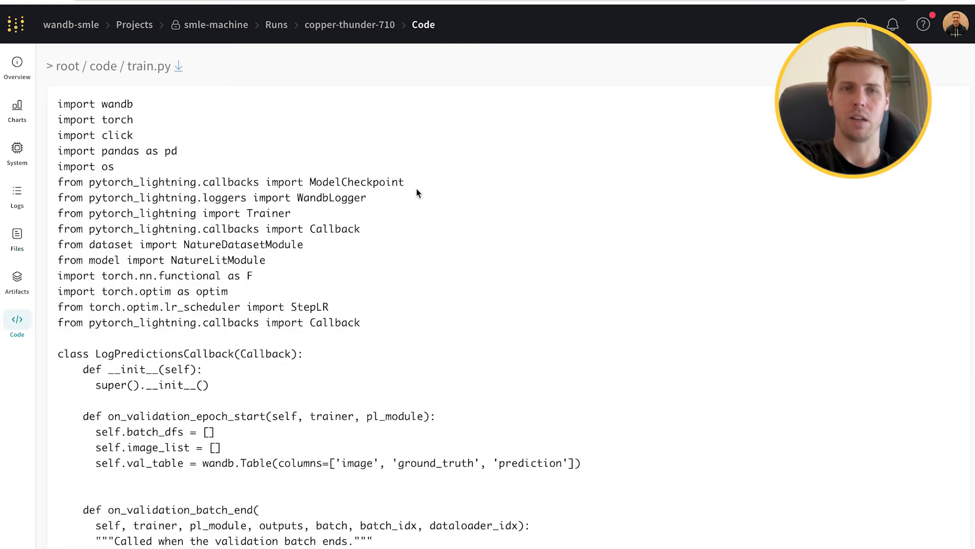
pyautogui.moveTo(519, 209)
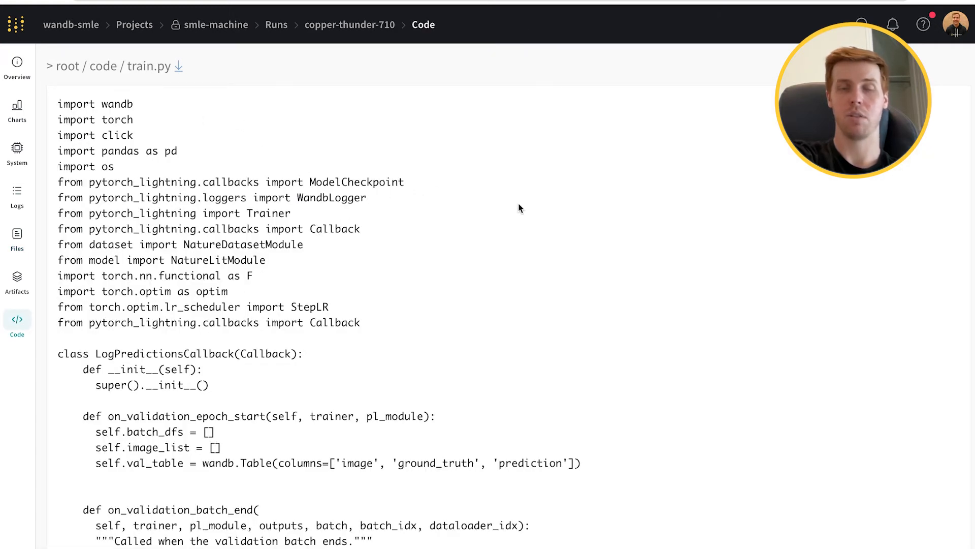
pyautogui.moveTo(420, 181)
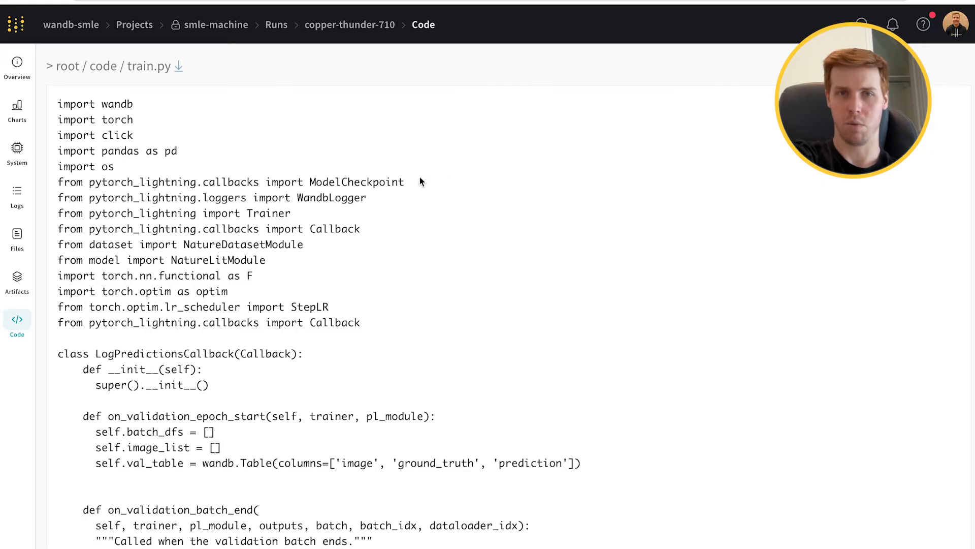
pyautogui.moveTo(398, 151)
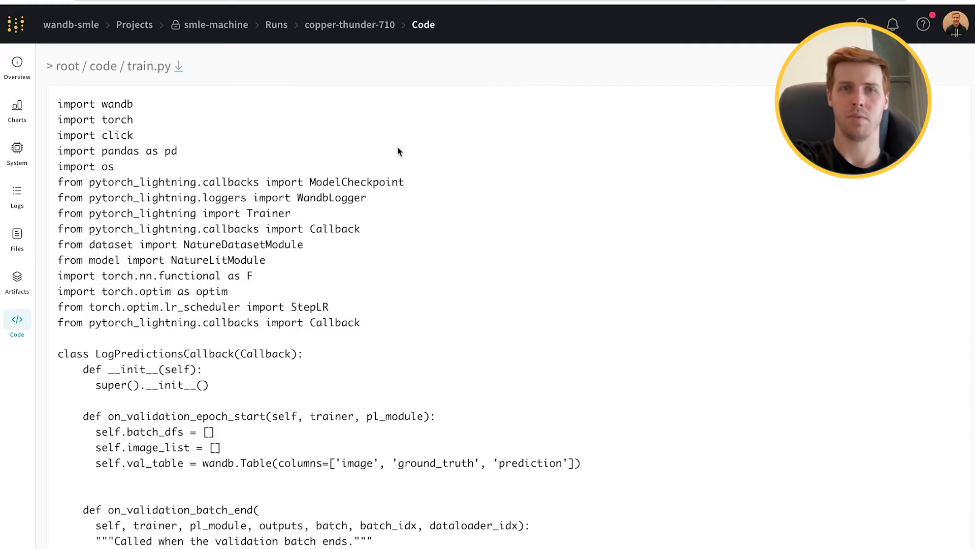
pyautogui.moveTo(18, 62)
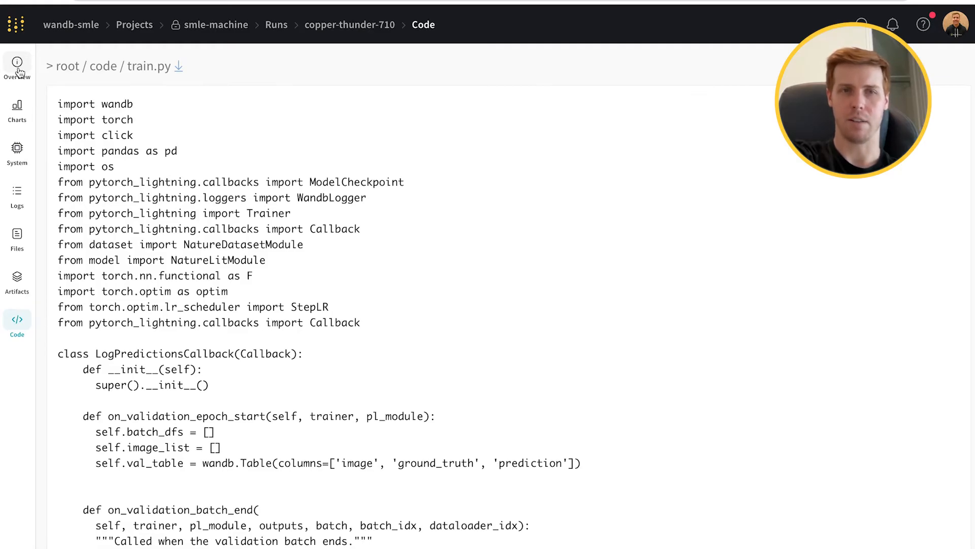
pyautogui.click(17, 67)
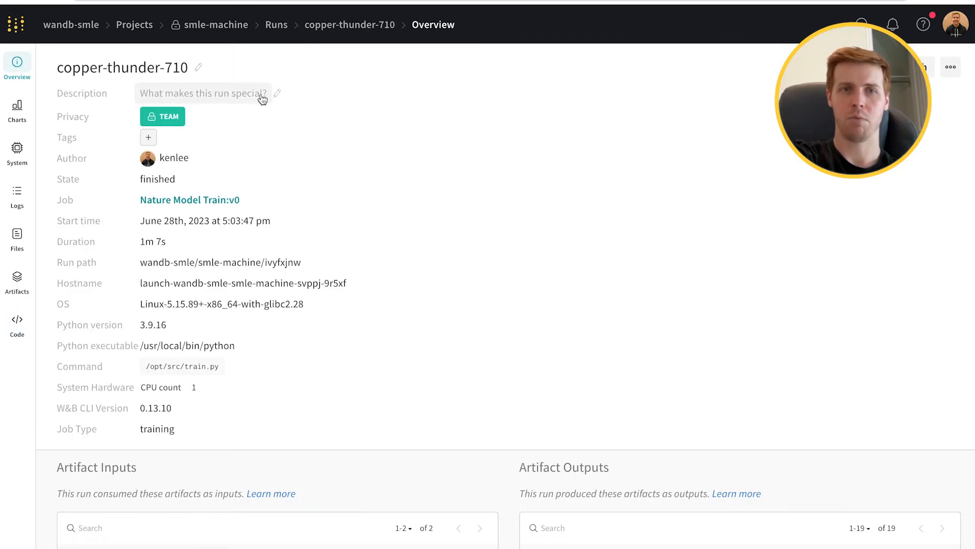
pyautogui.moveTo(277, 112)
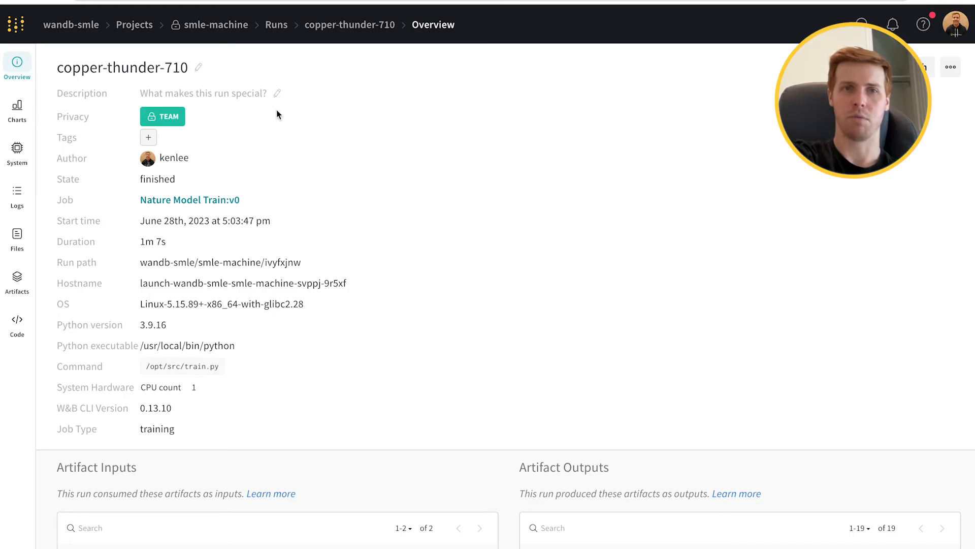
pyautogui.moveTo(217, 24)
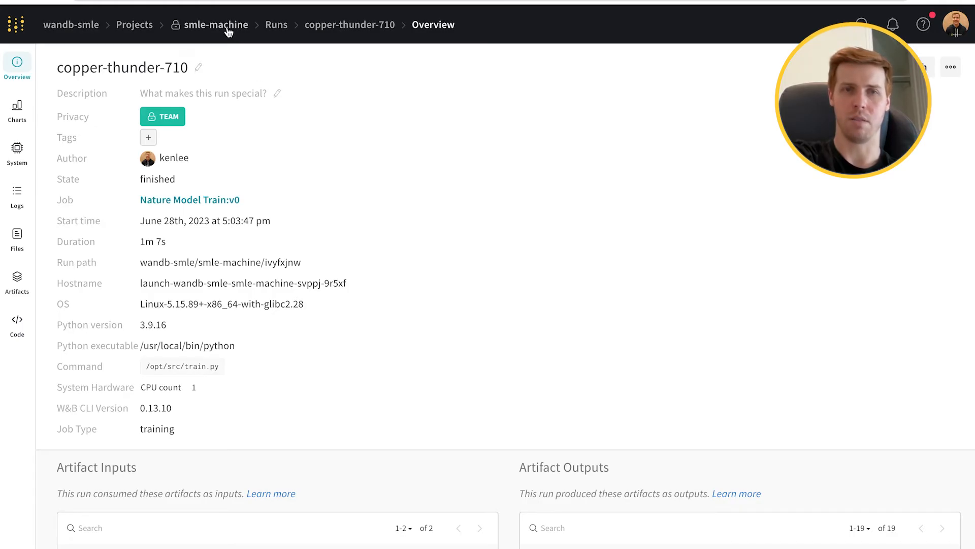
# From the smle-machine project's jobs list, show the Nature Model Train job's runs
pyautogui.click(217, 24)
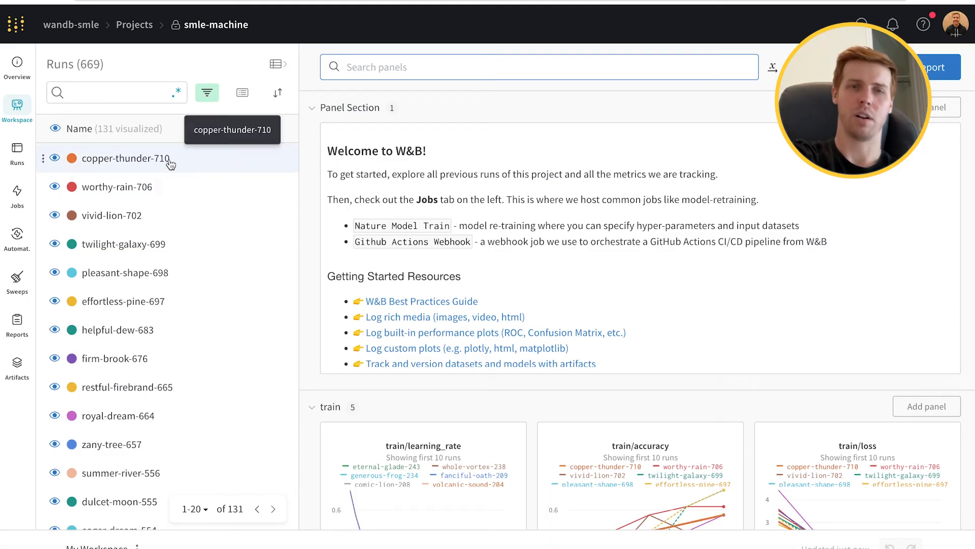
pyautogui.moveTo(358, 162)
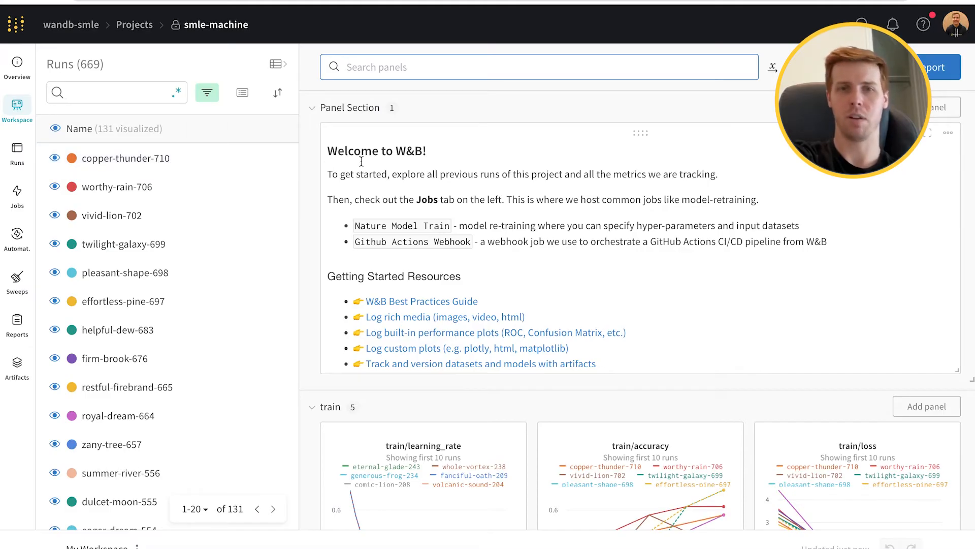
pyautogui.moveTo(311, 173)
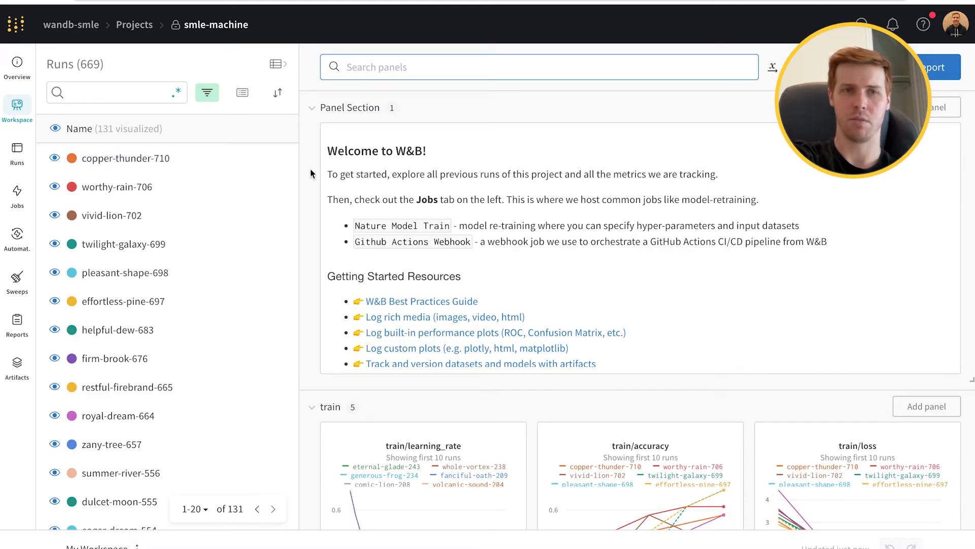
pyautogui.click(17, 193)
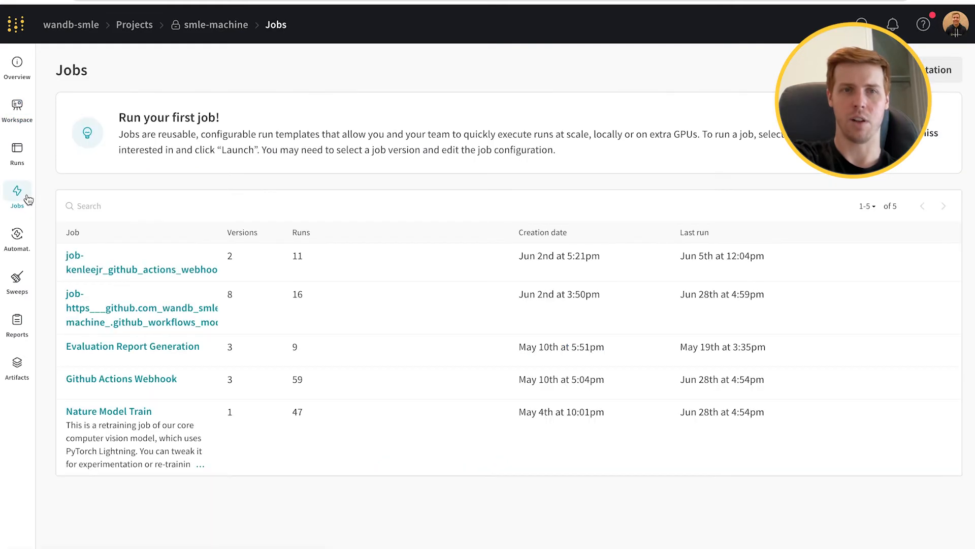
pyautogui.moveTo(234, 278)
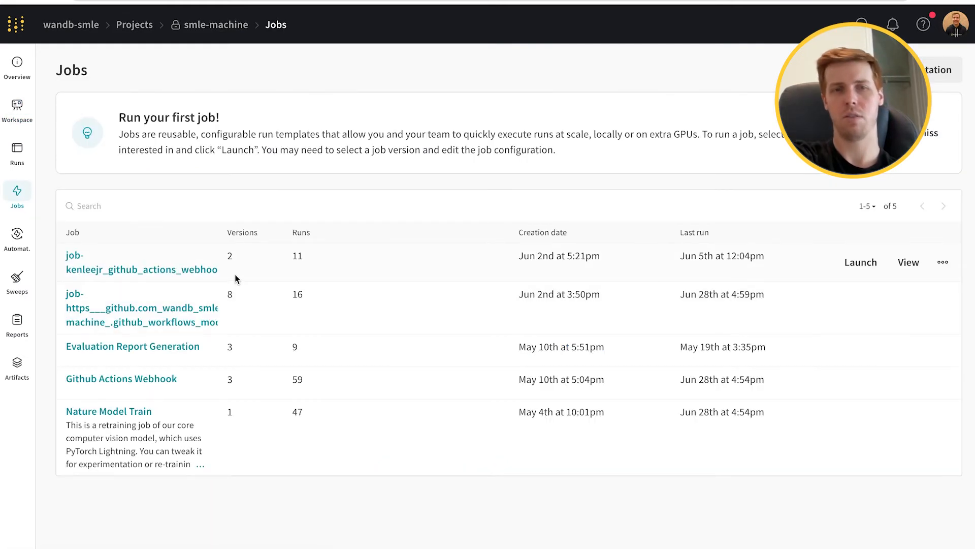
pyautogui.moveTo(248, 439)
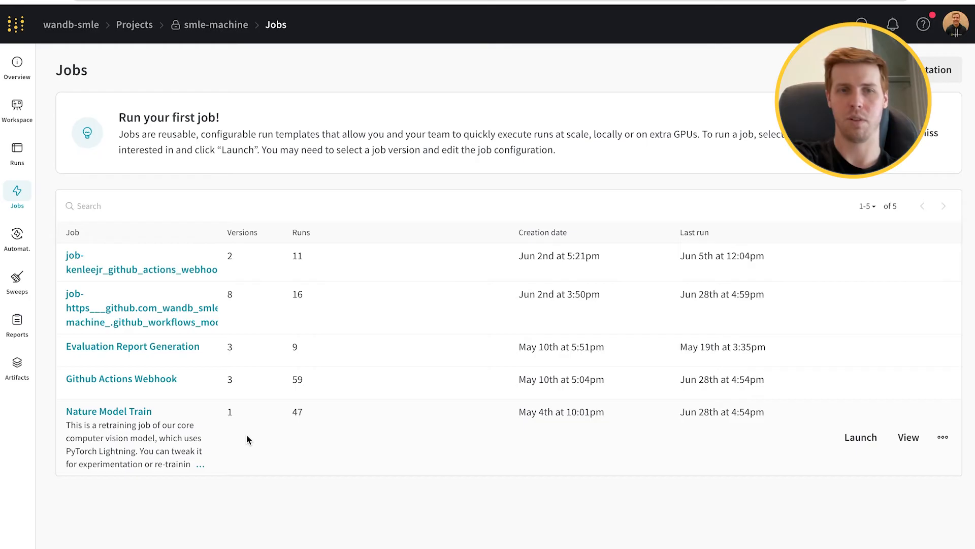
pyautogui.click(109, 410)
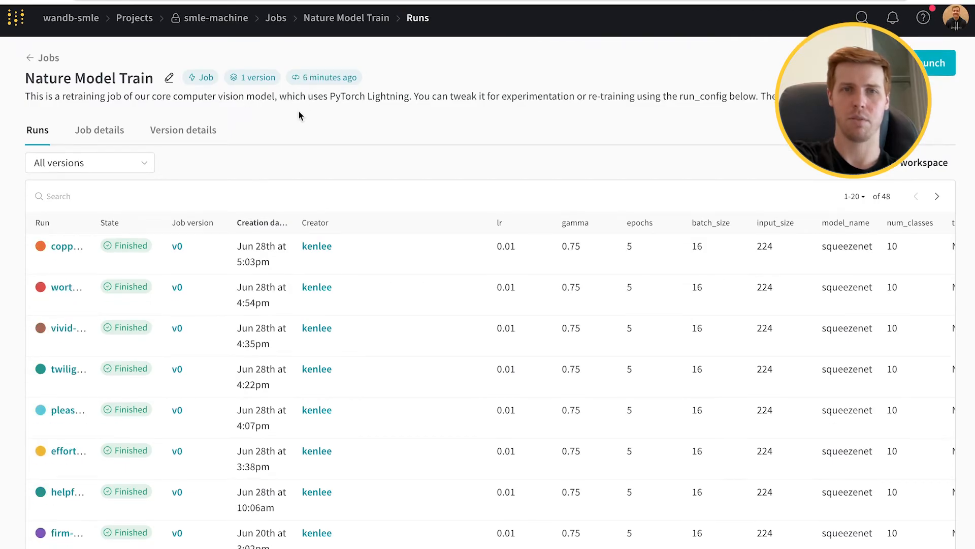
pyautogui.moveTo(151, 392)
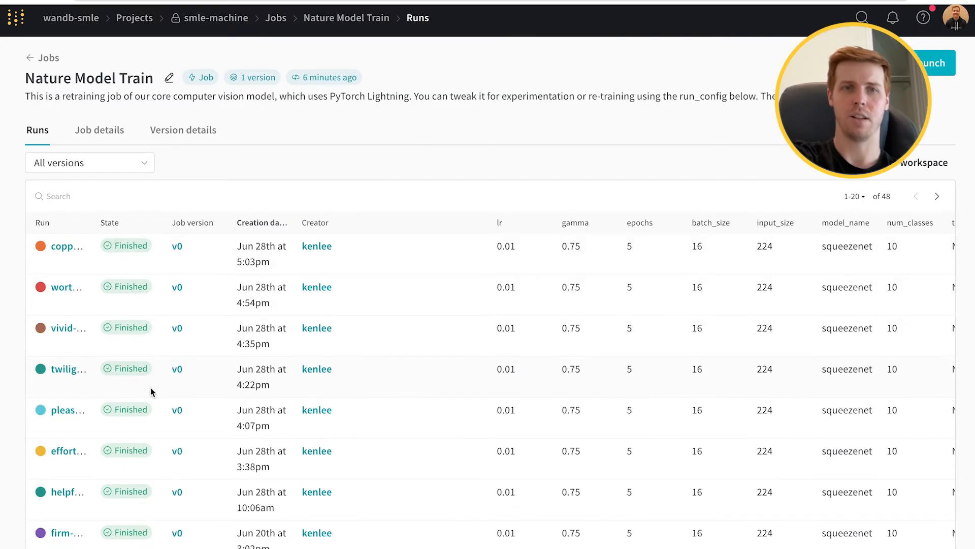
pyautogui.scroll(3)
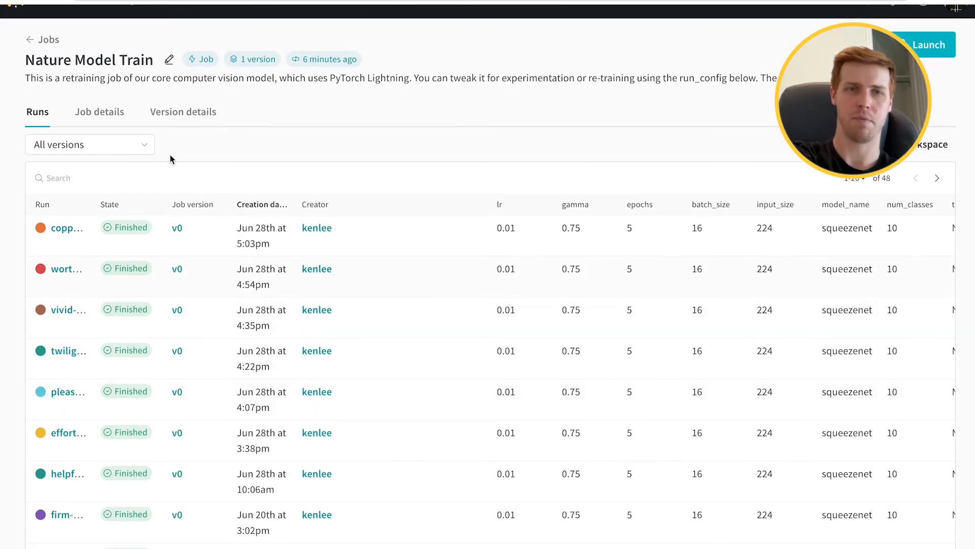
# Read the Nature Model Train job details, including run_config and registry-linking instructions
pyautogui.click(99, 111)
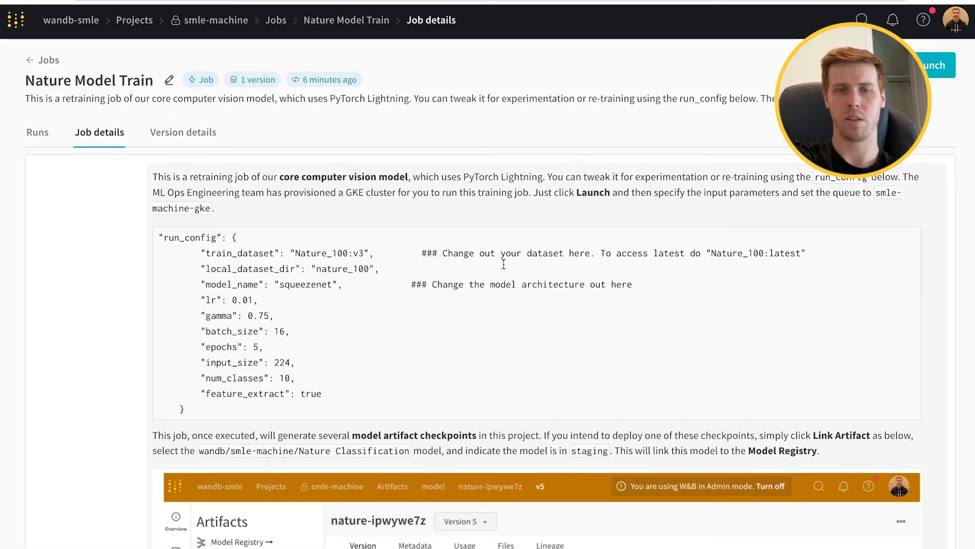
pyautogui.moveTo(424, 236)
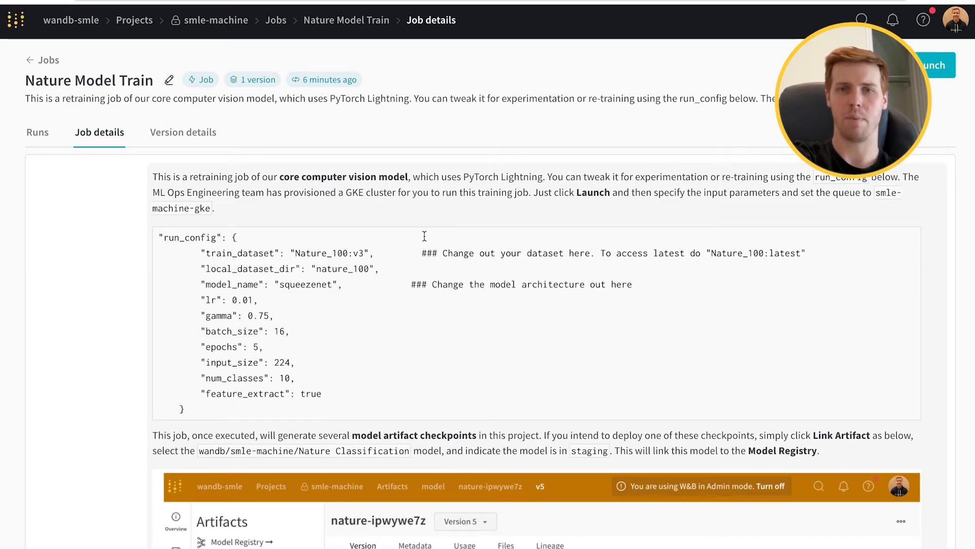
pyautogui.moveTo(740, 205)
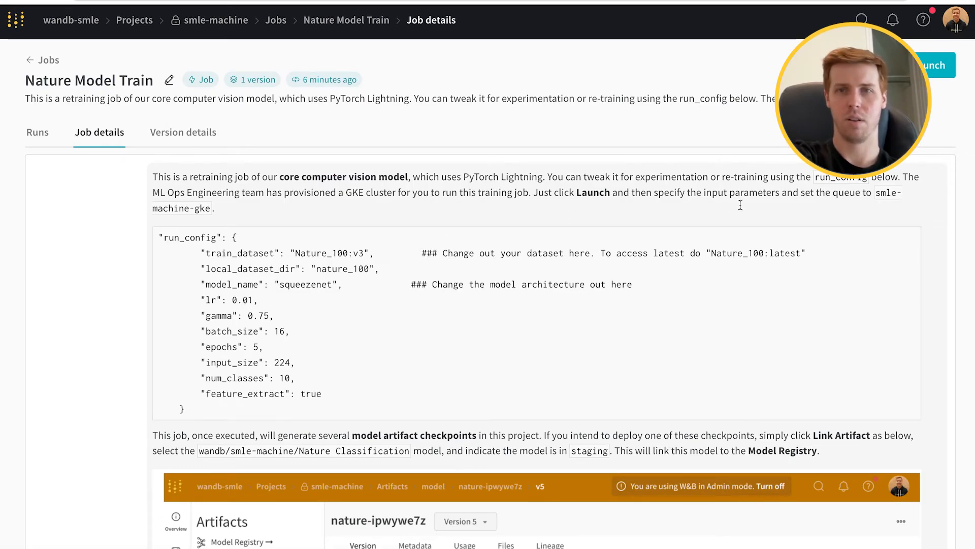
pyautogui.moveTo(183, 295)
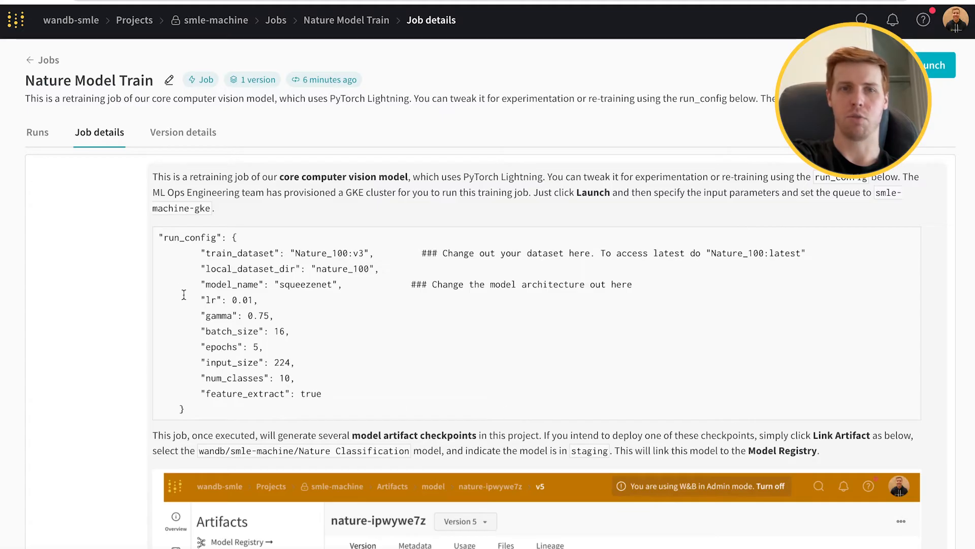
pyautogui.moveTo(383, 280)
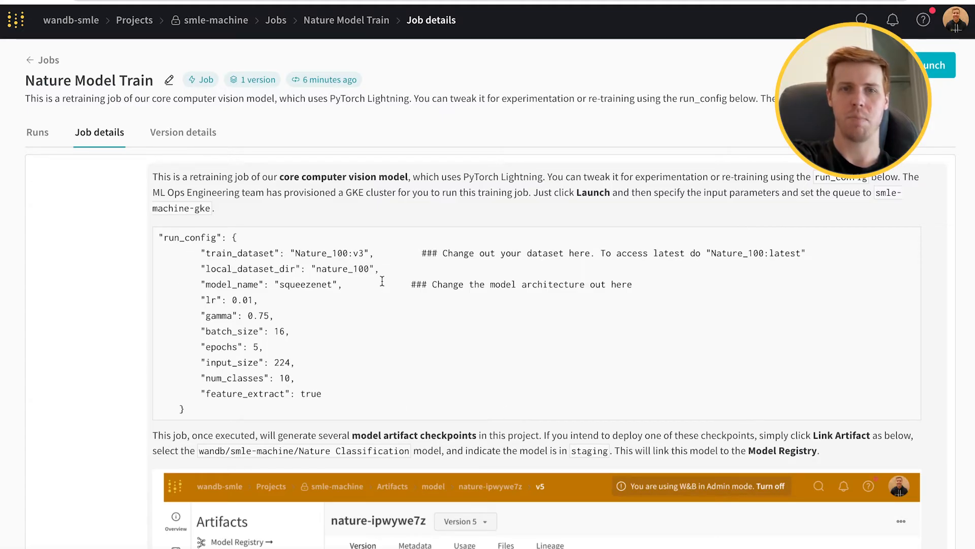
pyautogui.moveTo(323, 327)
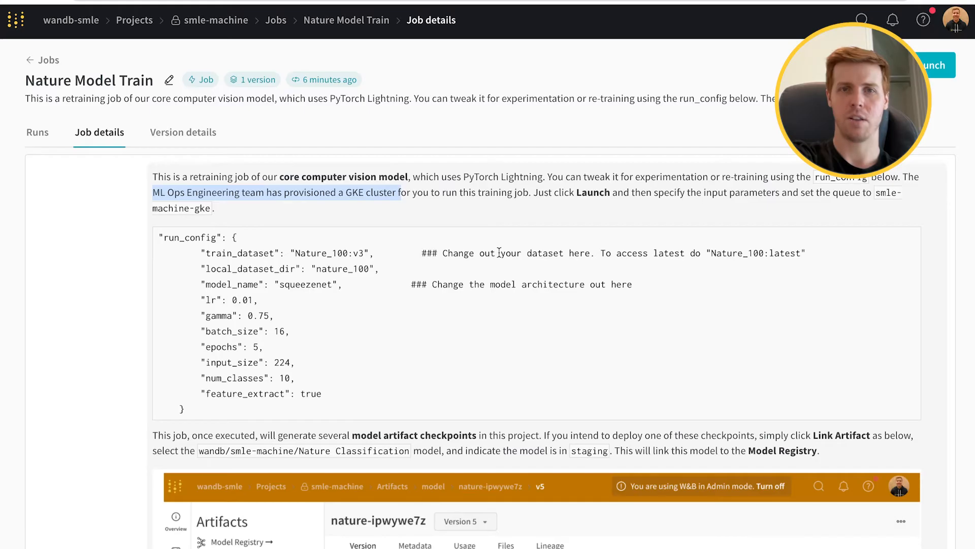
pyautogui.moveTo(527, 222)
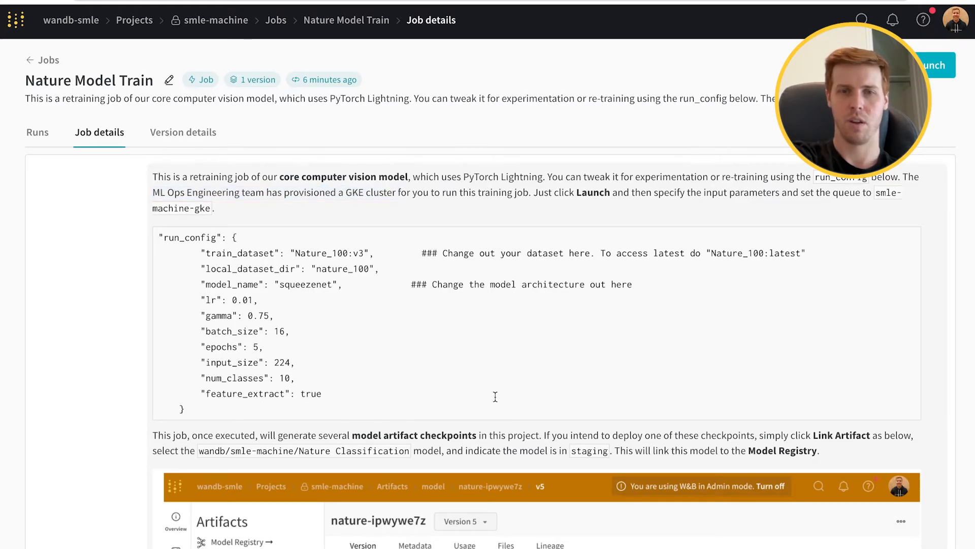
pyautogui.scroll(-3)
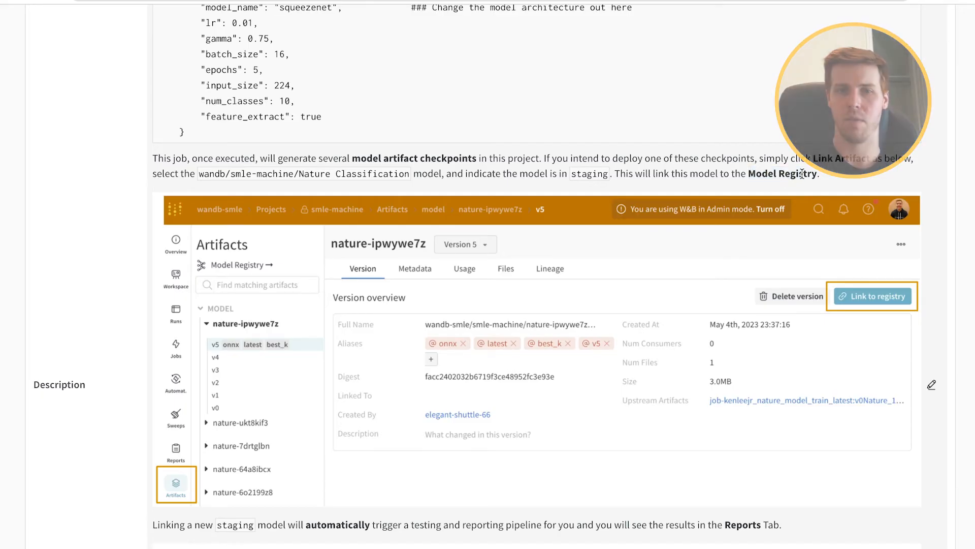
pyautogui.scroll(3)
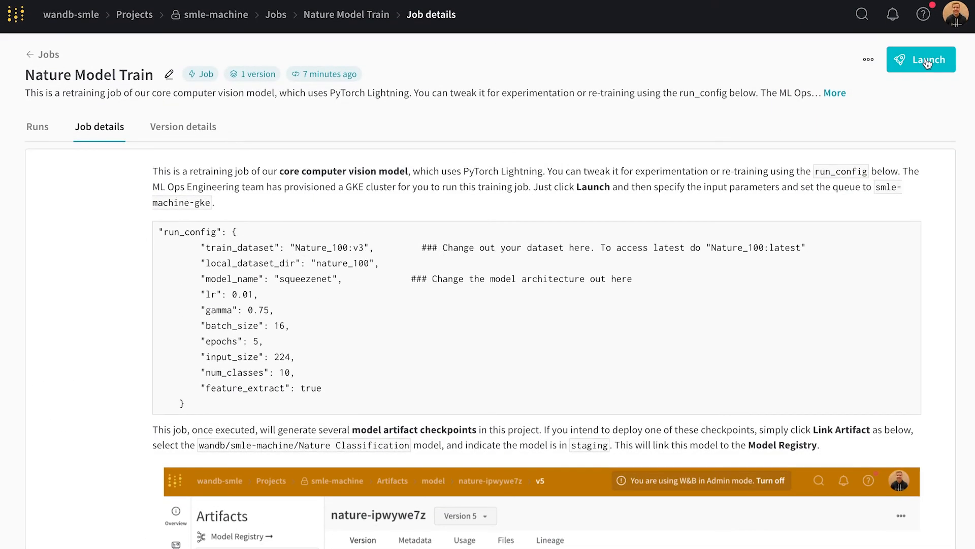
# Launch the Nature Model Train job onto the wandb-smle/smle-machine-gke queue
pyautogui.click(920, 59)
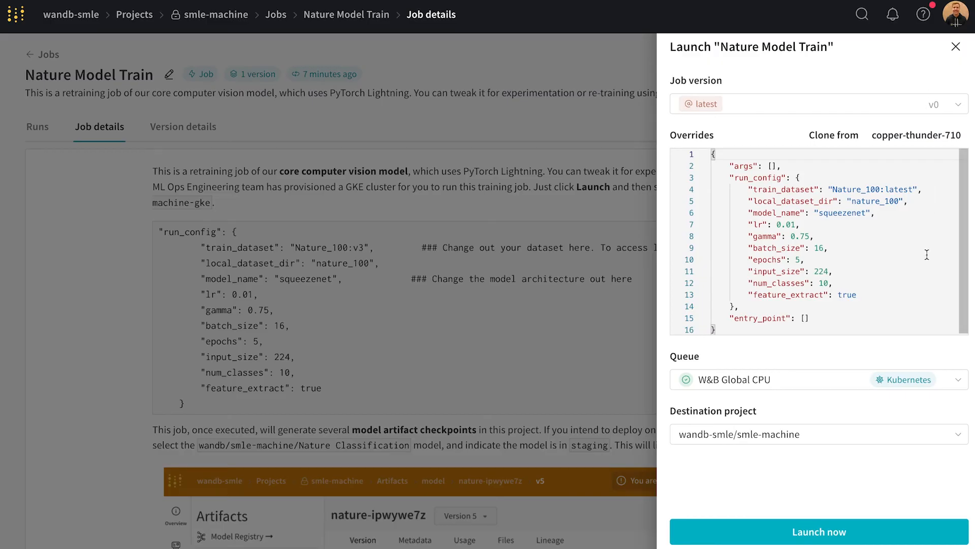
pyautogui.moveTo(834, 311)
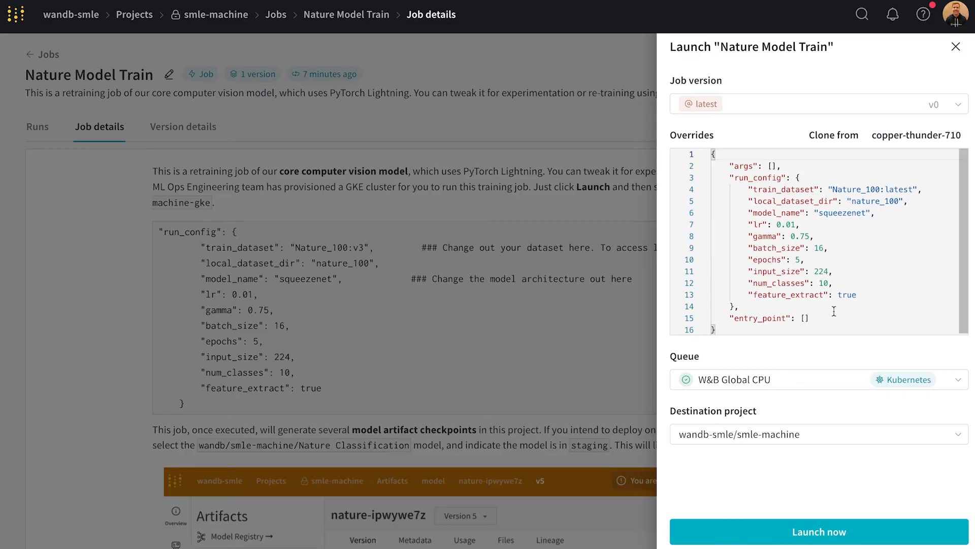
pyautogui.moveTo(677, 245)
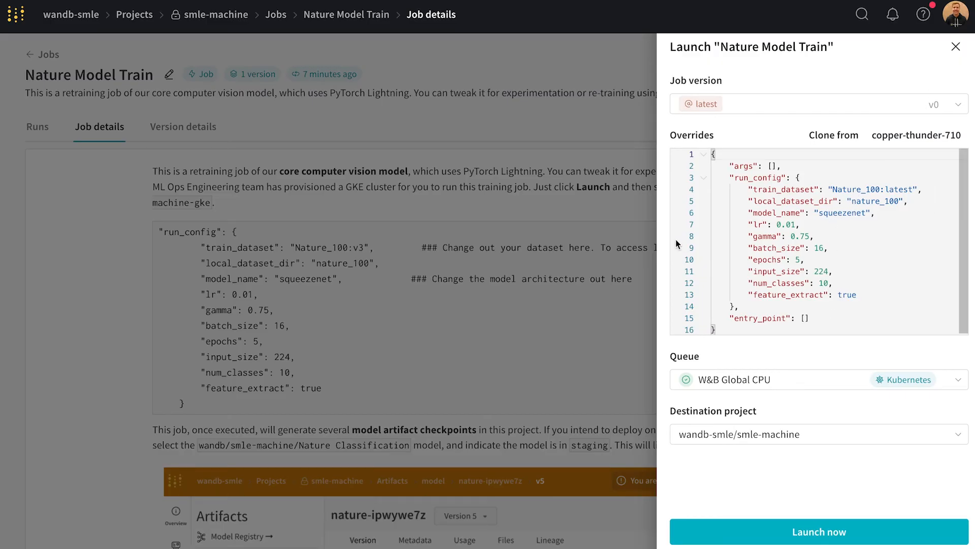
pyautogui.click(818, 379)
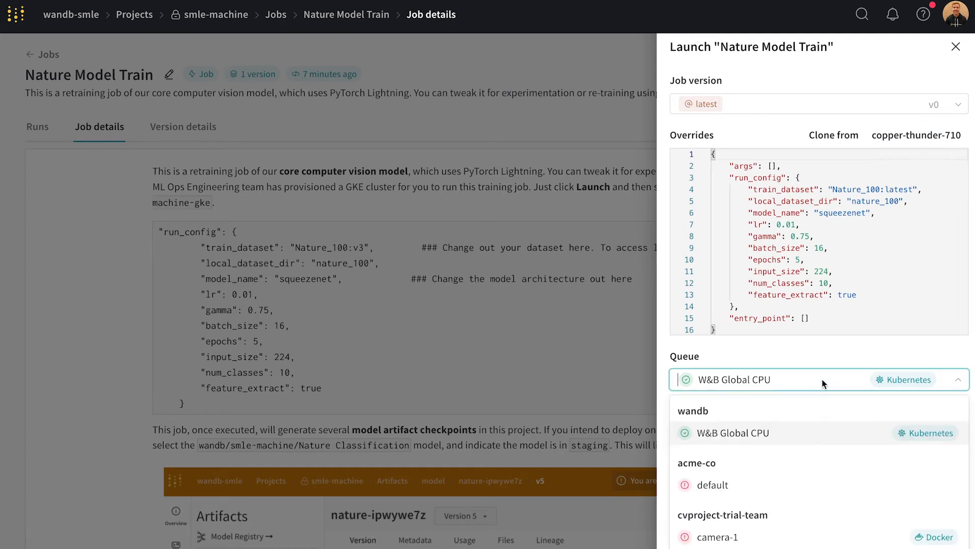
pyautogui.write('gke')
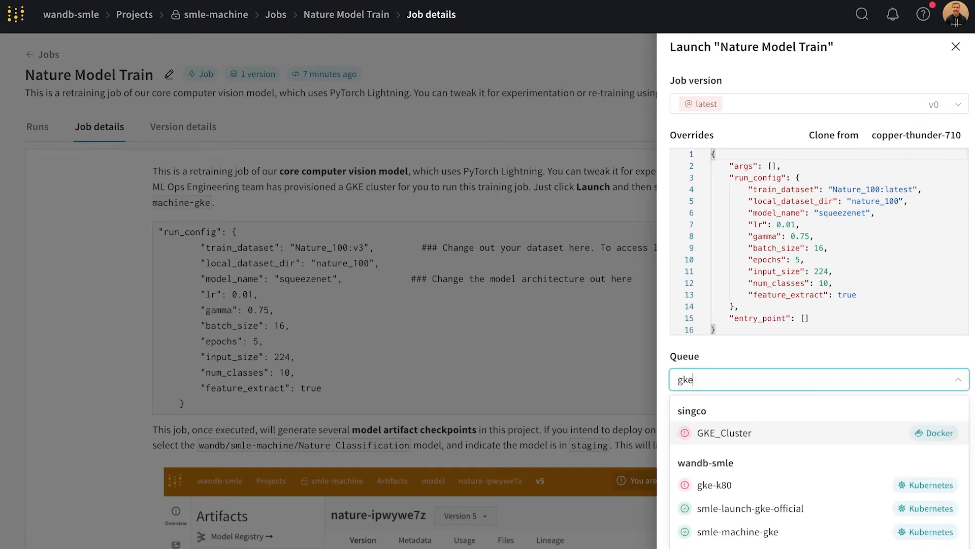
pyautogui.click(737, 532)
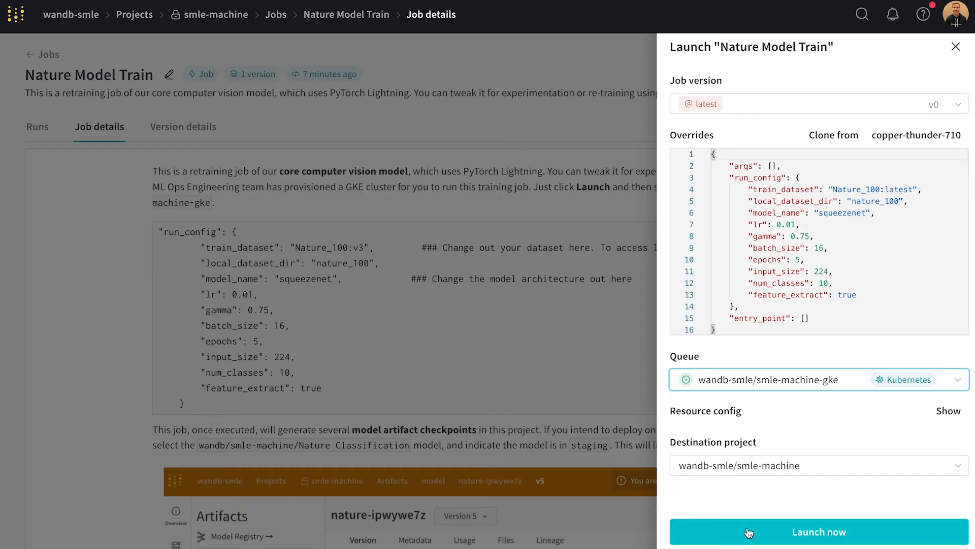
pyautogui.moveTo(821, 539)
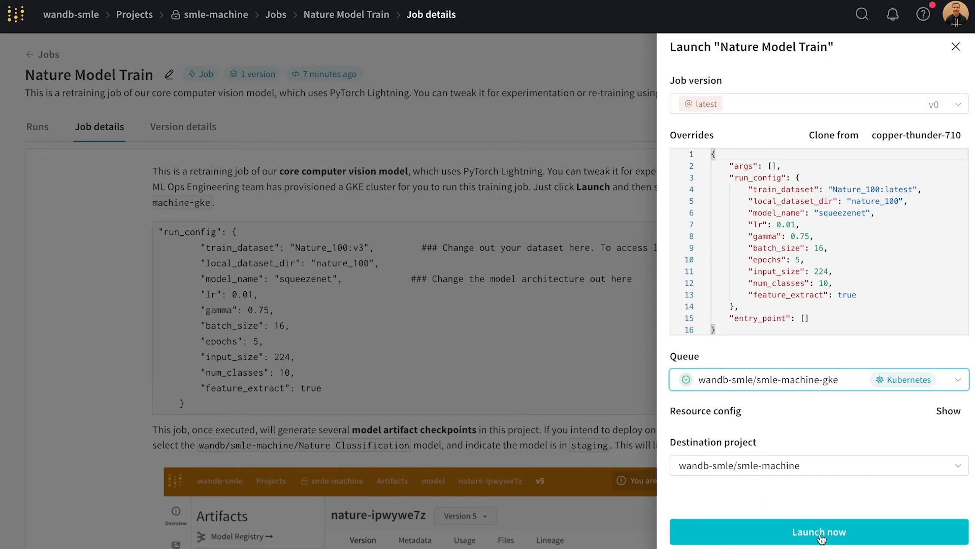
pyautogui.click(819, 531)
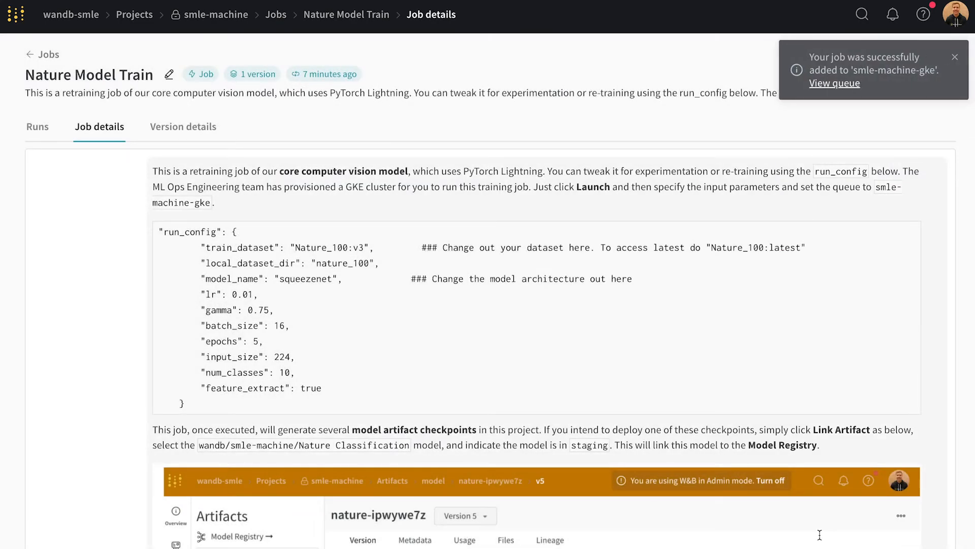
pyautogui.moveTo(260, 129)
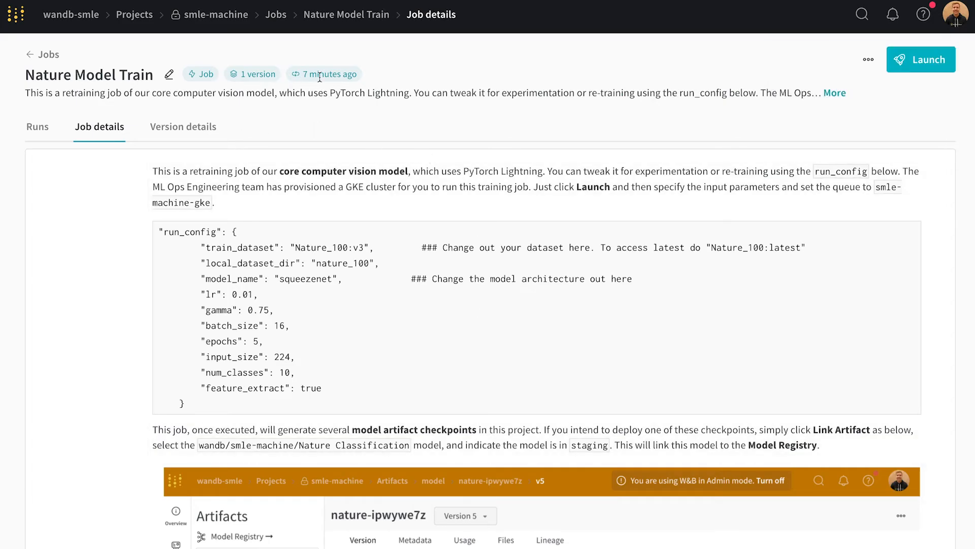
# Return to the smle-machine project workspace via the breadcrumb
pyautogui.click(216, 14)
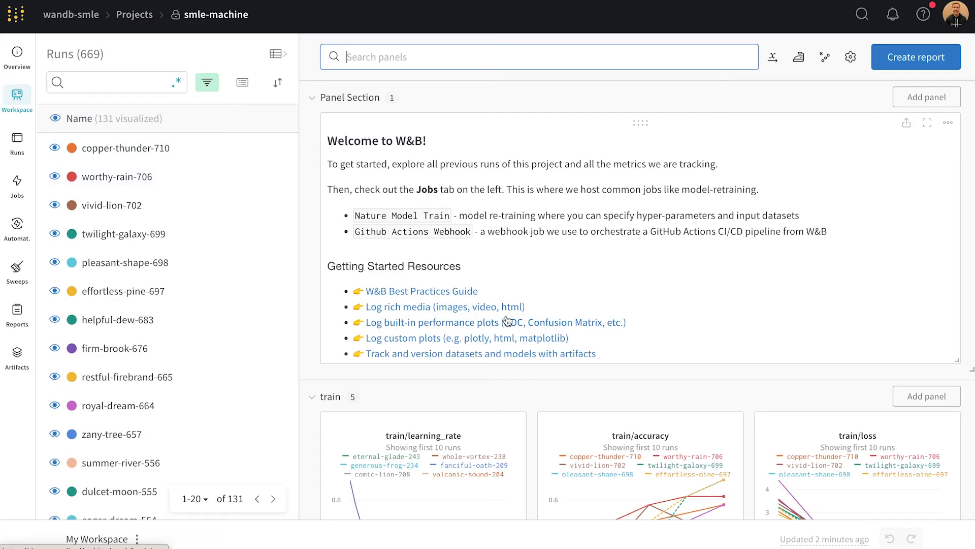
pyautogui.moveTo(466, 330)
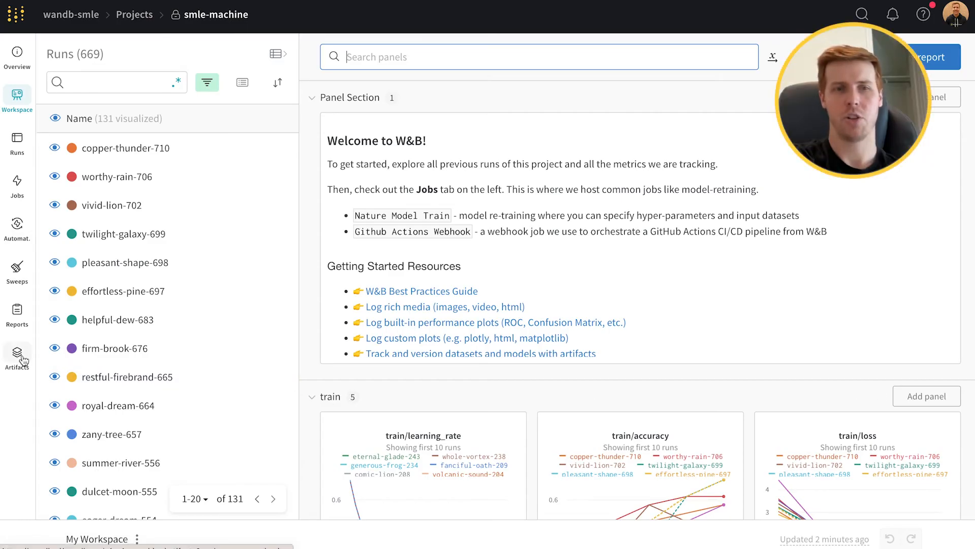
# List the project's model artifacts and expand nature-m2mkgpeu's versions
pyautogui.click(18, 354)
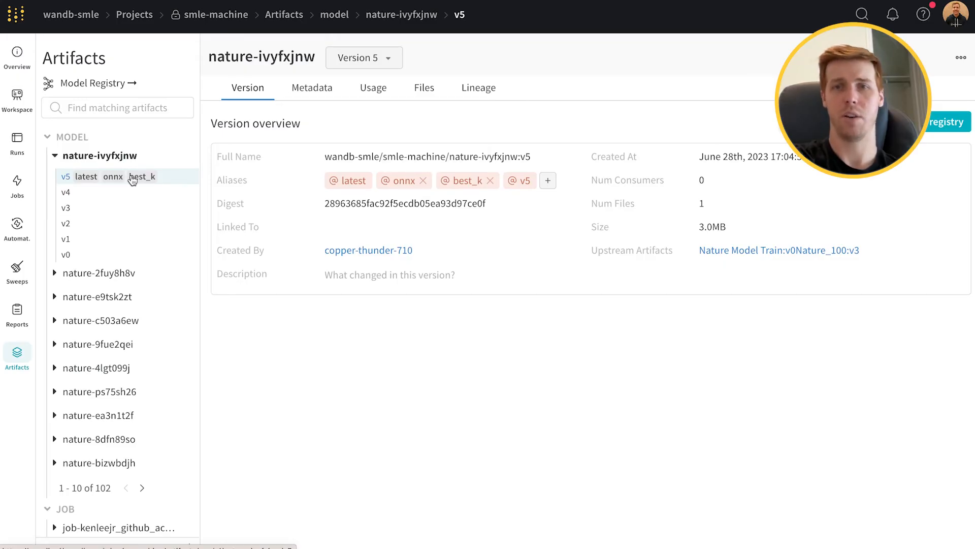
pyautogui.moveTo(208, 193)
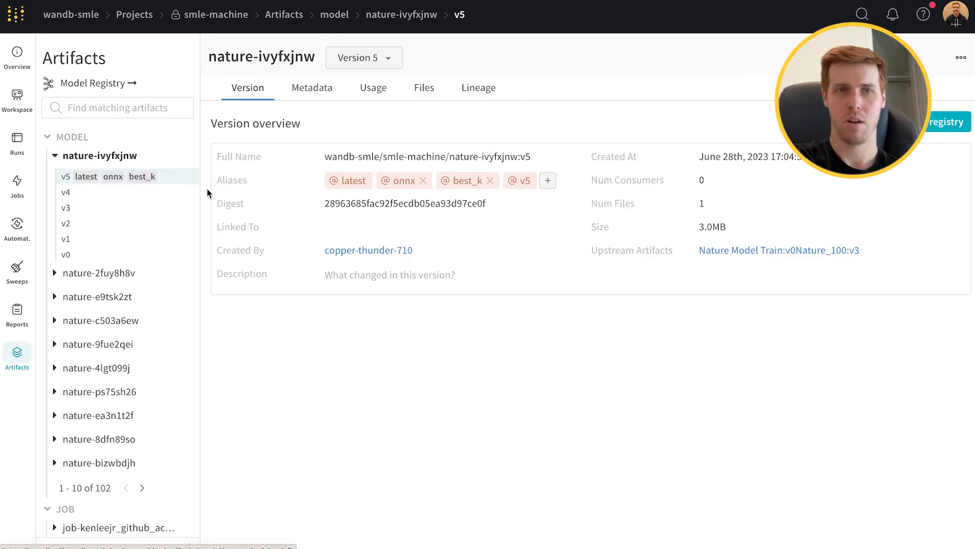
pyautogui.moveTo(158, 56)
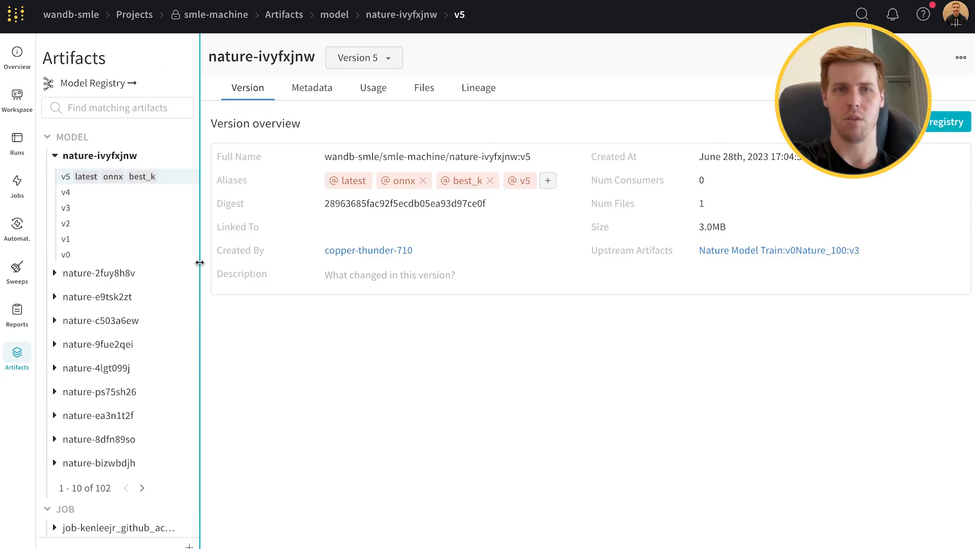
pyautogui.moveTo(164, 337)
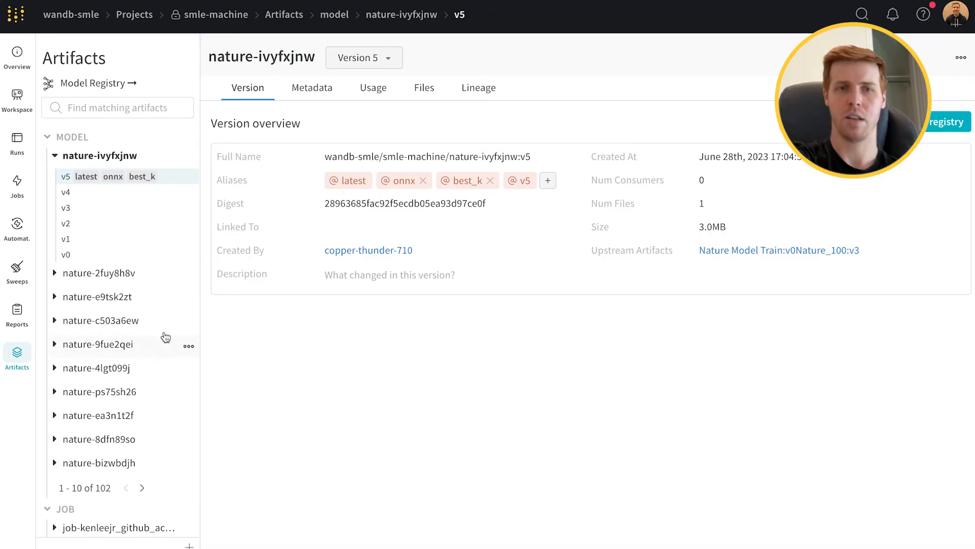
pyautogui.moveTo(162, 309)
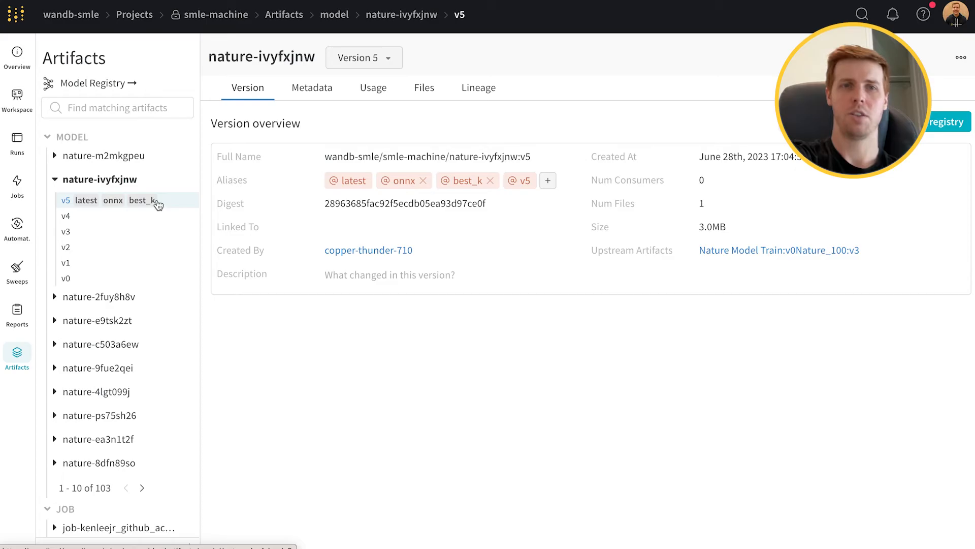
pyautogui.moveTo(70, 170)
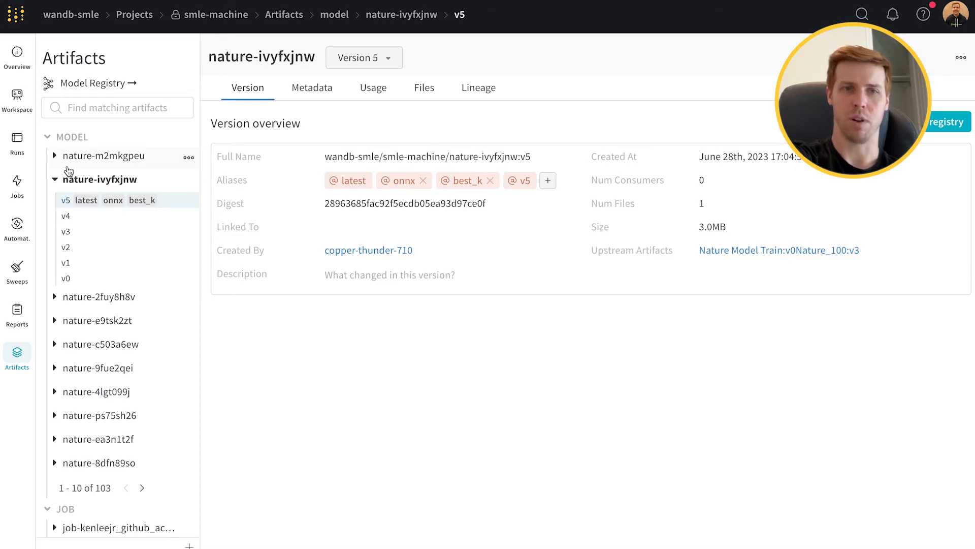
pyautogui.click(104, 155)
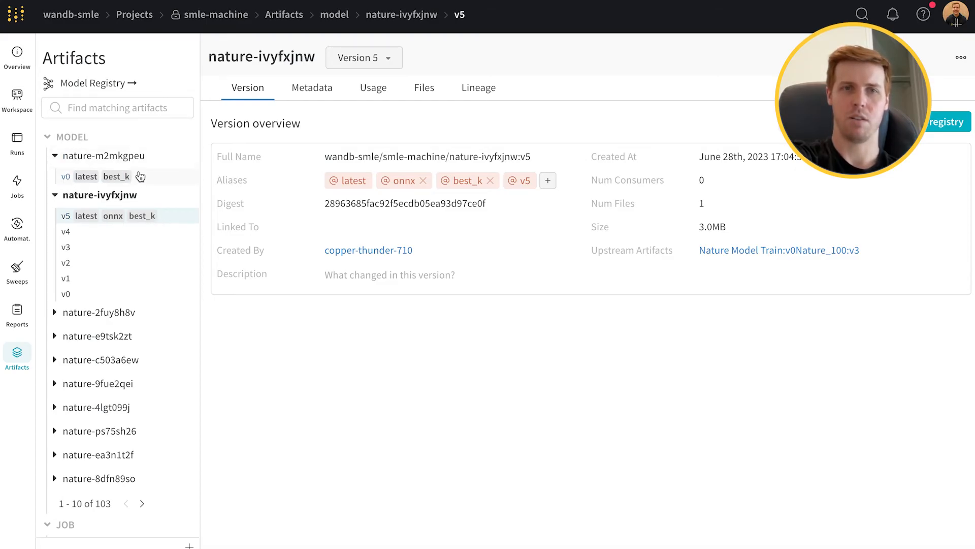
pyautogui.moveTo(159, 199)
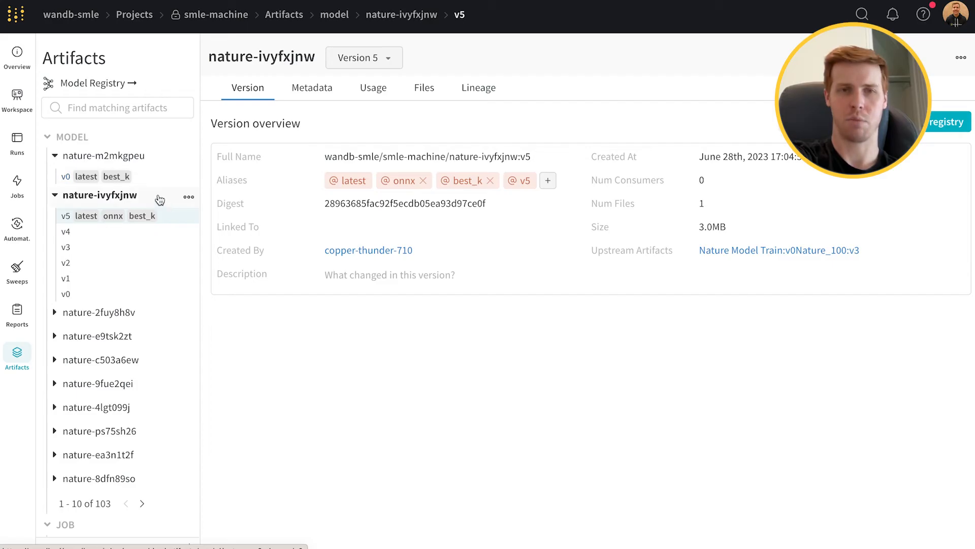
pyautogui.moveTo(151, 182)
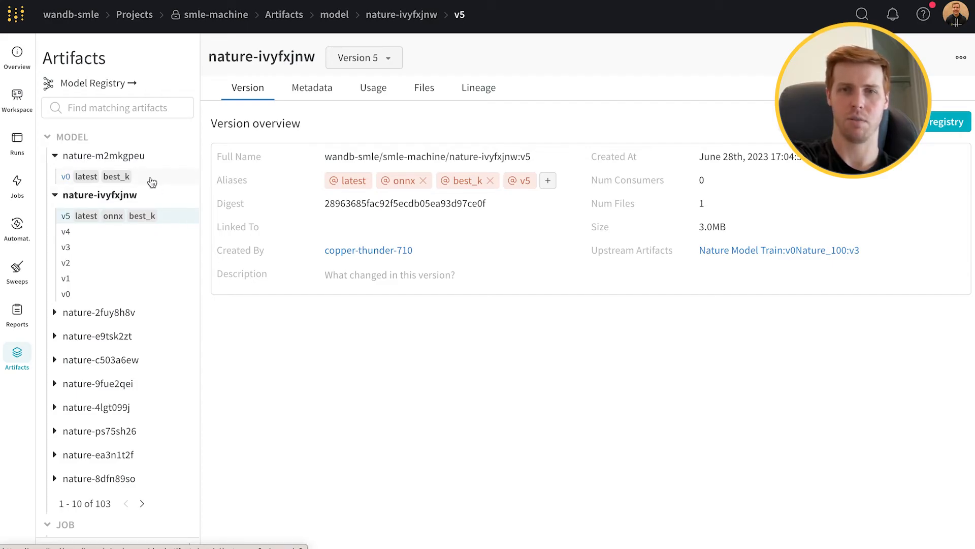
pyautogui.moveTo(161, 222)
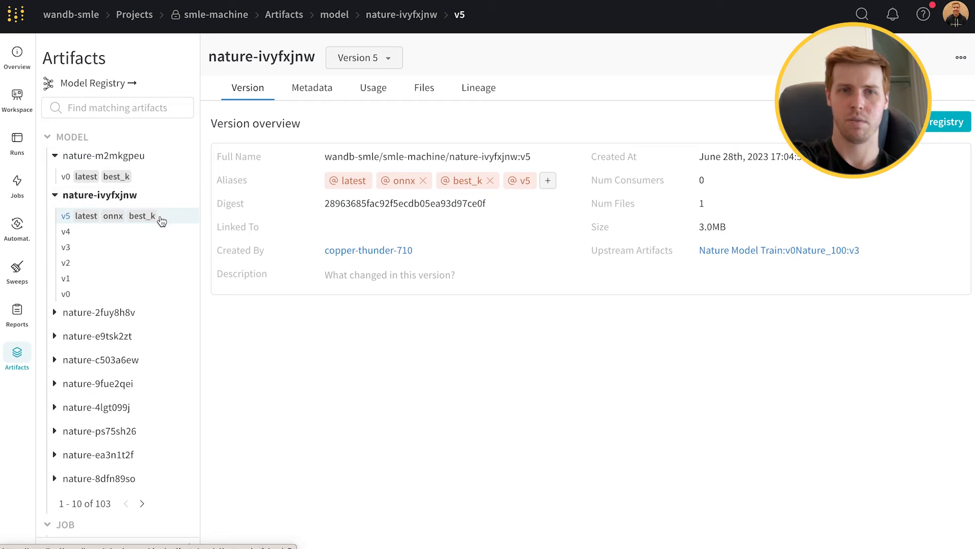
pyautogui.moveTo(399, 226)
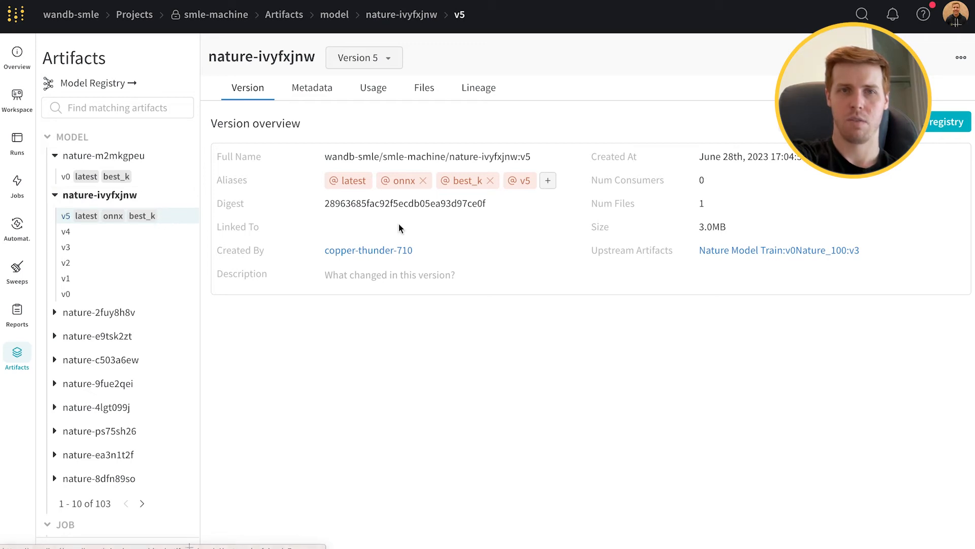
pyautogui.moveTo(403, 302)
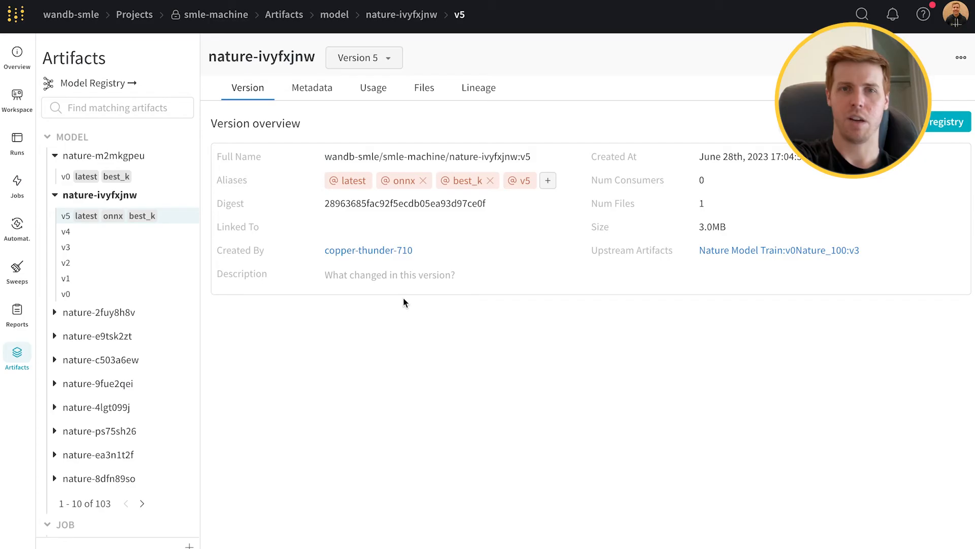
pyautogui.moveTo(305, 77)
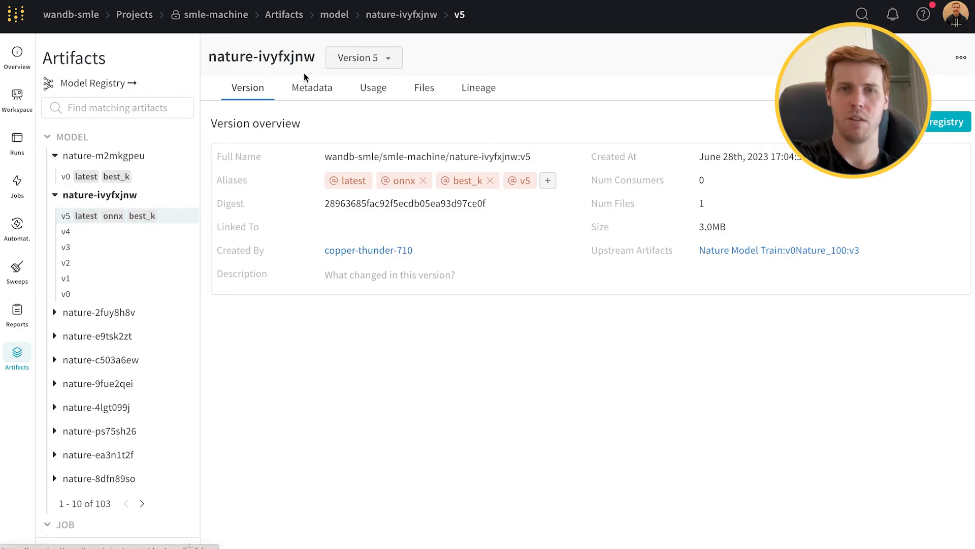
pyautogui.click(312, 87)
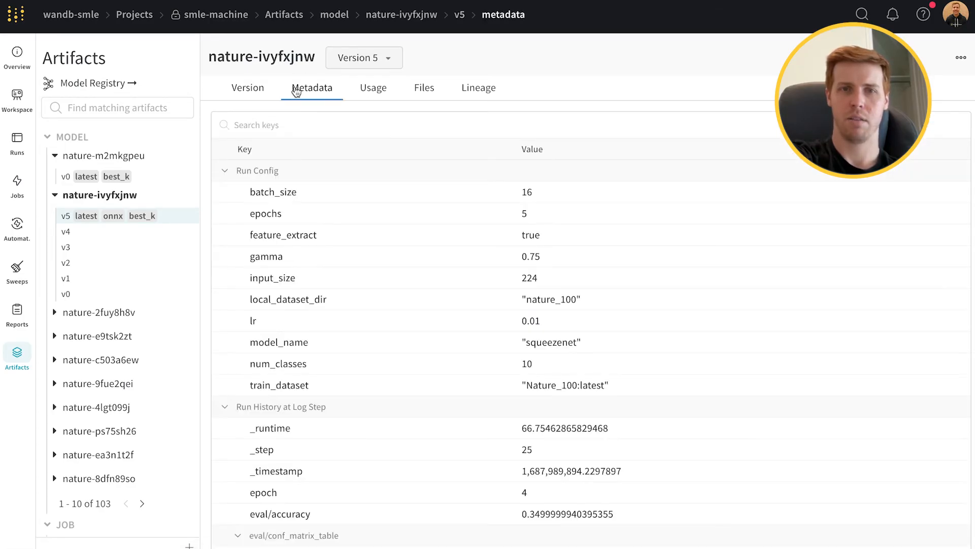
pyautogui.click(424, 88)
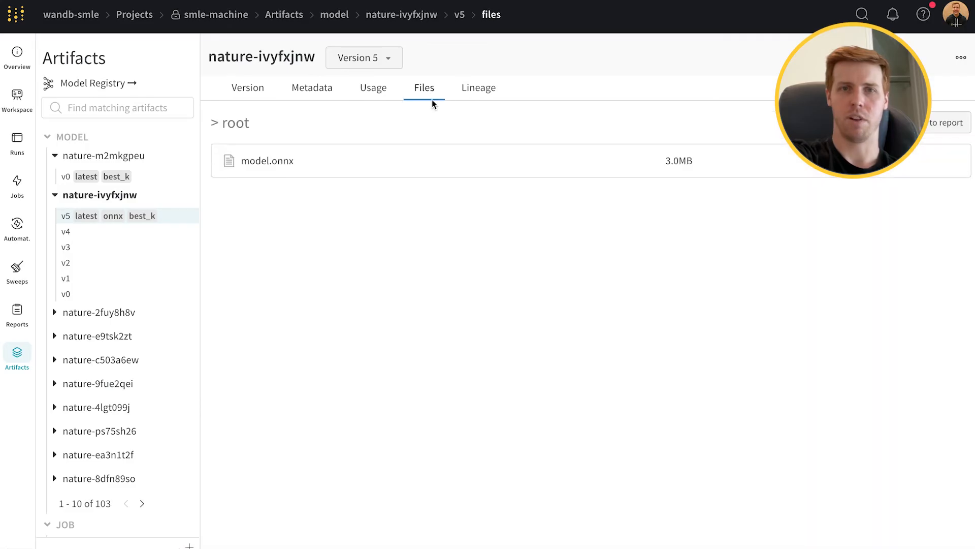
pyautogui.moveTo(436, 151)
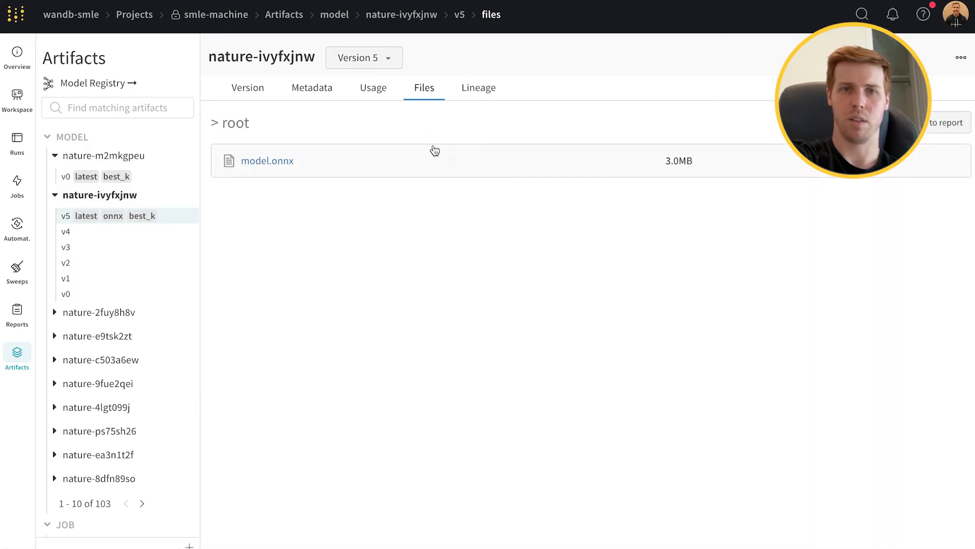
pyautogui.moveTo(282, 117)
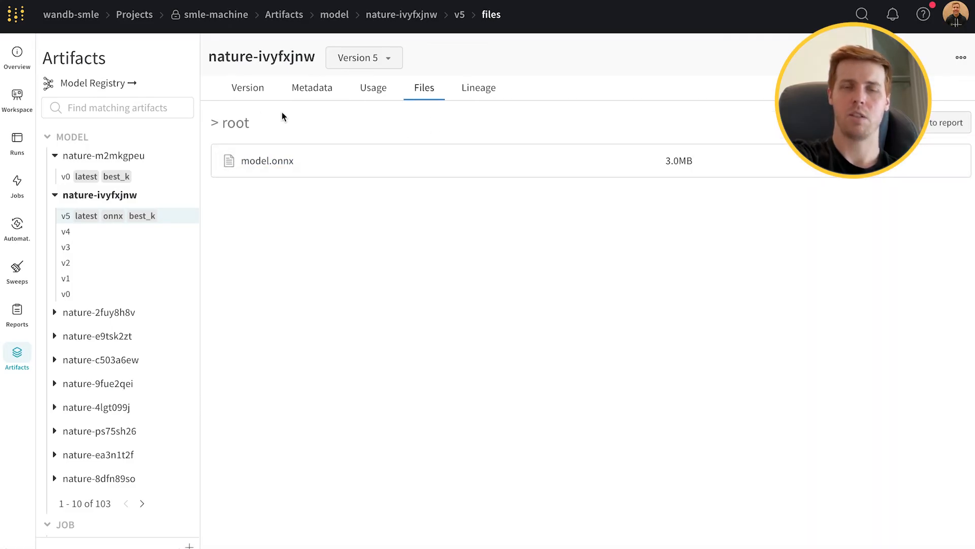
pyautogui.moveTo(495, 130)
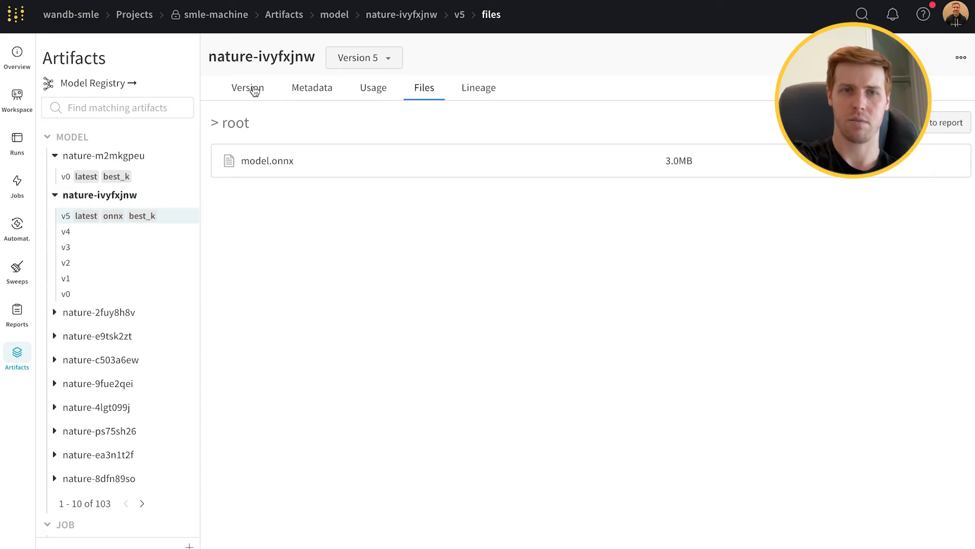
pyautogui.click(247, 87)
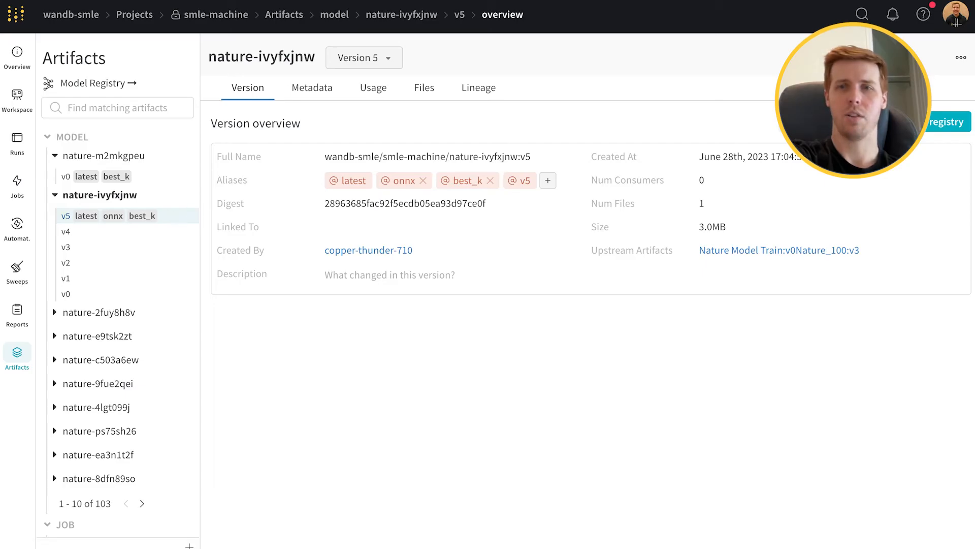
pyautogui.moveTo(649, 135)
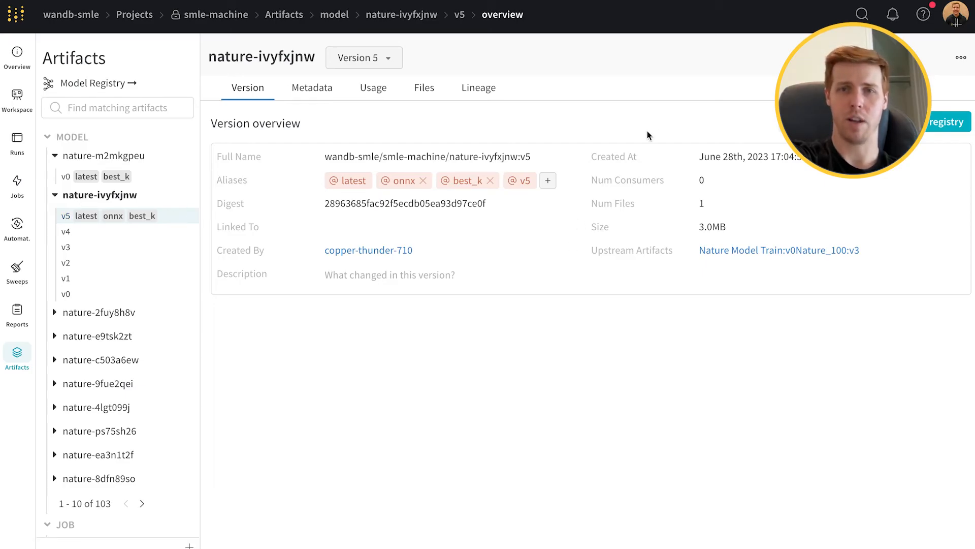
pyautogui.moveTo(671, 121)
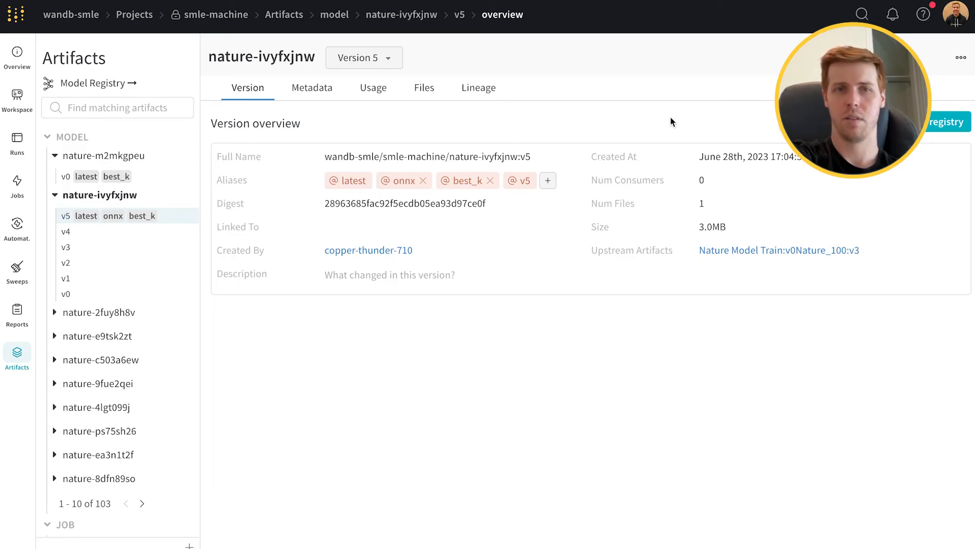
pyautogui.moveTo(206, 300)
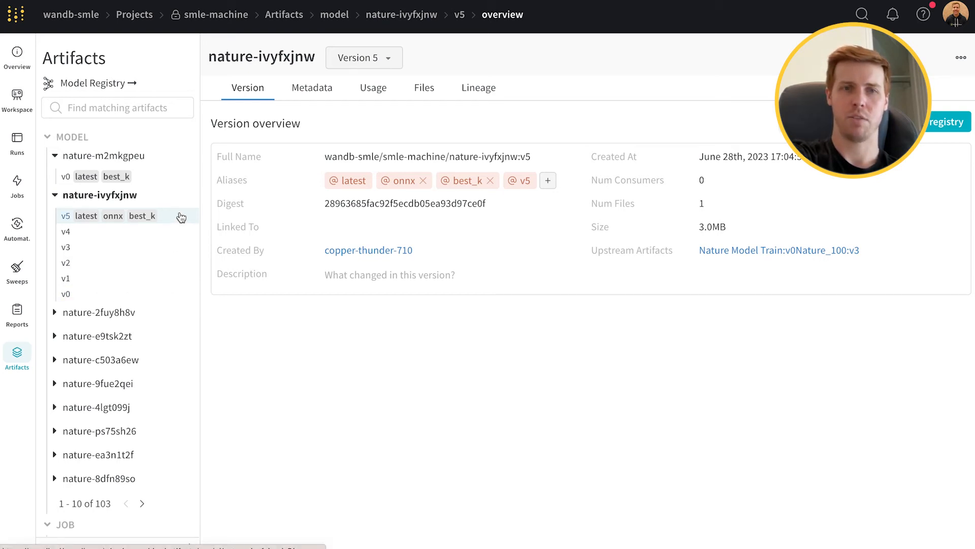
pyautogui.moveTo(679, 217)
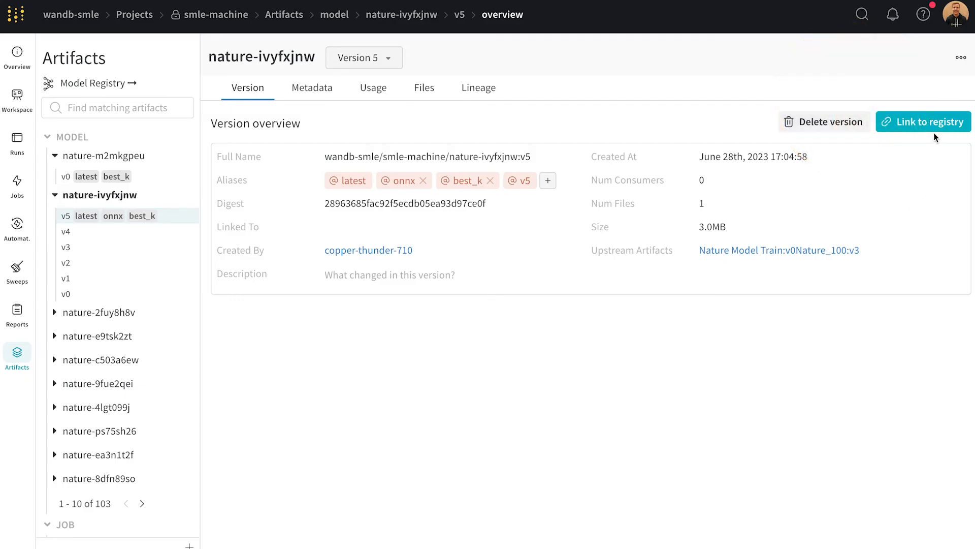
# Link nature-ivyfxjnw v5 to the Nature Classification registered model with alias 'staging'
pyautogui.click(924, 121)
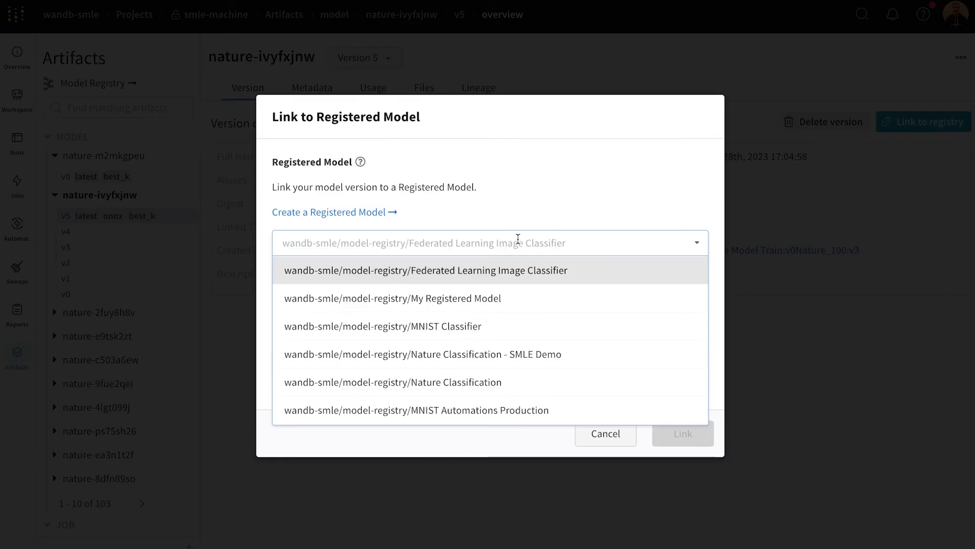
pyautogui.moveTo(444, 382)
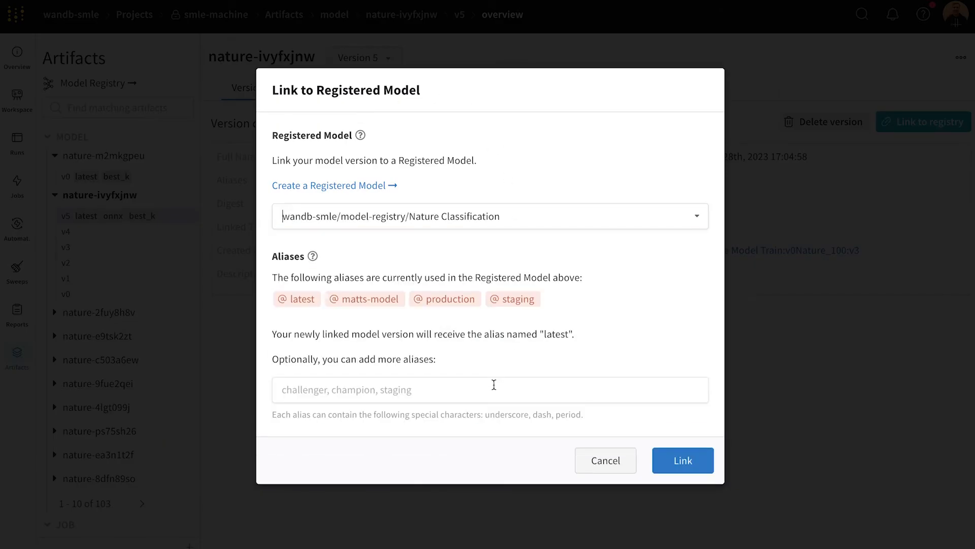
pyautogui.write('s')
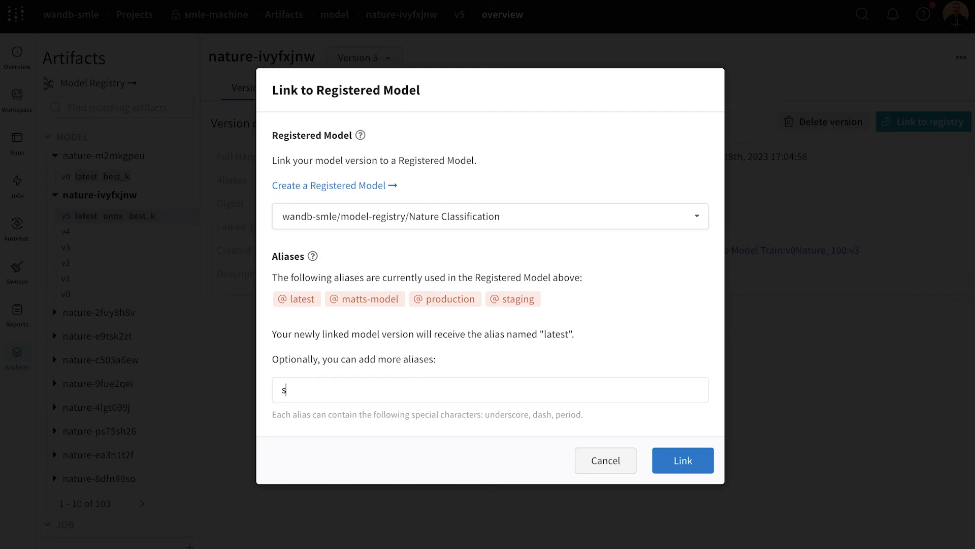
pyautogui.write('taging')
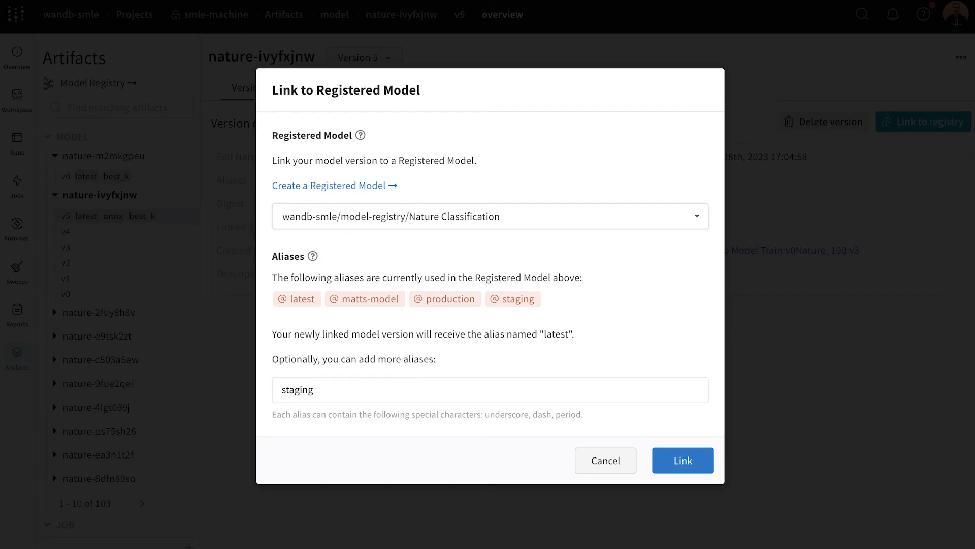
pyautogui.moveTo(430, 372)
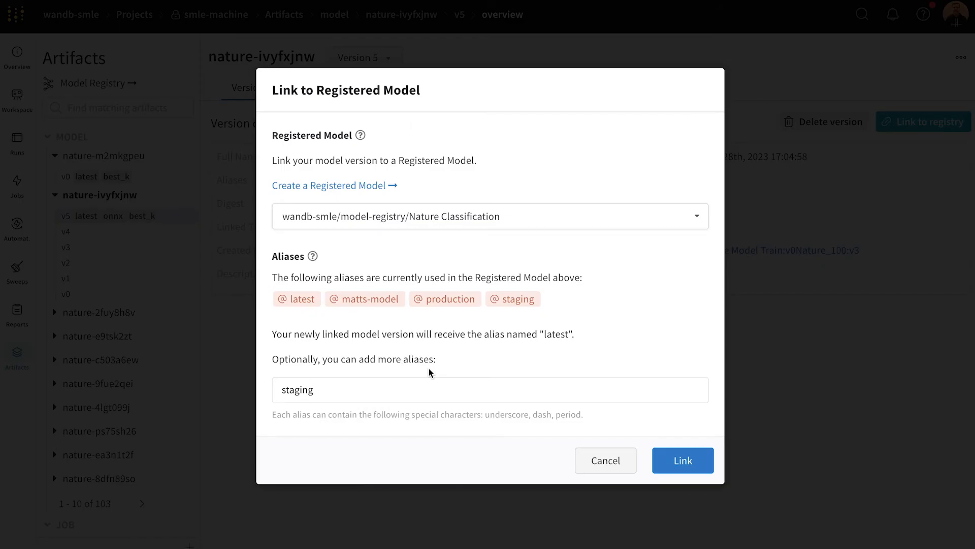
pyautogui.moveTo(683, 460)
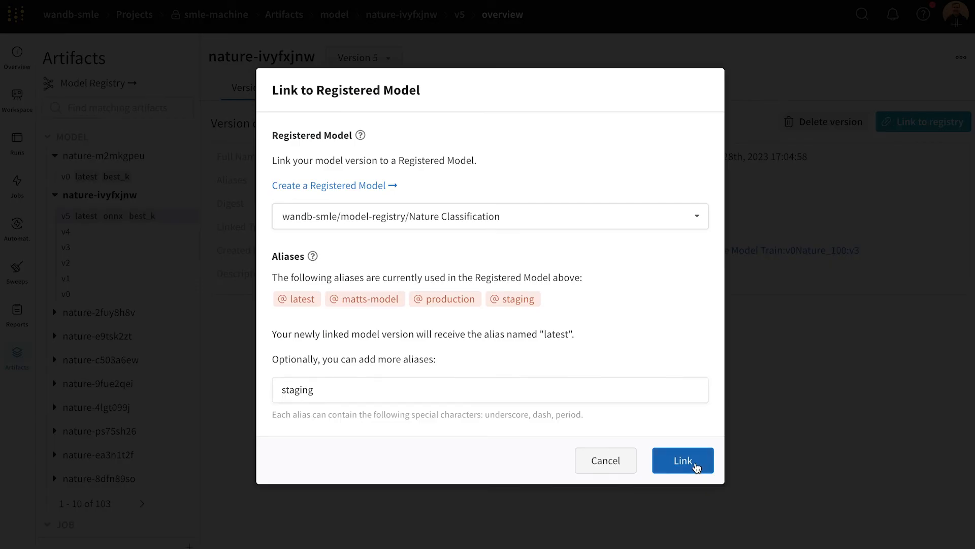
pyautogui.click(683, 461)
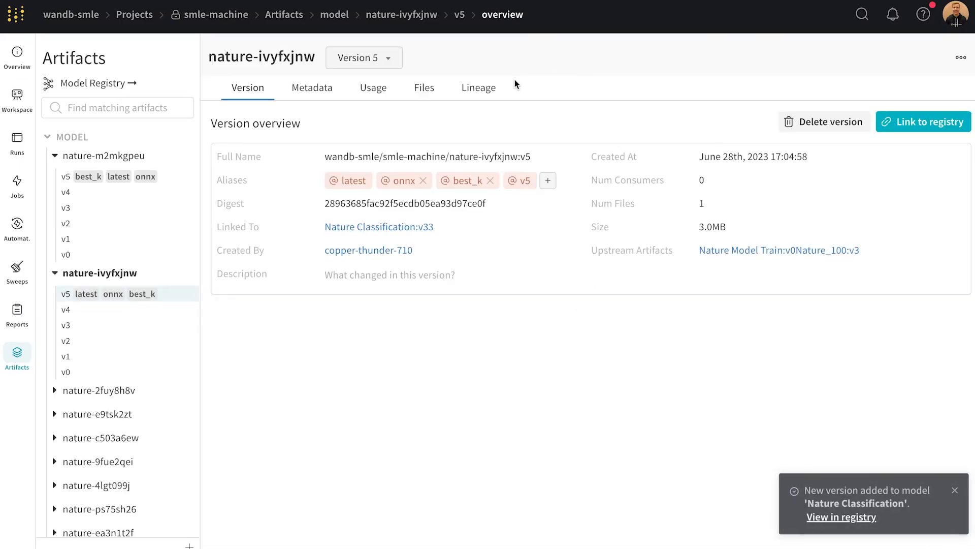
pyautogui.moveTo(516, 84)
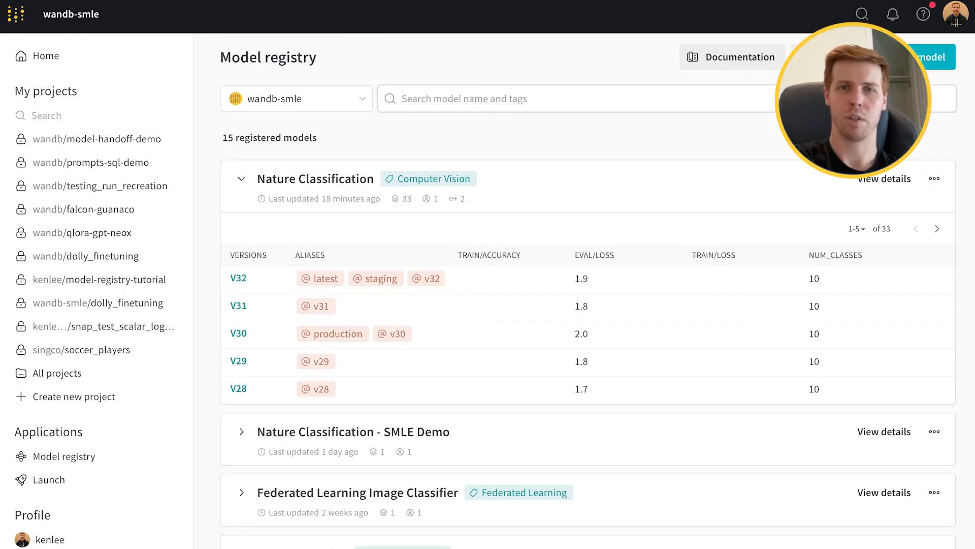
# Scroll through the Model registry to review Nature Classification's versions and aliases
pyautogui.scroll(-3)
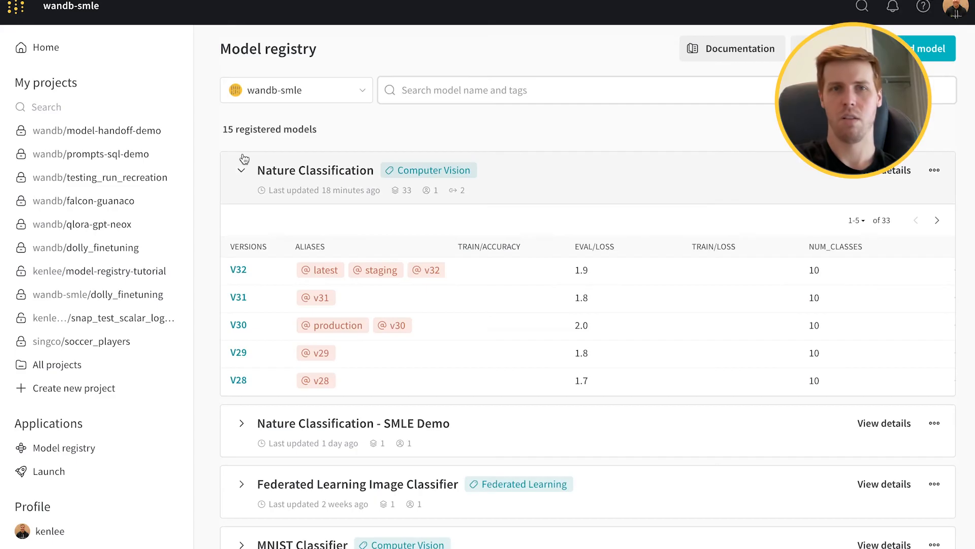
pyautogui.moveTo(447, 193)
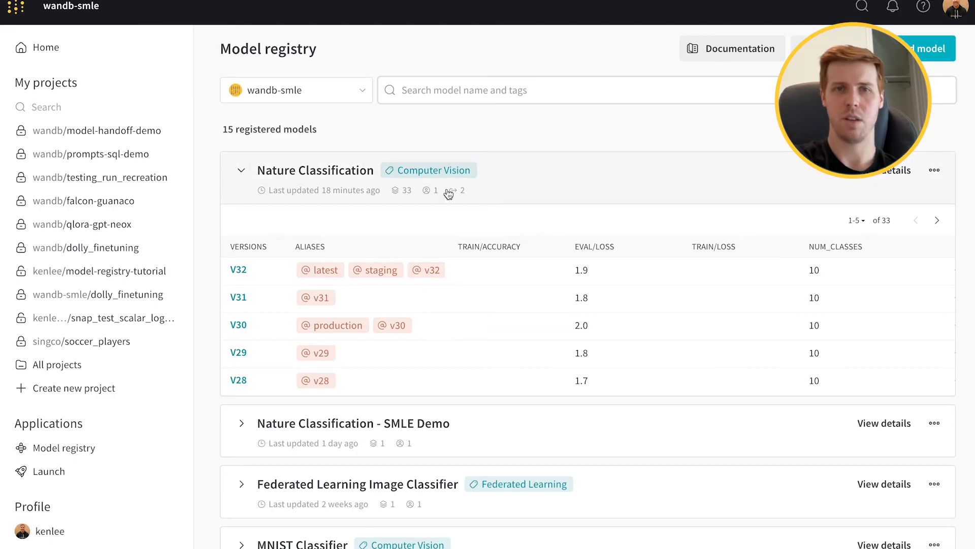
pyautogui.scroll(-3)
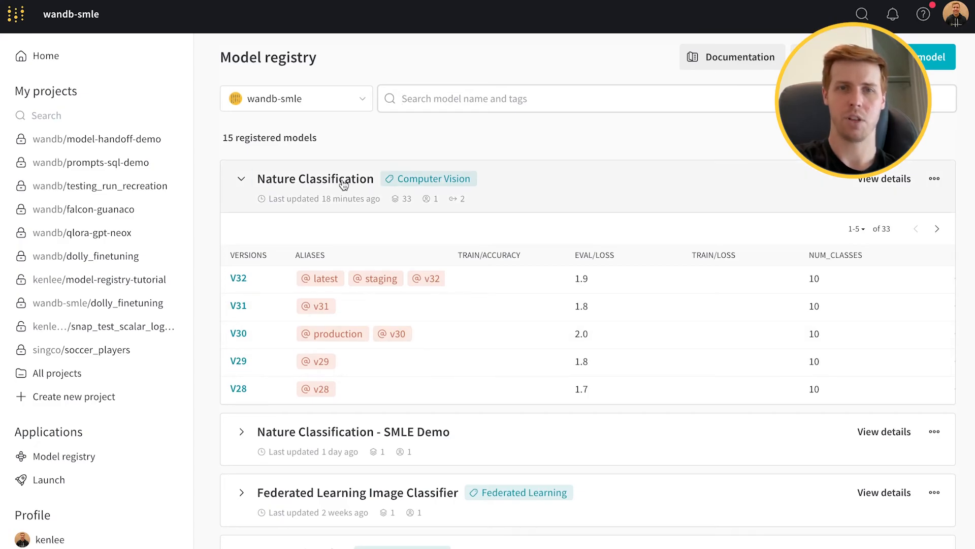
pyautogui.moveTo(539, 445)
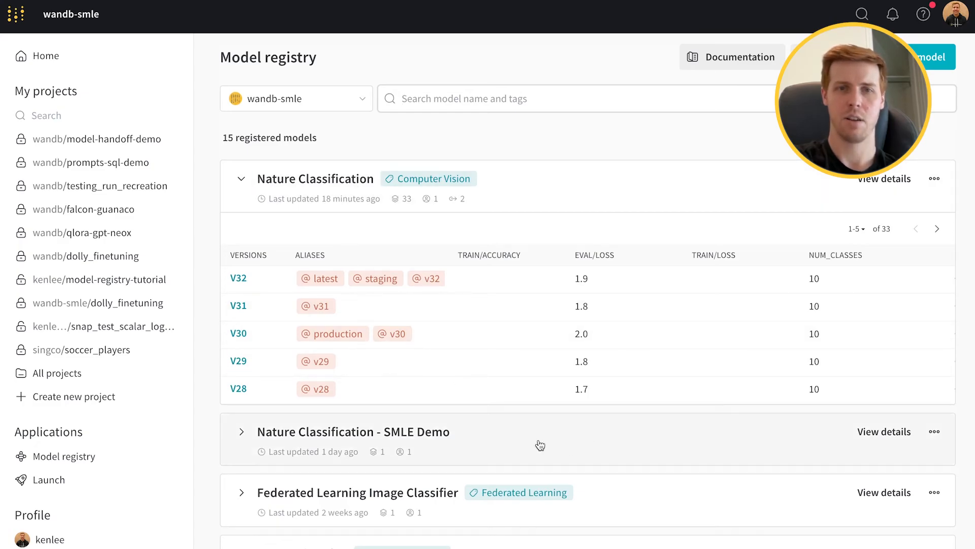
pyautogui.moveTo(214, 258)
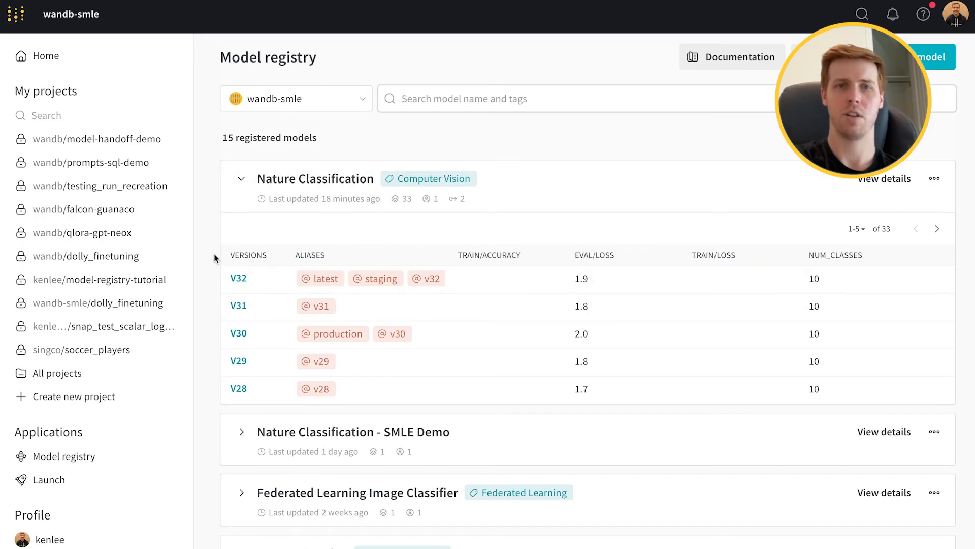
pyautogui.scroll(-3)
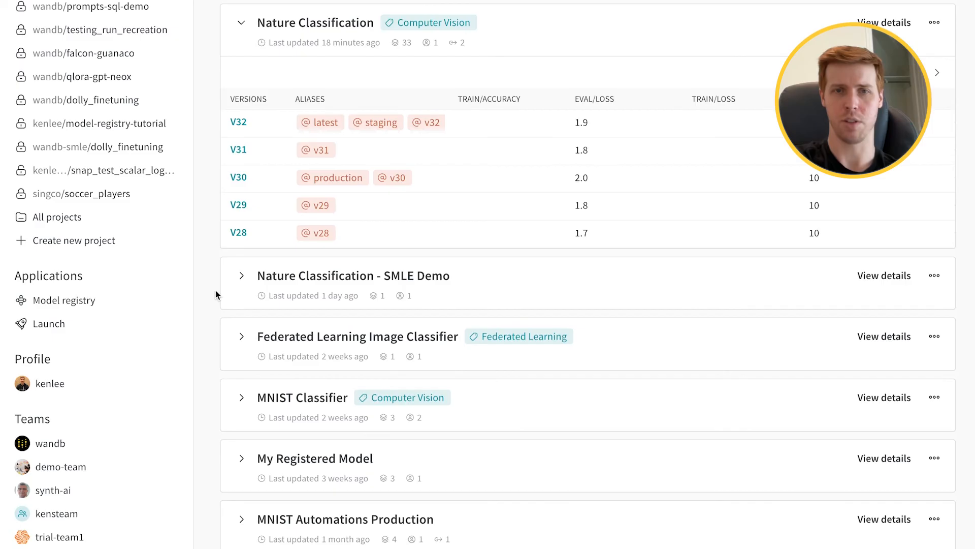
pyautogui.scroll(3)
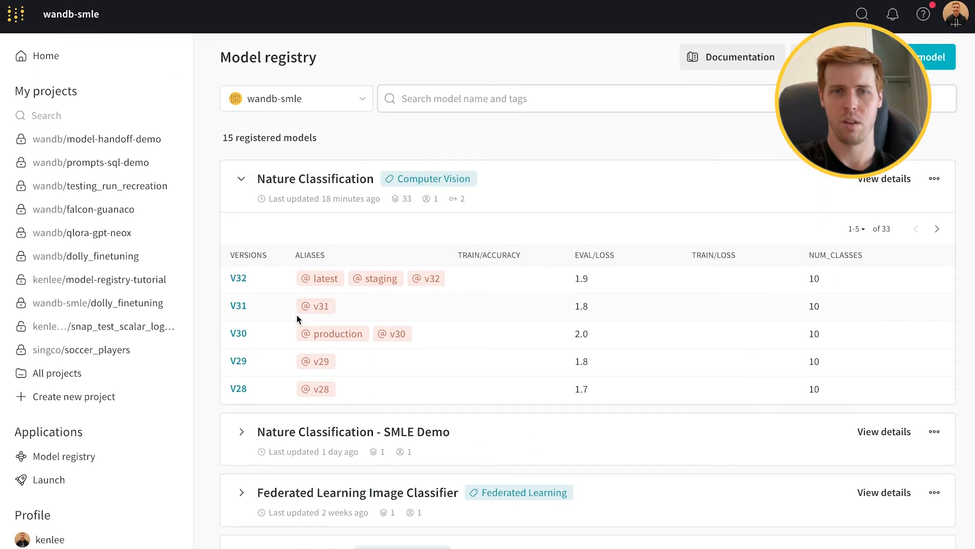
pyautogui.moveTo(262, 379)
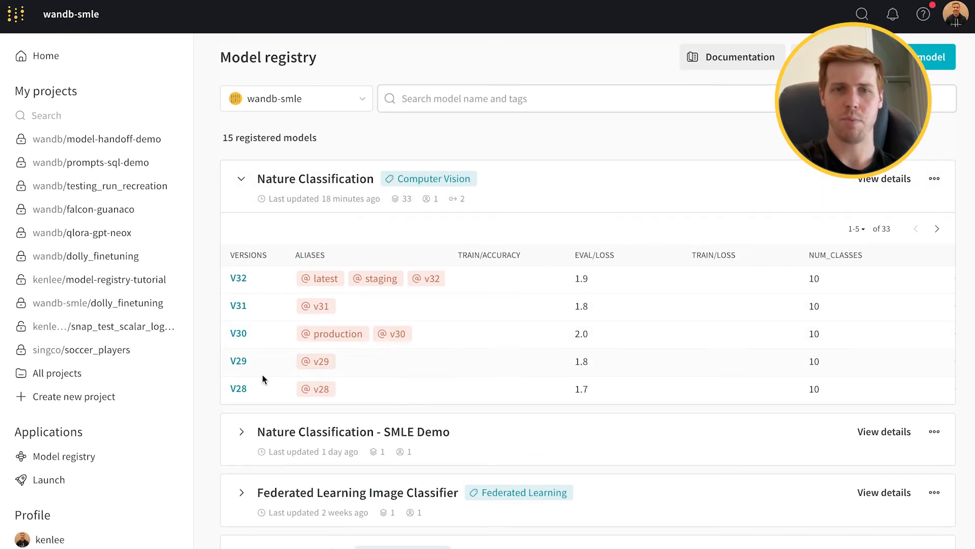
pyautogui.moveTo(252, 278)
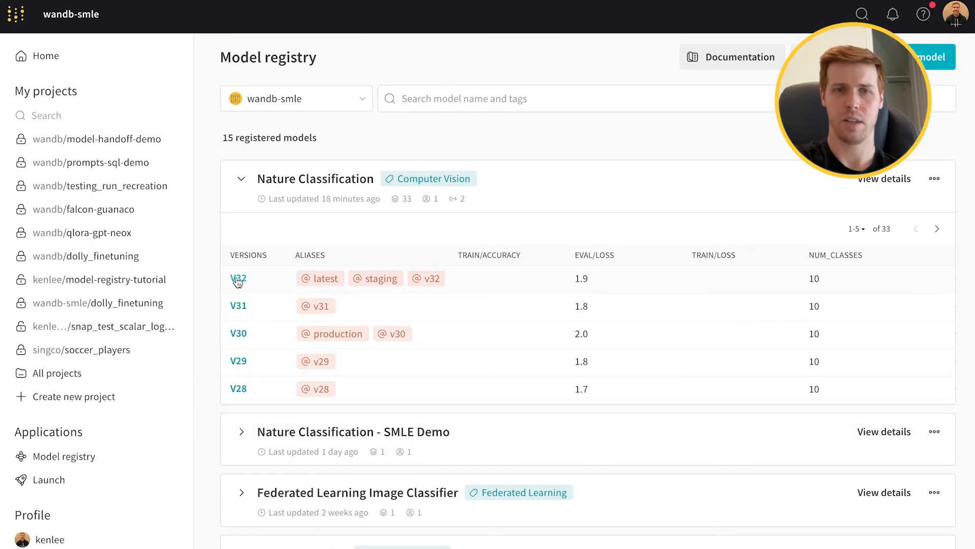
pyautogui.click(238, 278)
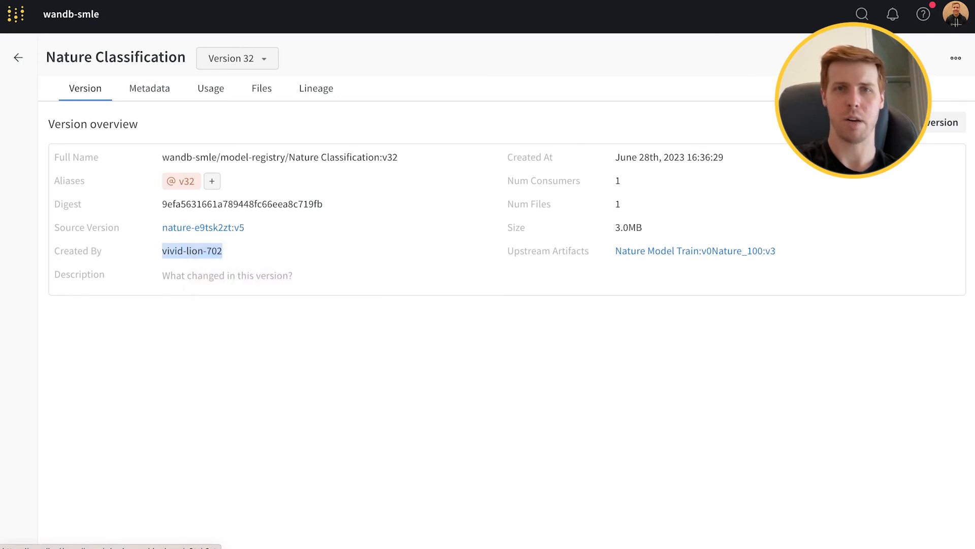
pyautogui.click(192, 251)
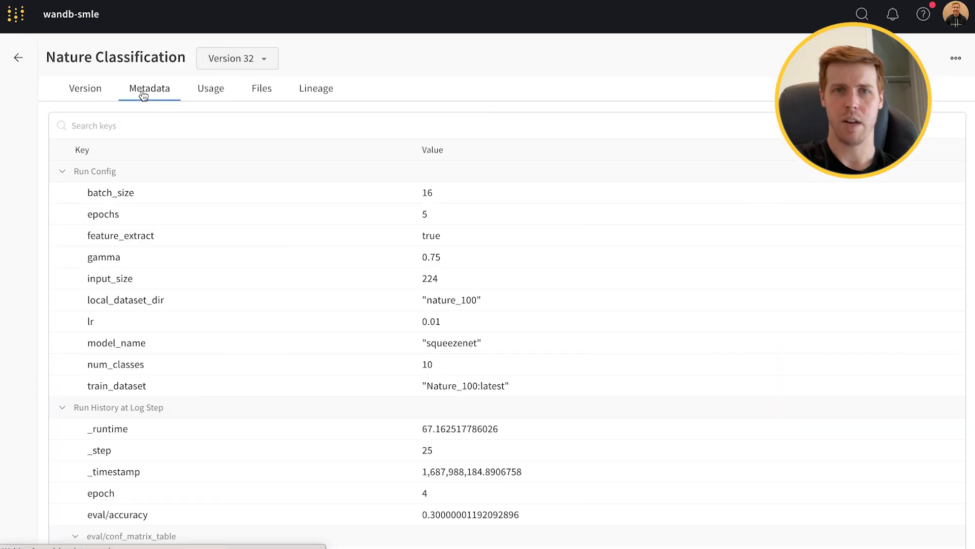
pyautogui.click(316, 88)
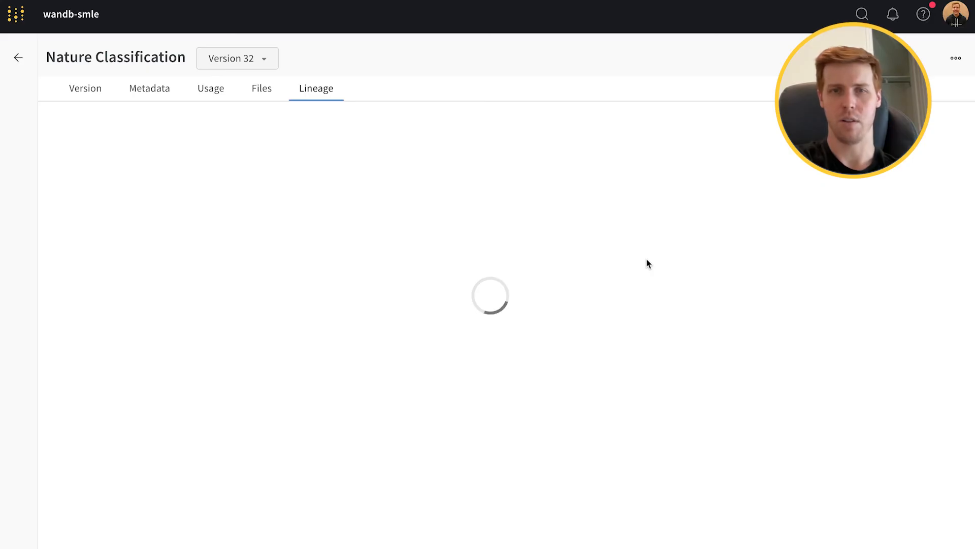
pyautogui.moveTo(456, 361)
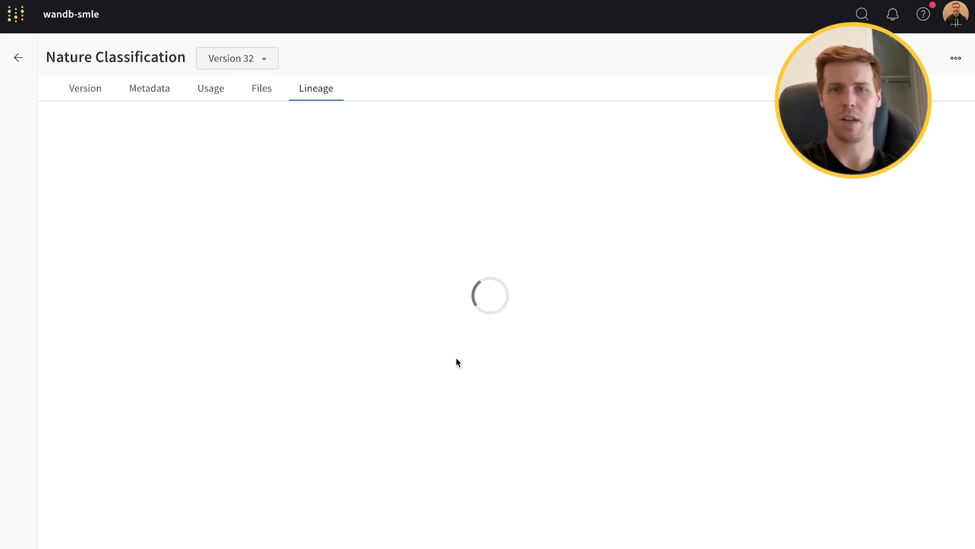
pyautogui.moveTo(464, 311)
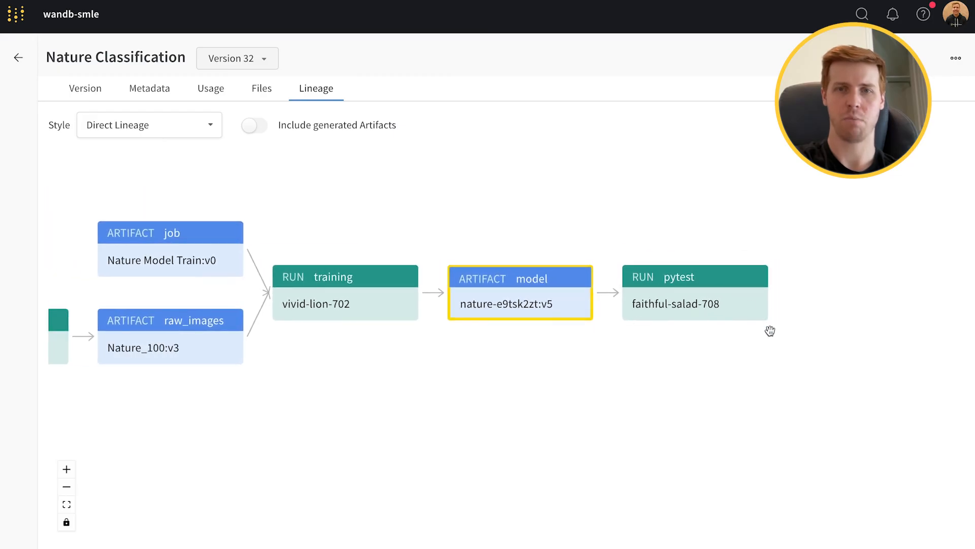
pyautogui.moveTo(721, 301)
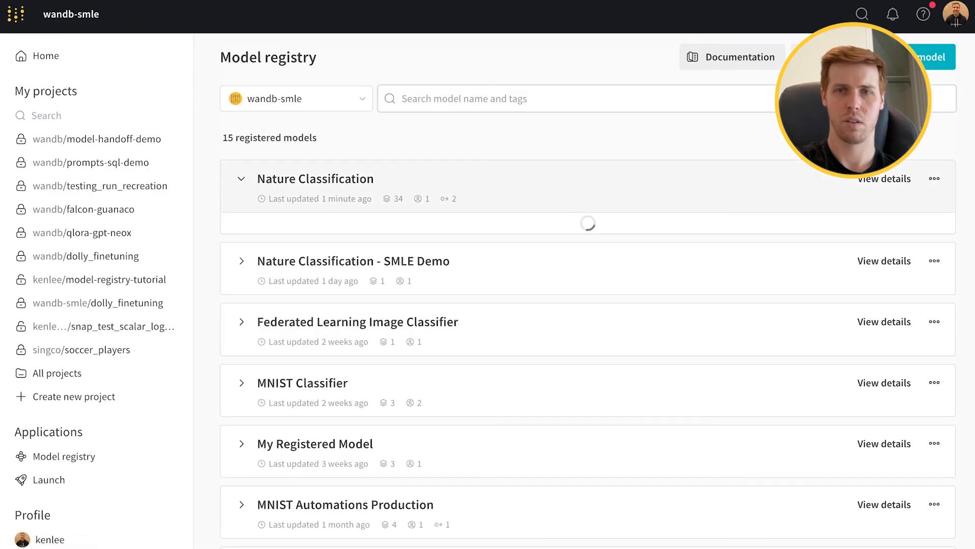
pyautogui.click(883, 179)
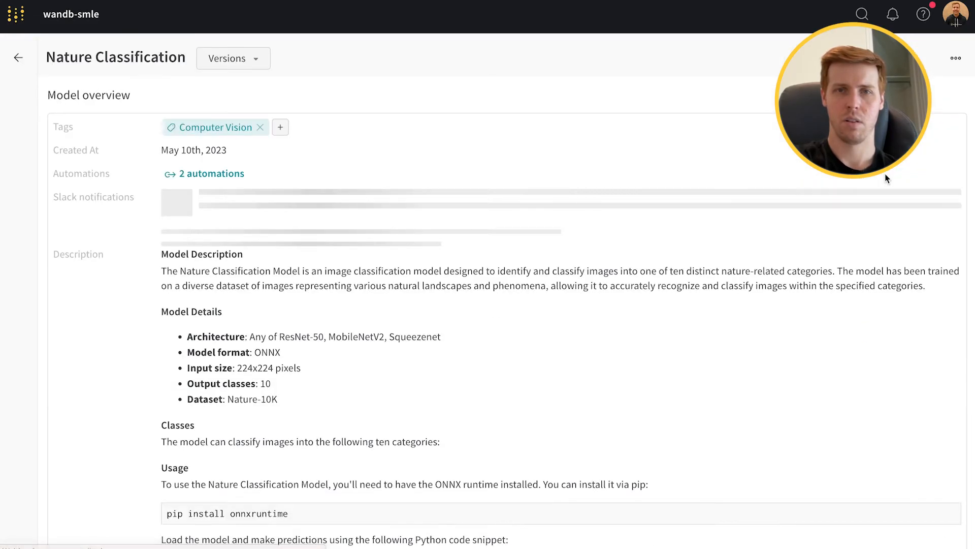
pyautogui.click(176, 196)
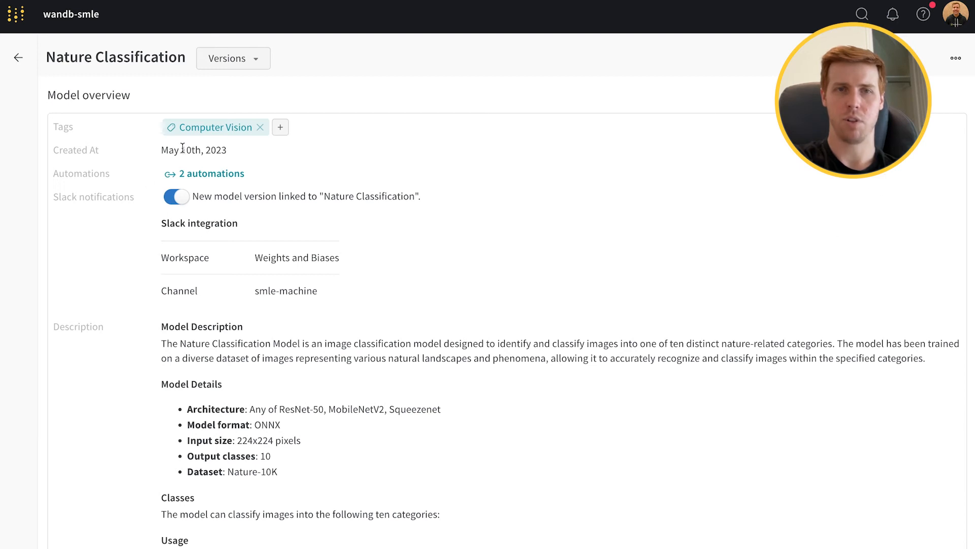
pyautogui.moveTo(327, 405)
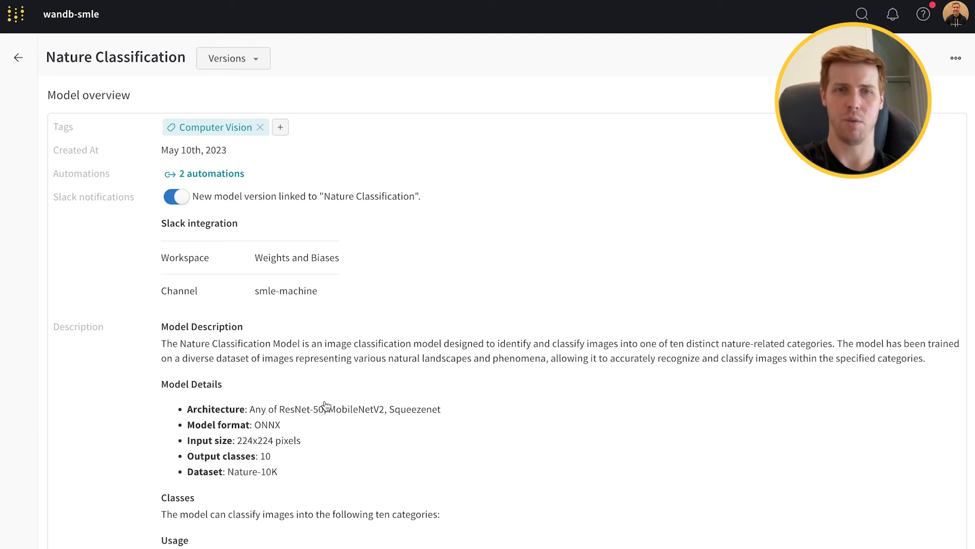
pyautogui.scroll(-3)
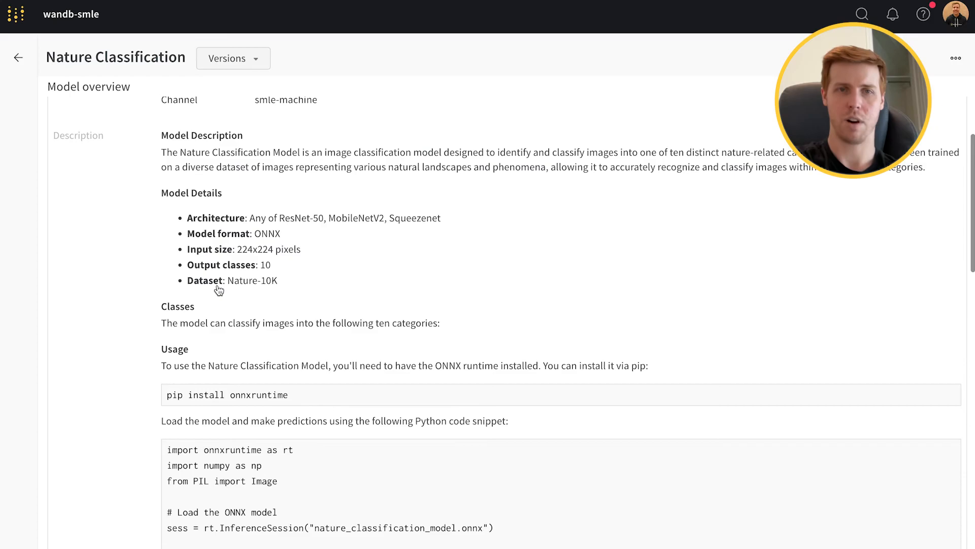
pyautogui.moveTo(344, 339)
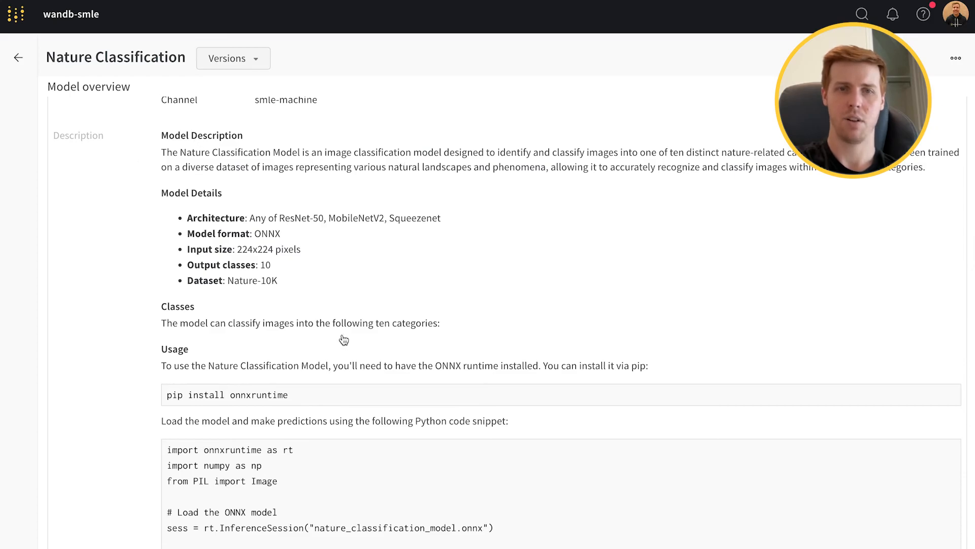
pyautogui.scroll(-3)
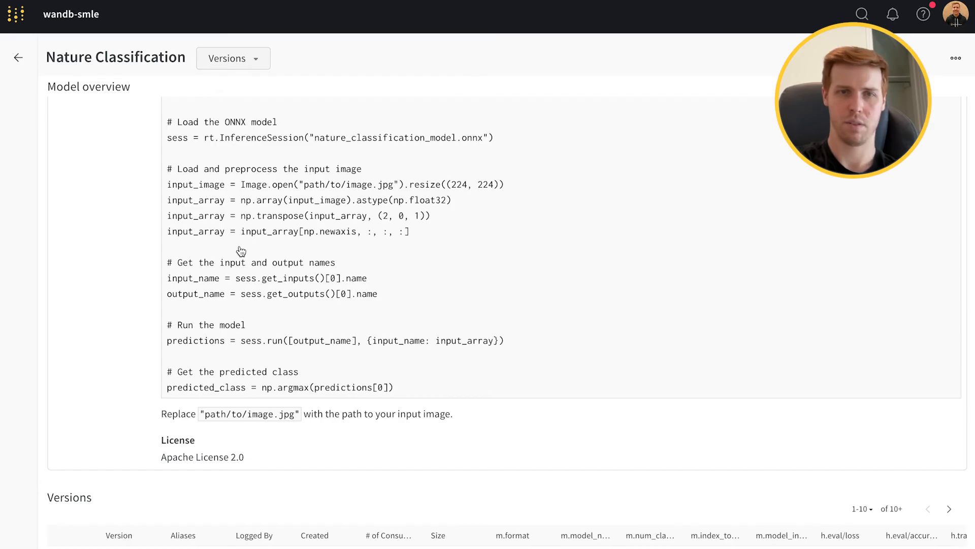
pyautogui.scroll(3)
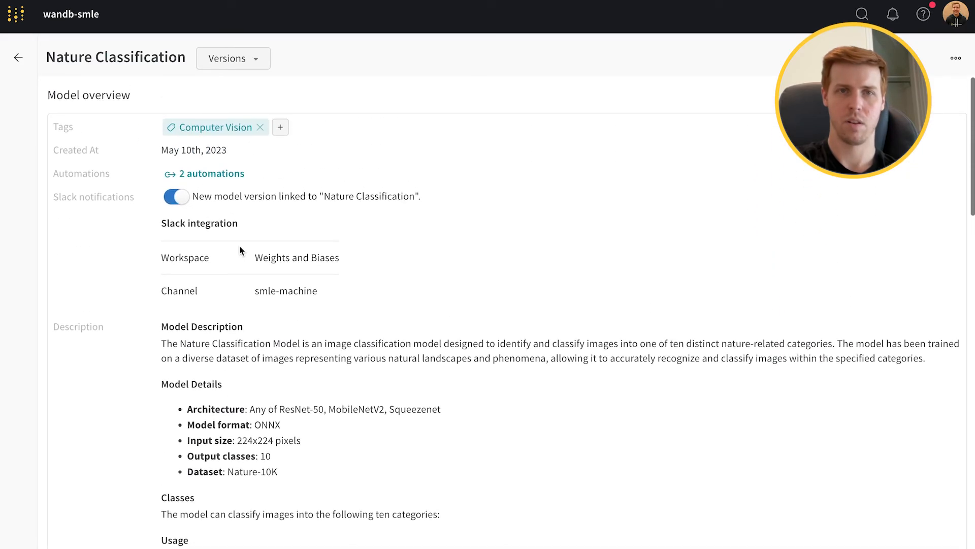
pyautogui.moveTo(303, 210)
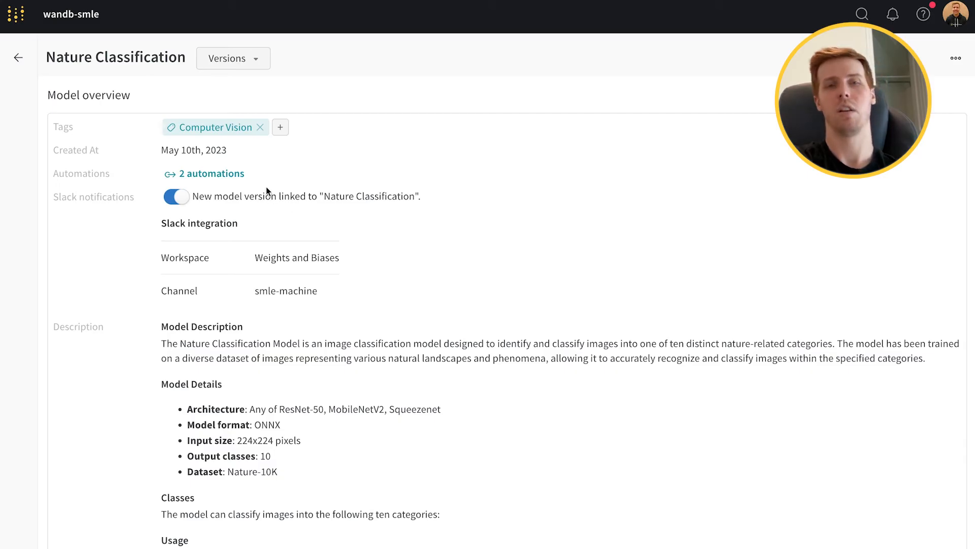
pyautogui.moveTo(302, 182)
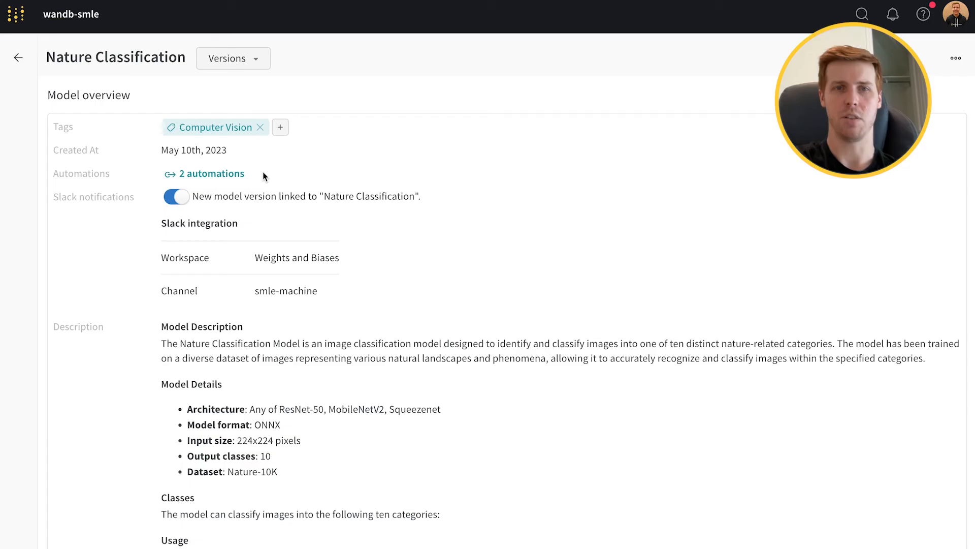
pyautogui.moveTo(213, 174)
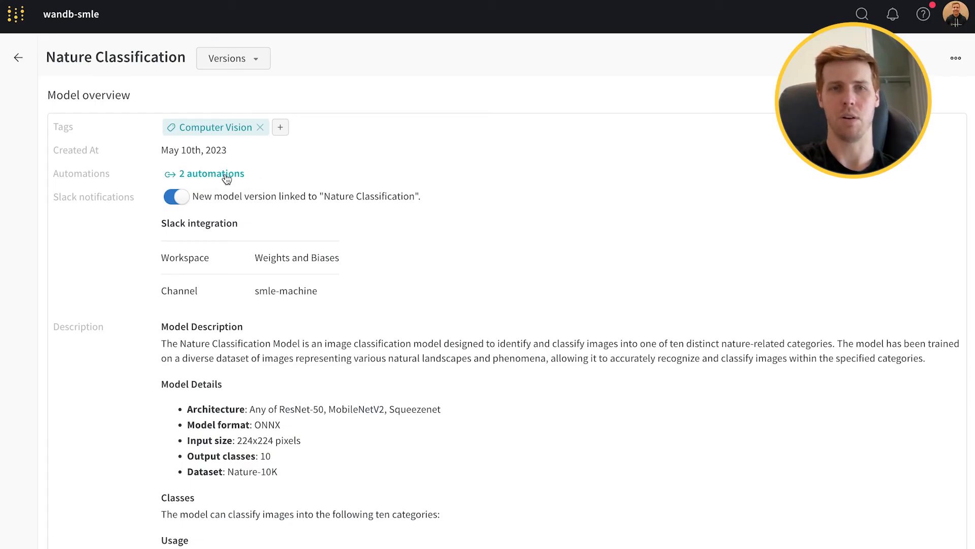
pyautogui.moveTo(309, 167)
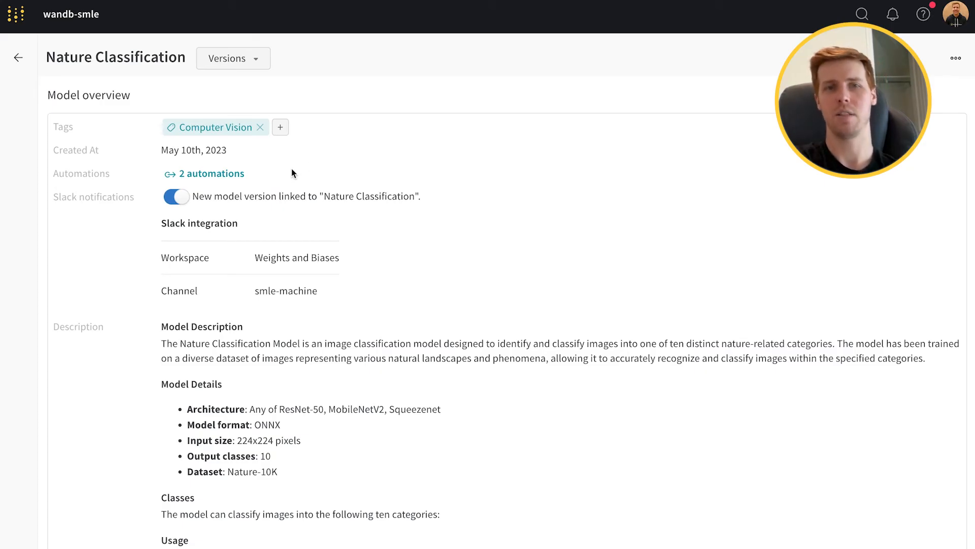
pyautogui.moveTo(235, 175)
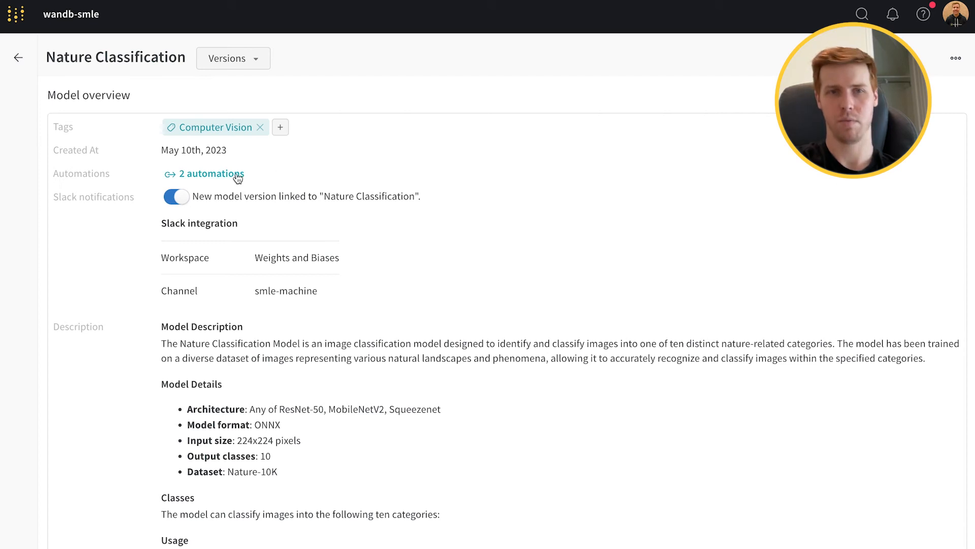
# Review the Test and Report and Build and Deploy GitHub Actions webhook automations on the smle-machine-gke queue
pyautogui.click(226, 58)
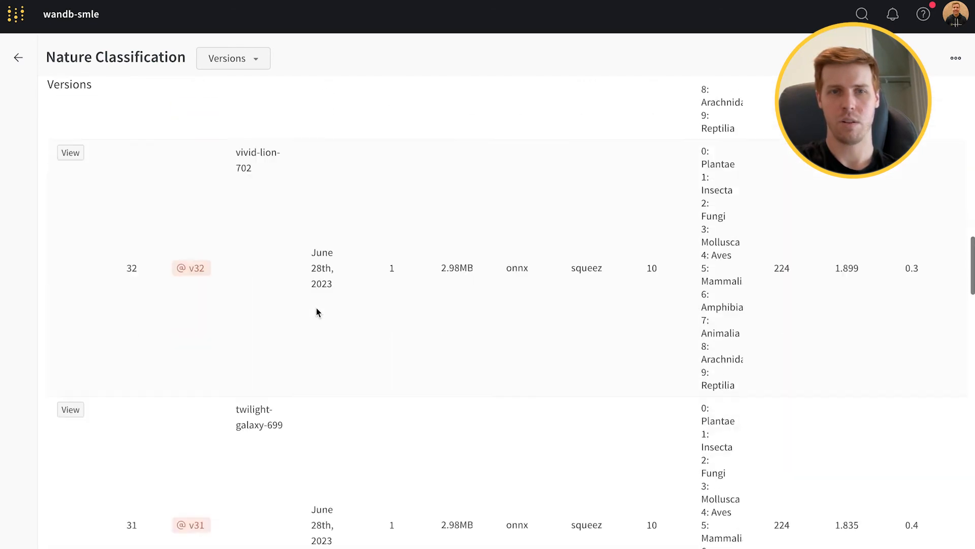
pyautogui.scroll(-3)
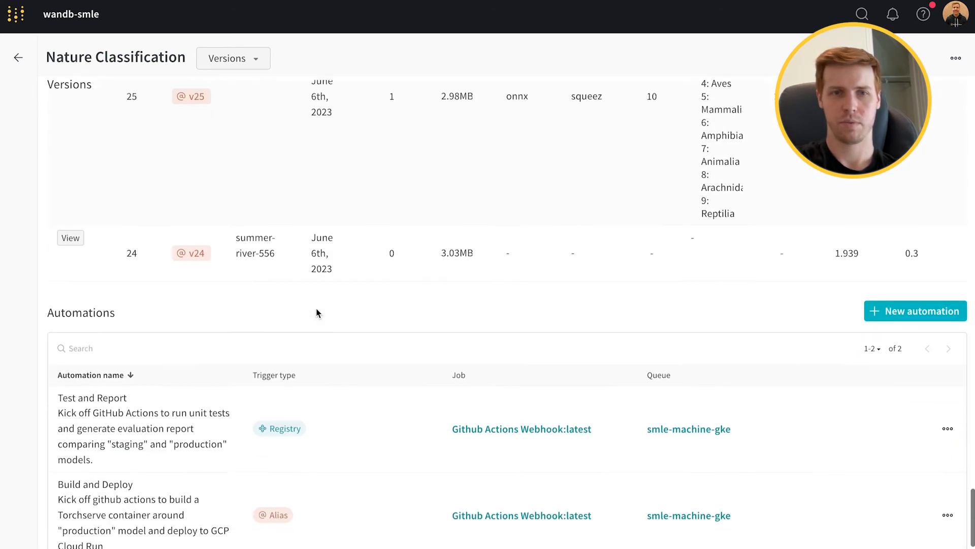
pyautogui.scroll(-3)
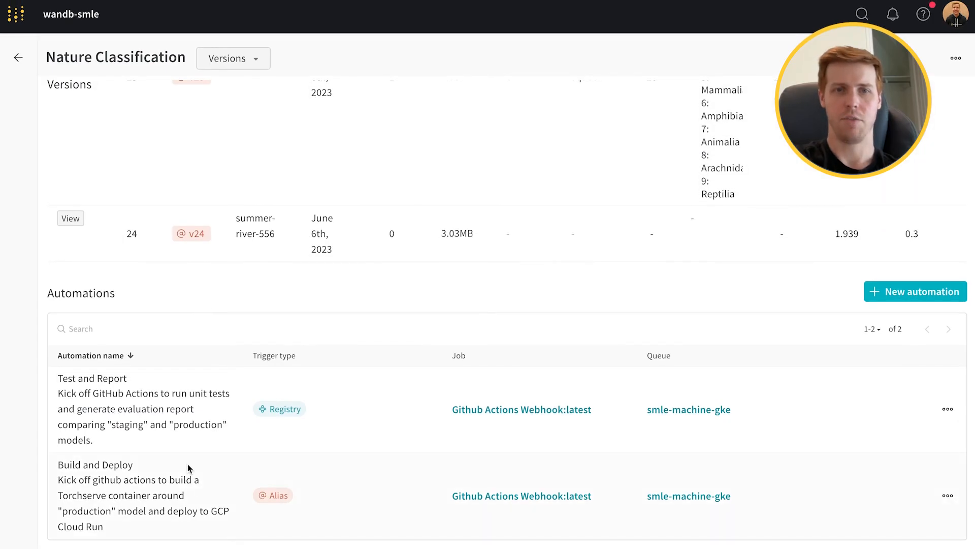
pyautogui.moveTo(248, 378)
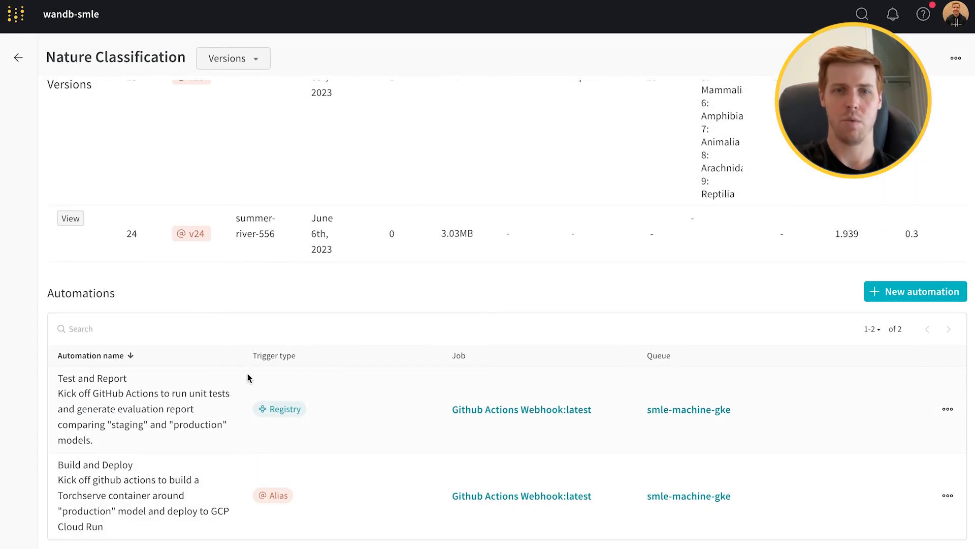
pyautogui.moveTo(198, 411)
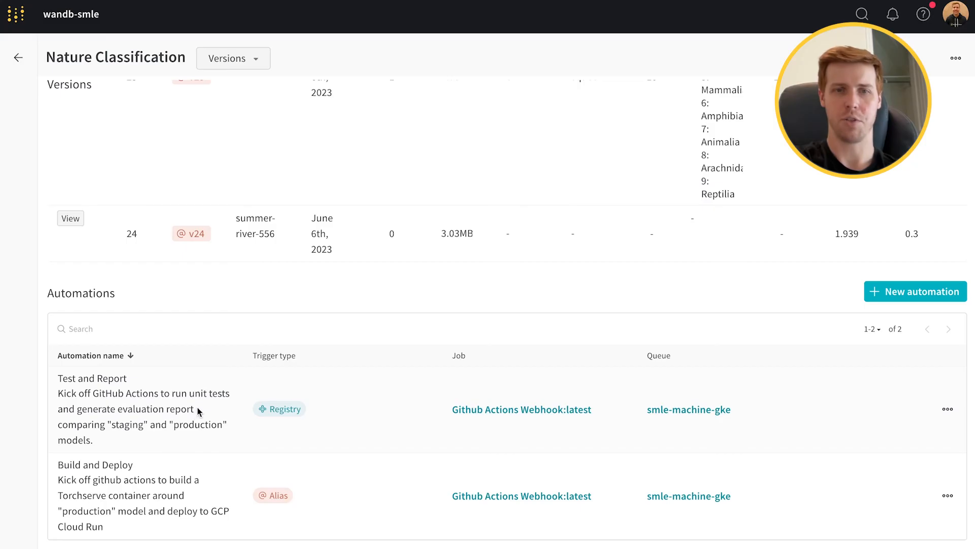
pyautogui.moveTo(543, 392)
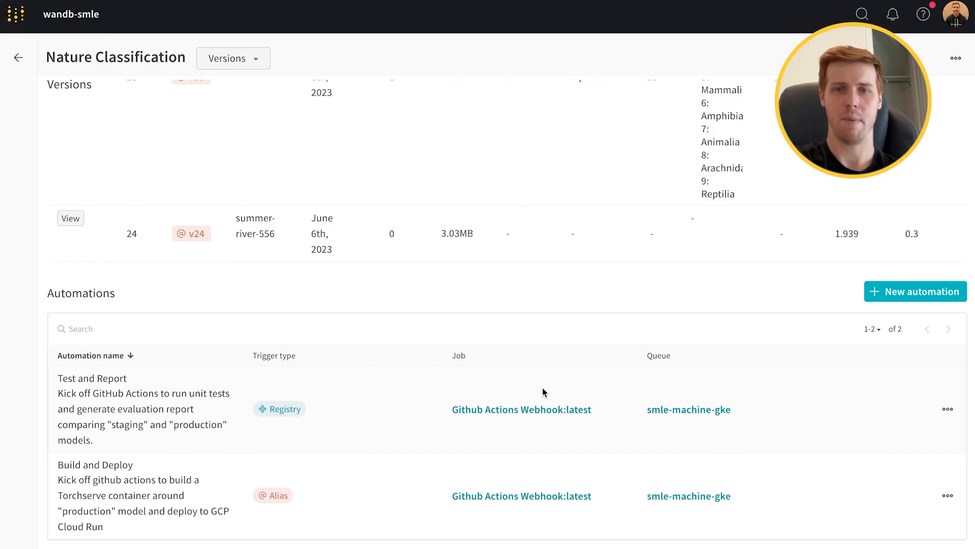
pyautogui.moveTo(398, 417)
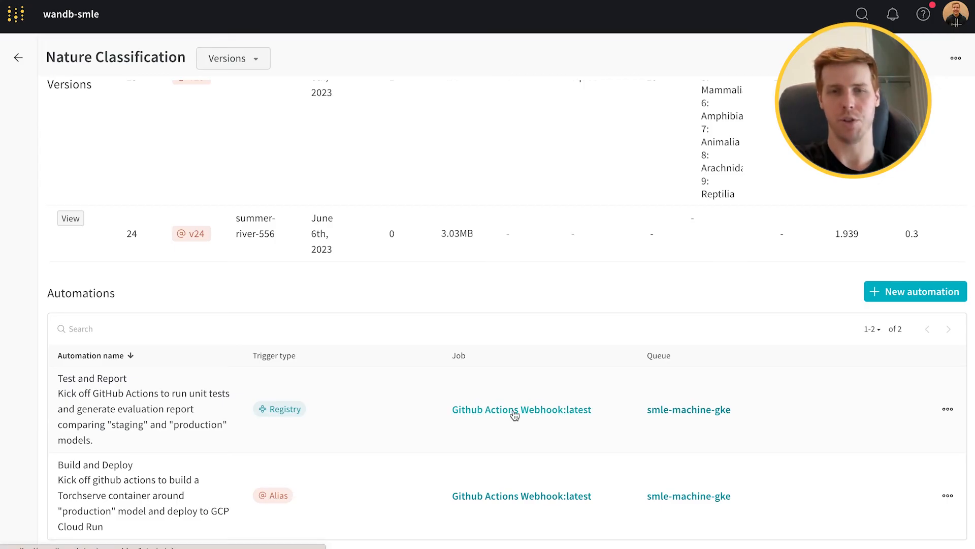
pyautogui.moveTo(279, 537)
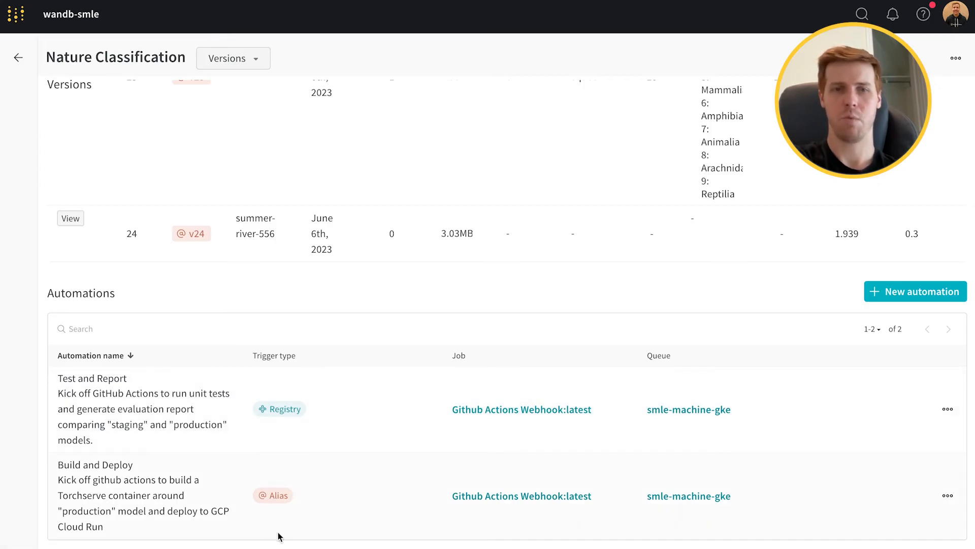
pyautogui.moveTo(206, 481)
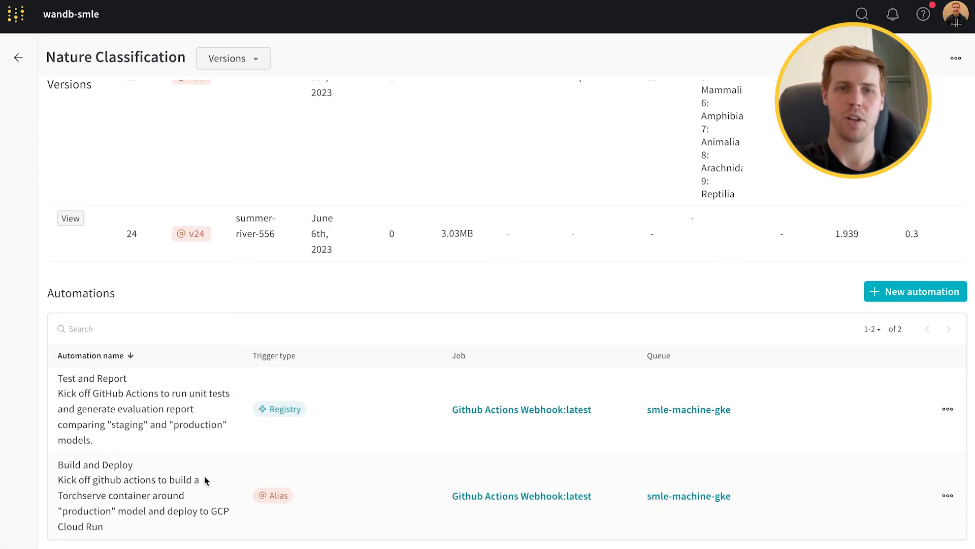
pyautogui.moveTo(398, 488)
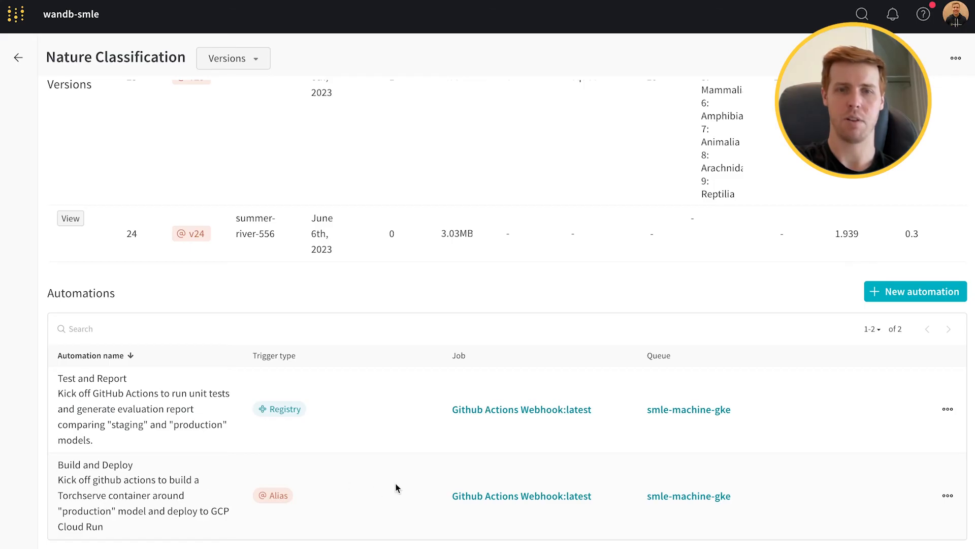
pyautogui.moveTo(557, 484)
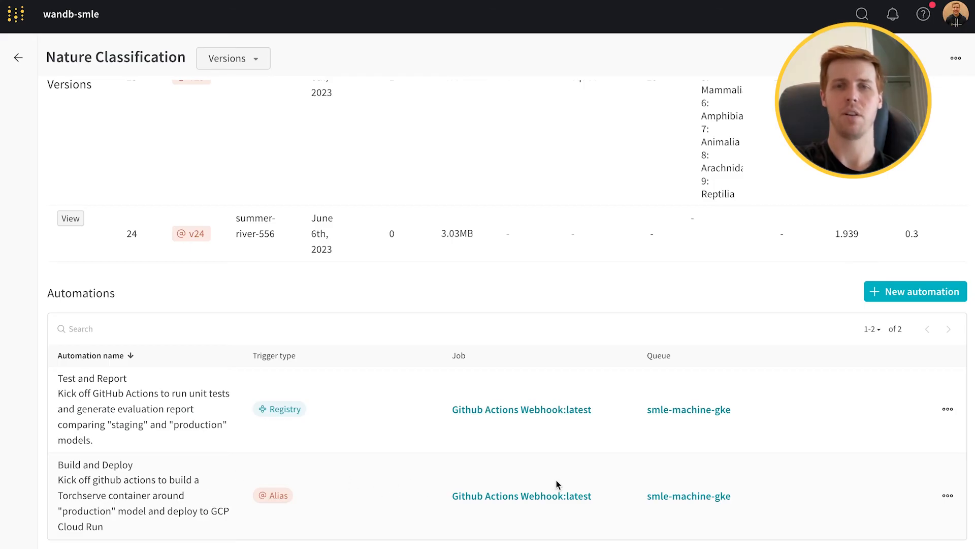
pyautogui.moveTo(553, 486)
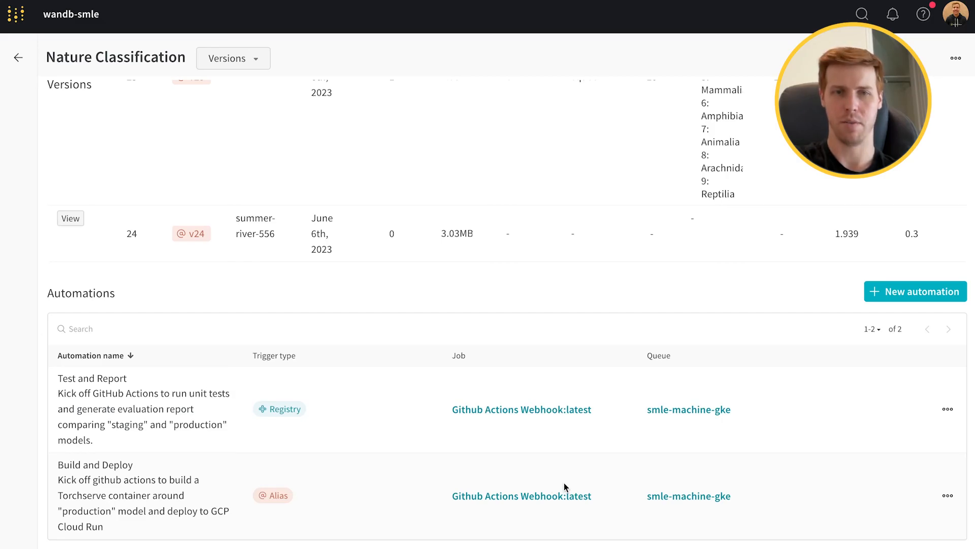
pyautogui.moveTo(417, 405)
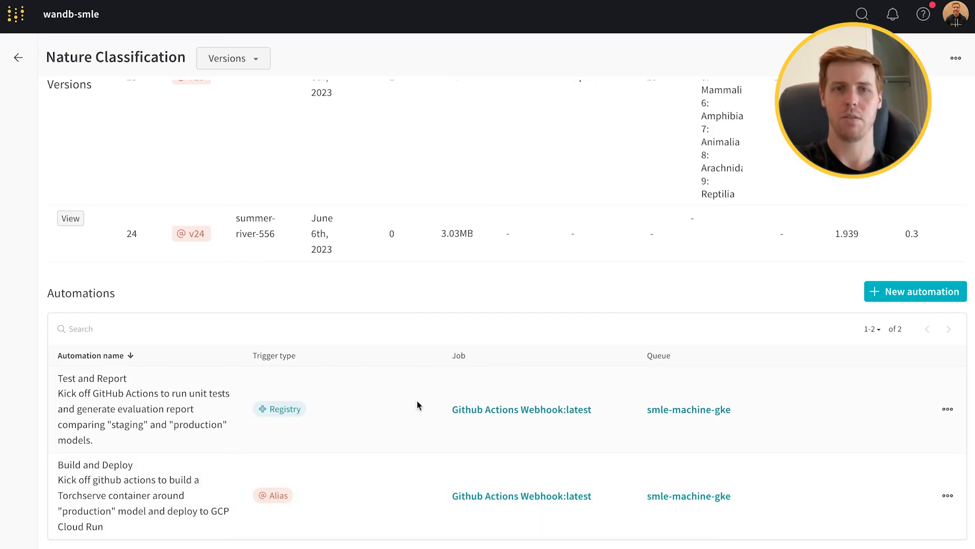
pyautogui.moveTo(504, 452)
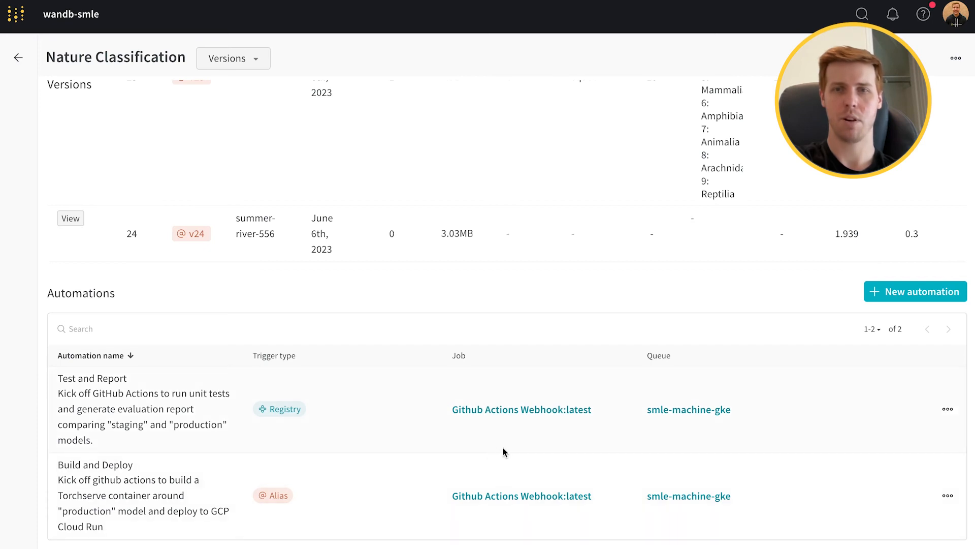
pyautogui.moveTo(376, 401)
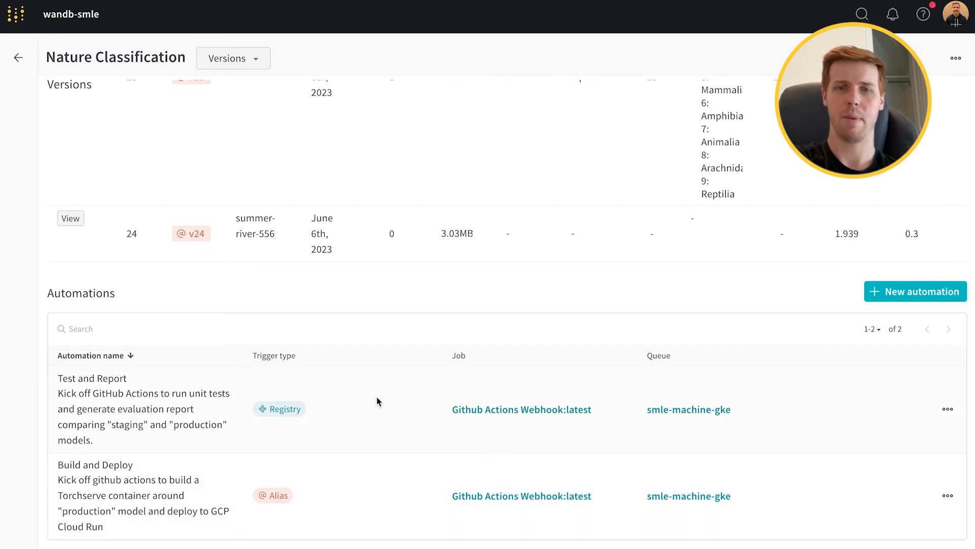
pyautogui.moveTo(431, 402)
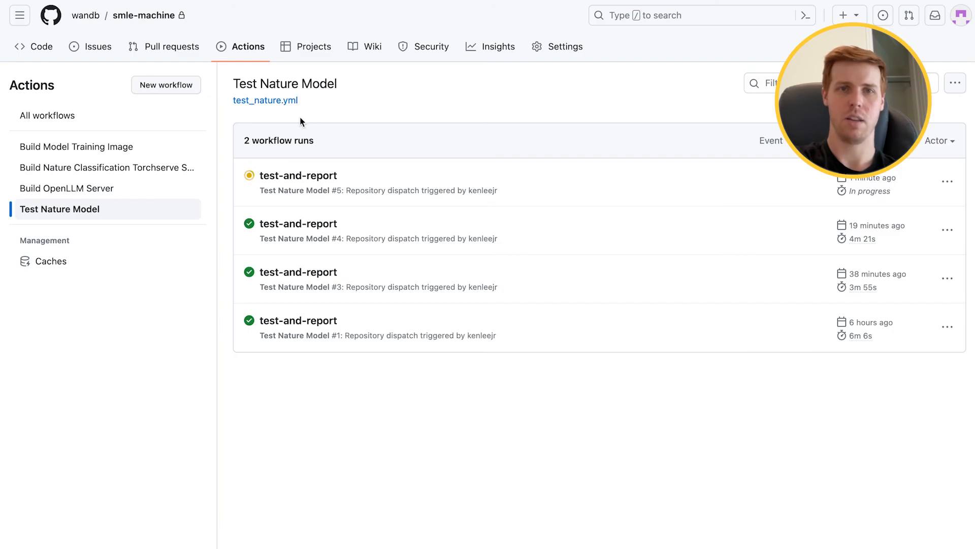
pyautogui.moveTo(426, 204)
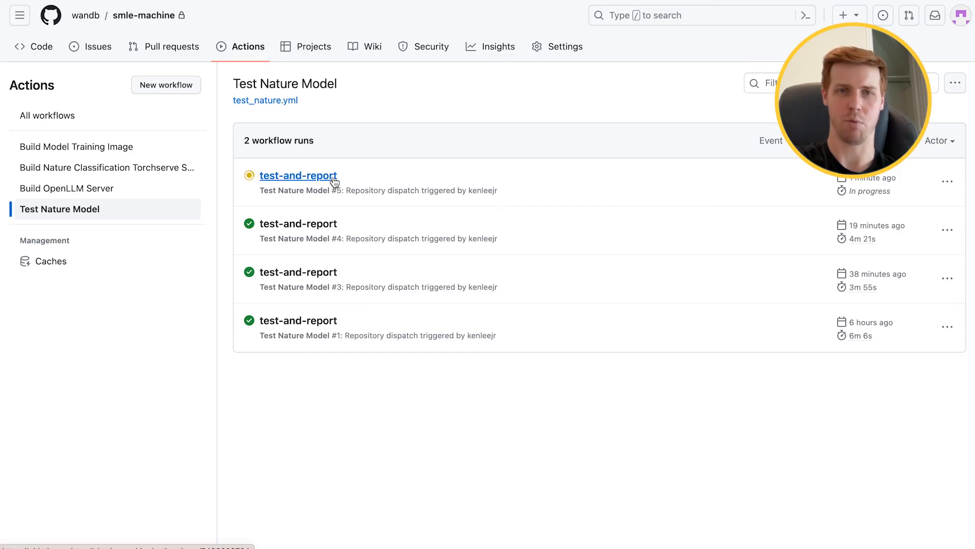
# View test-and-report run #5's job steps, with setup done and Install Dependencies running
pyautogui.click(299, 175)
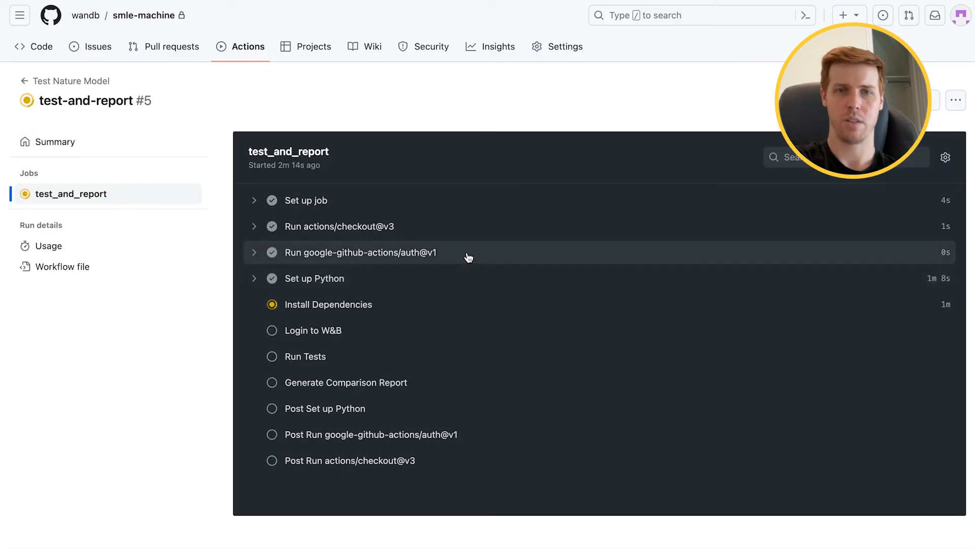
pyautogui.moveTo(436, 383)
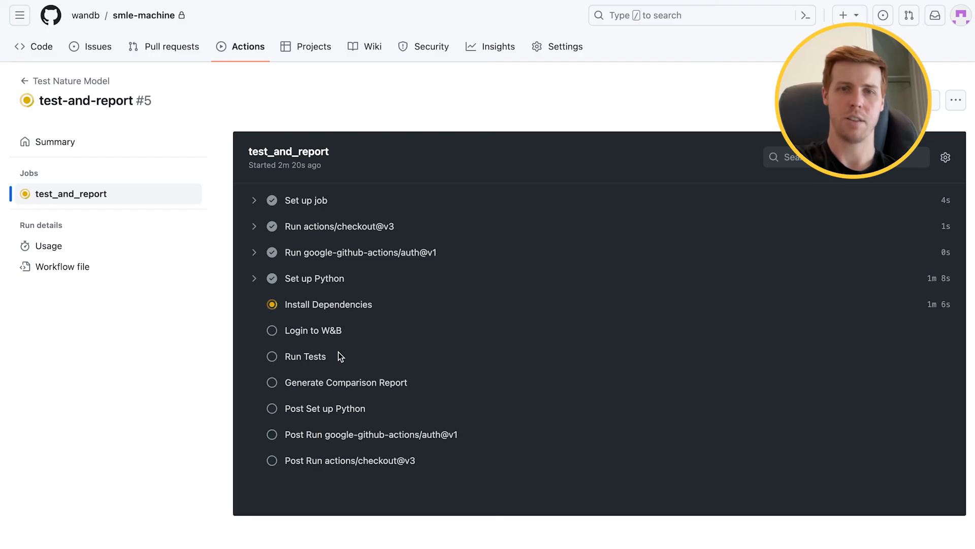
pyautogui.moveTo(384, 391)
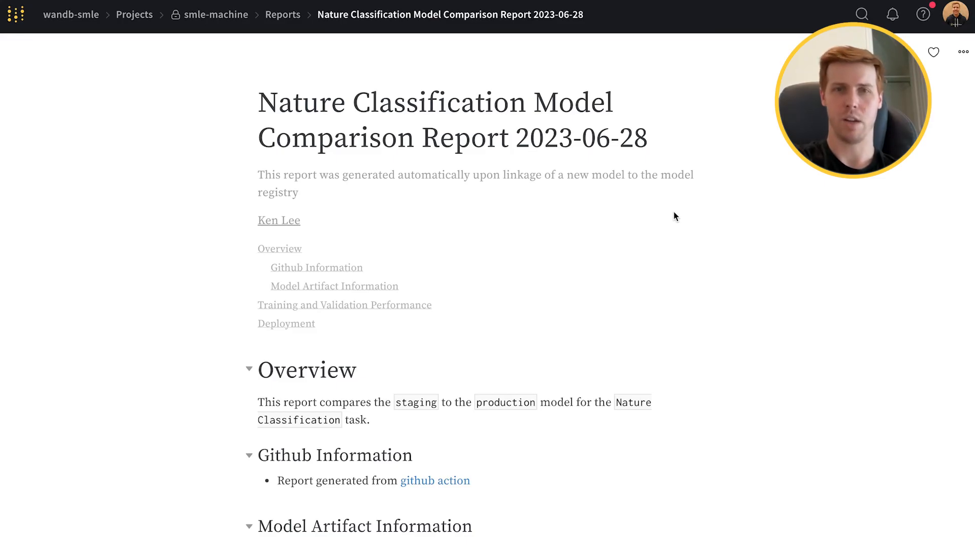
pyautogui.moveTo(679, 160)
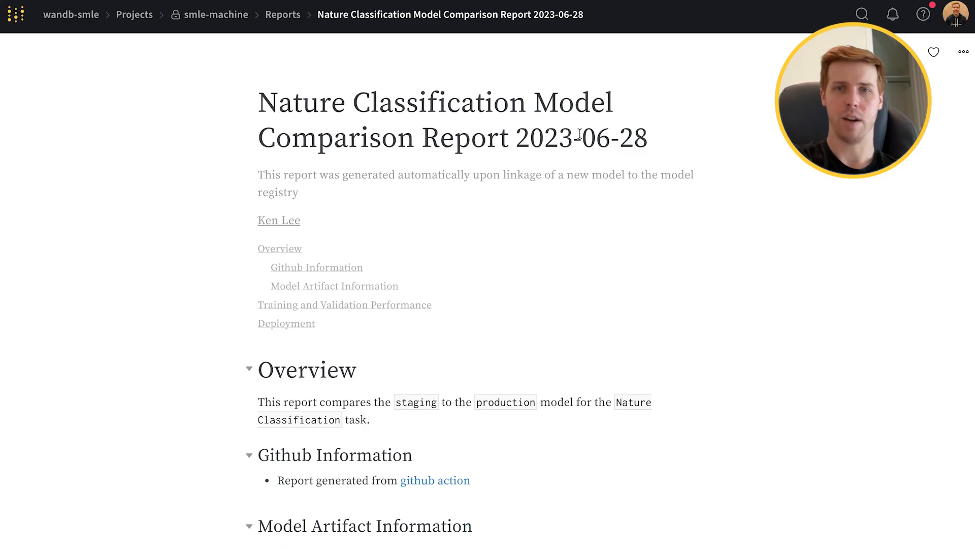
pyautogui.moveTo(659, 154)
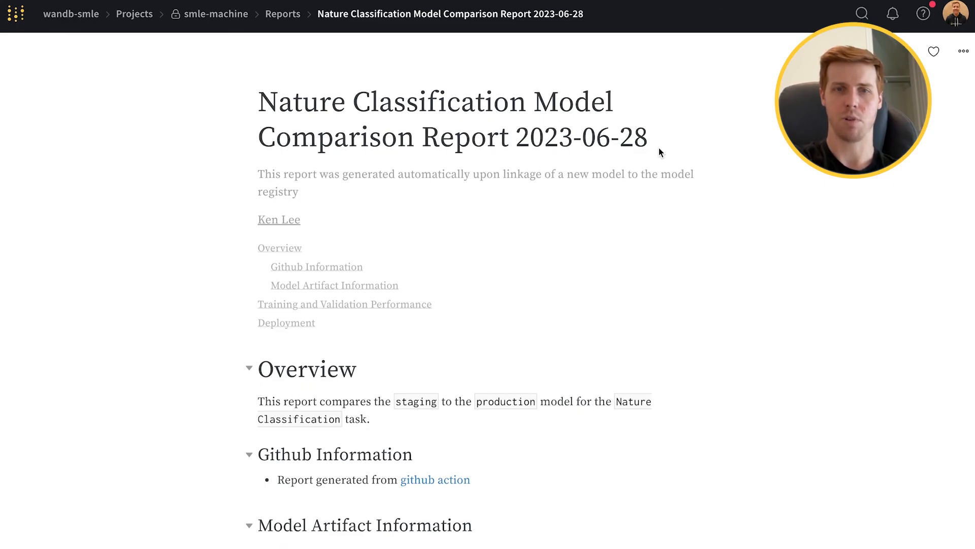
pyautogui.moveTo(692, 309)
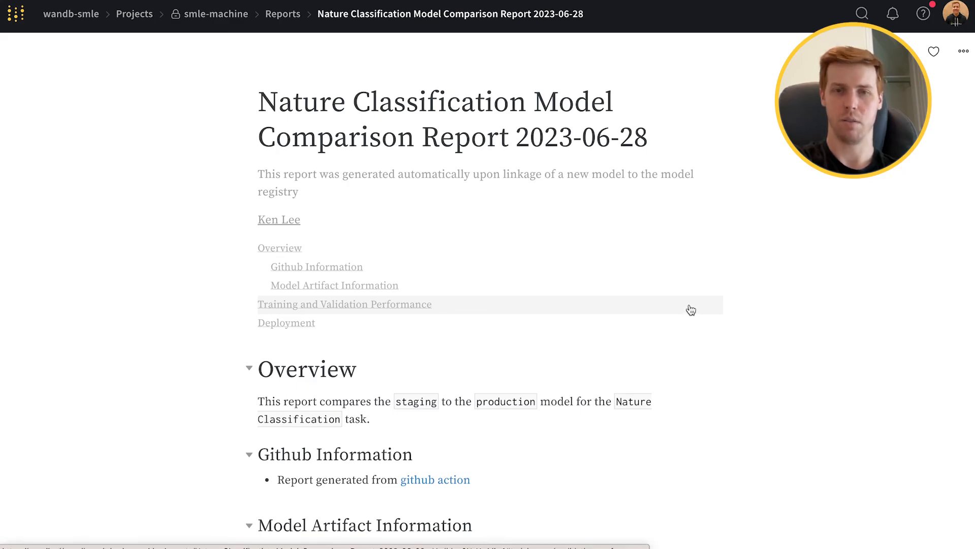
pyautogui.moveTo(717, 375)
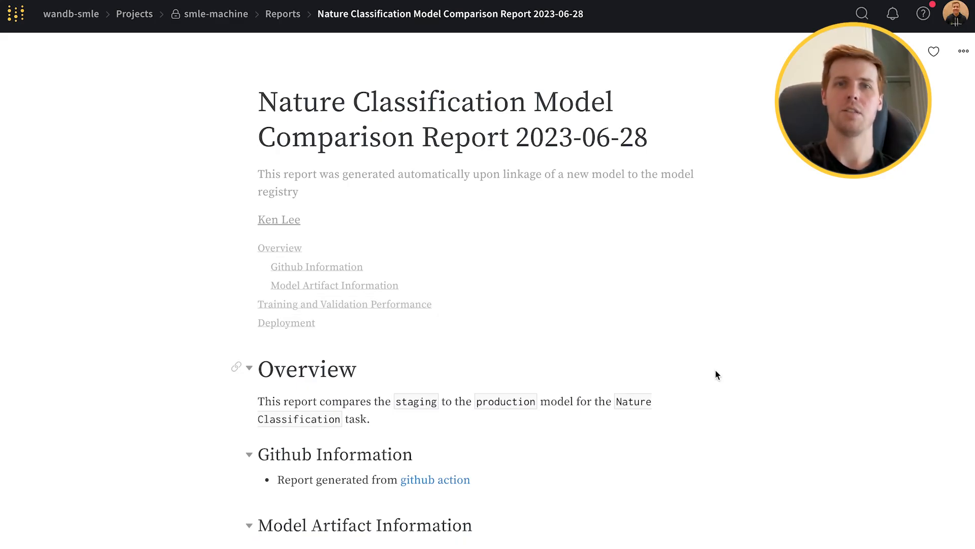
pyautogui.moveTo(705, 383)
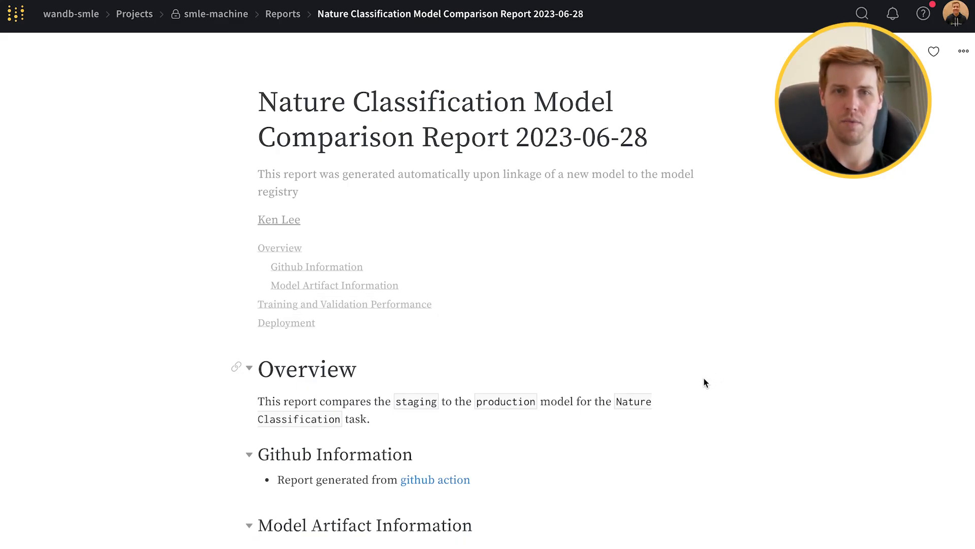
# Show the staging version v33 in the report's Model Artifact Information panel via the Versions dropdown
pyautogui.scroll(-3)
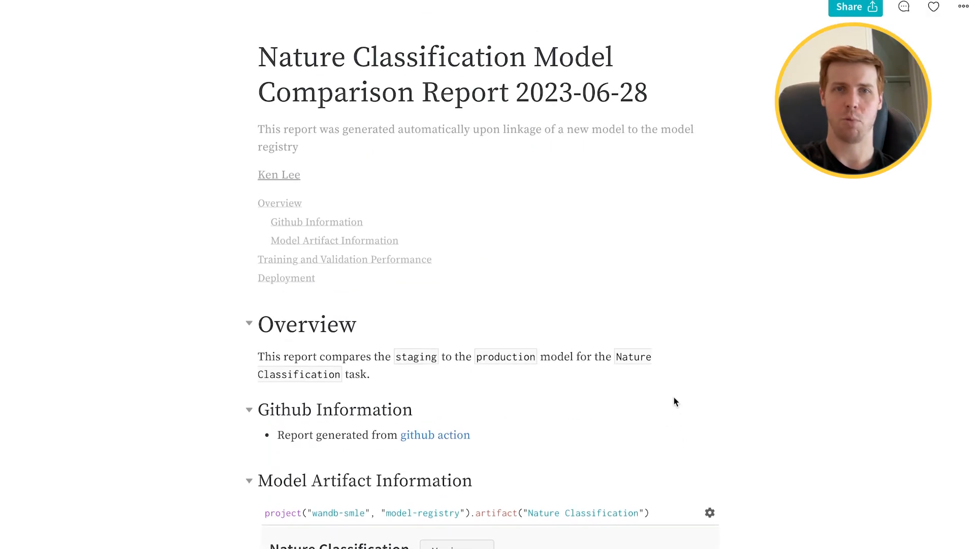
pyautogui.scroll(-3)
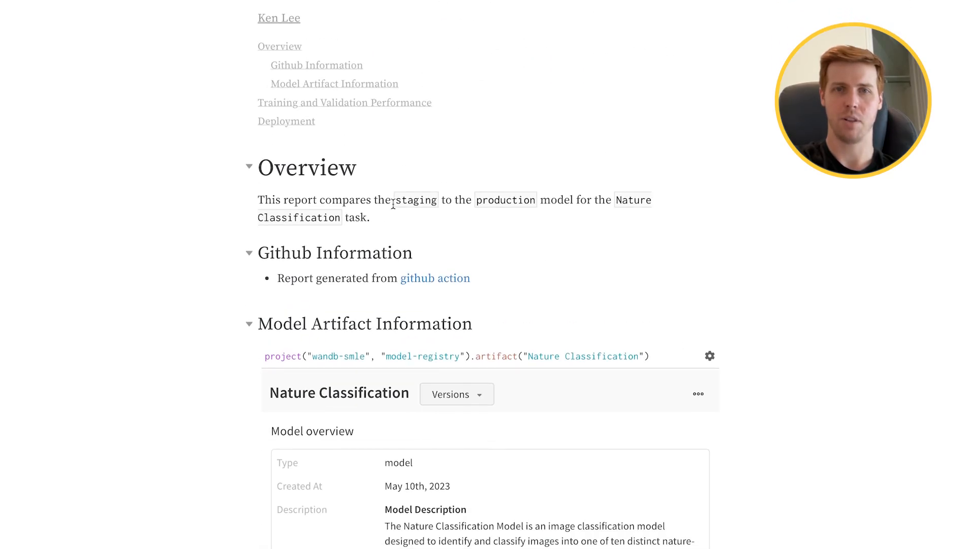
pyautogui.moveTo(633, 208)
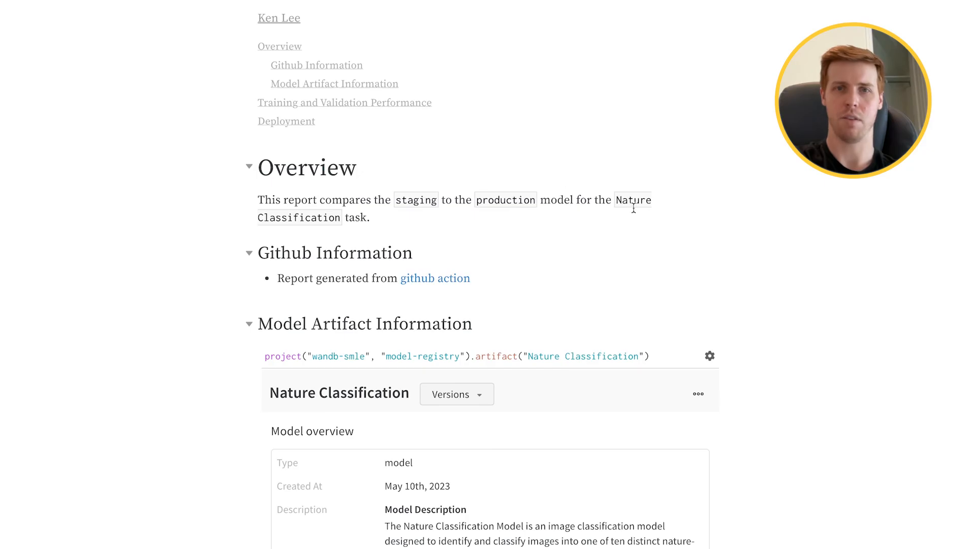
pyautogui.moveTo(651, 358)
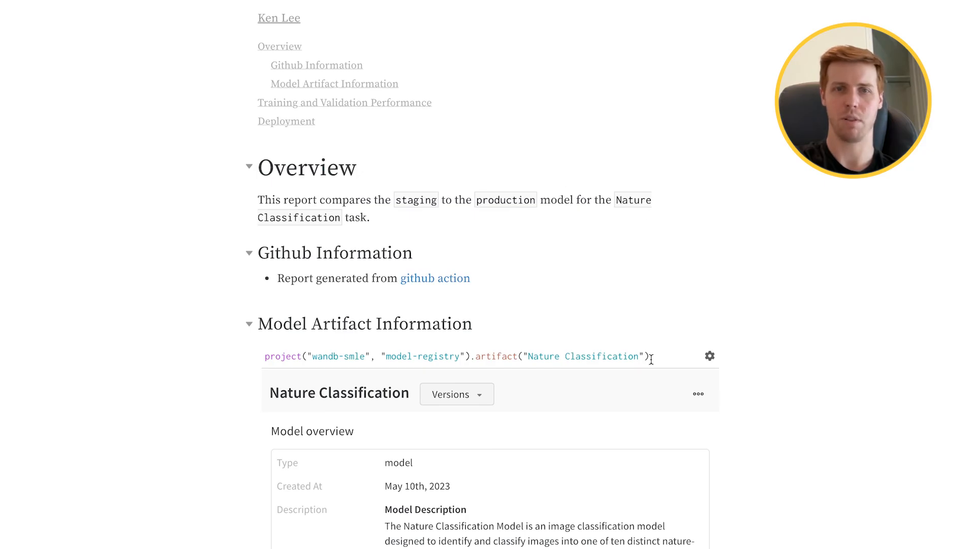
pyautogui.scroll(-3)
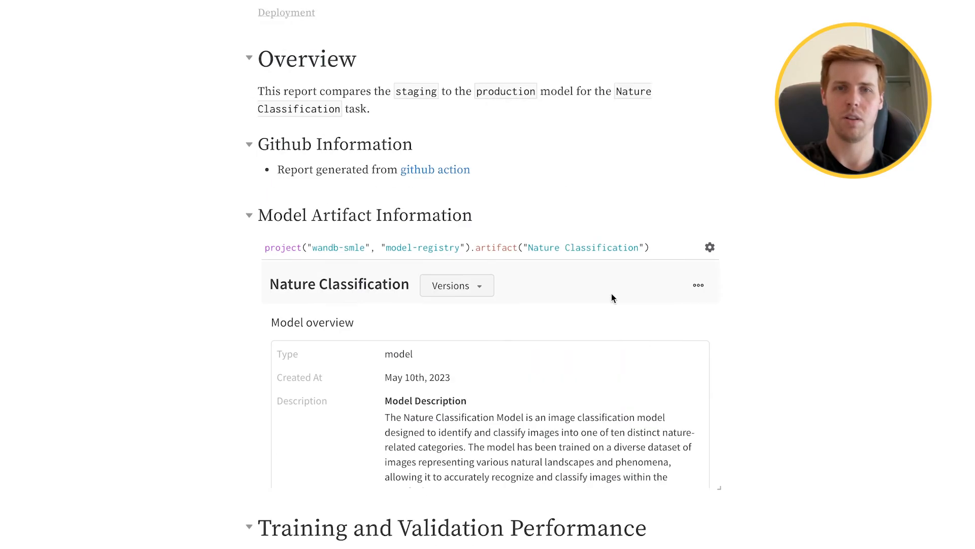
pyautogui.scroll(-3)
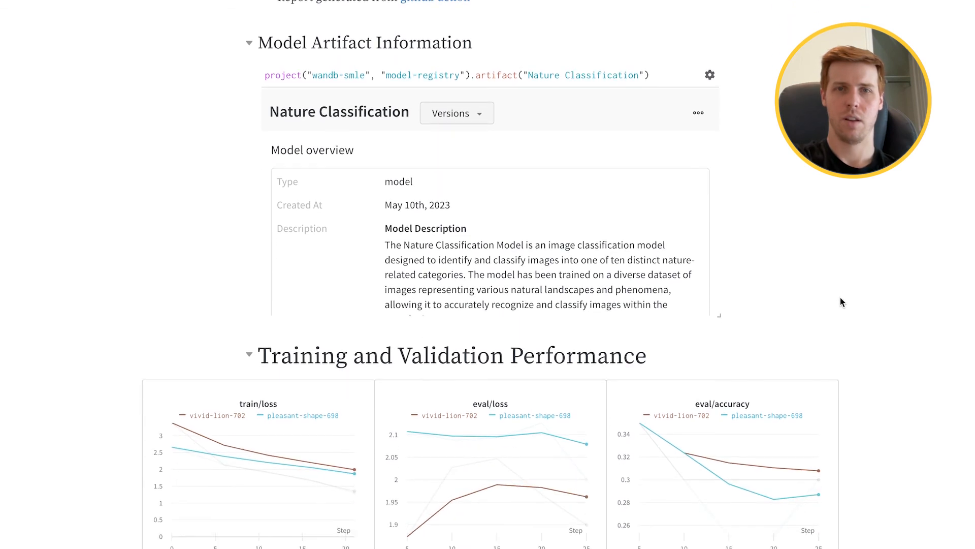
pyautogui.moveTo(450, 113)
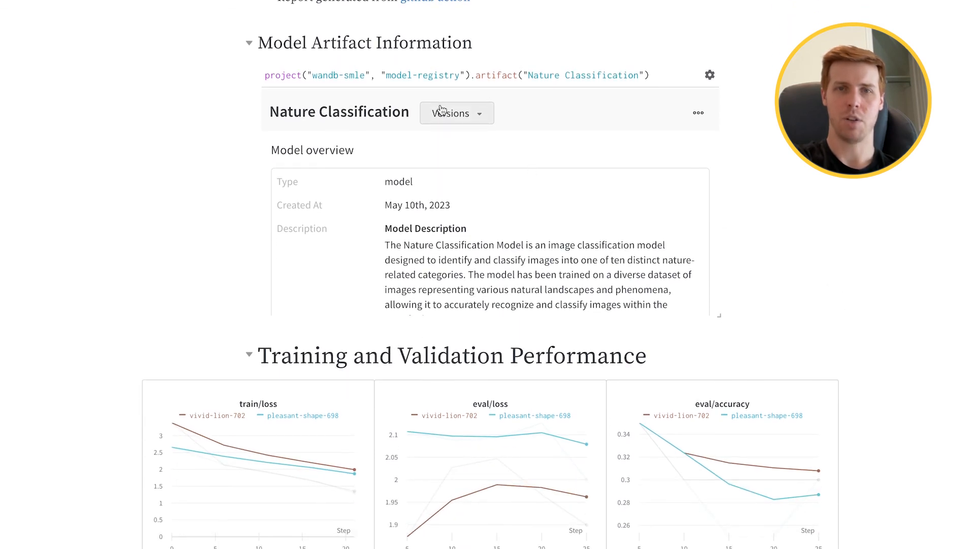
pyautogui.click(456, 113)
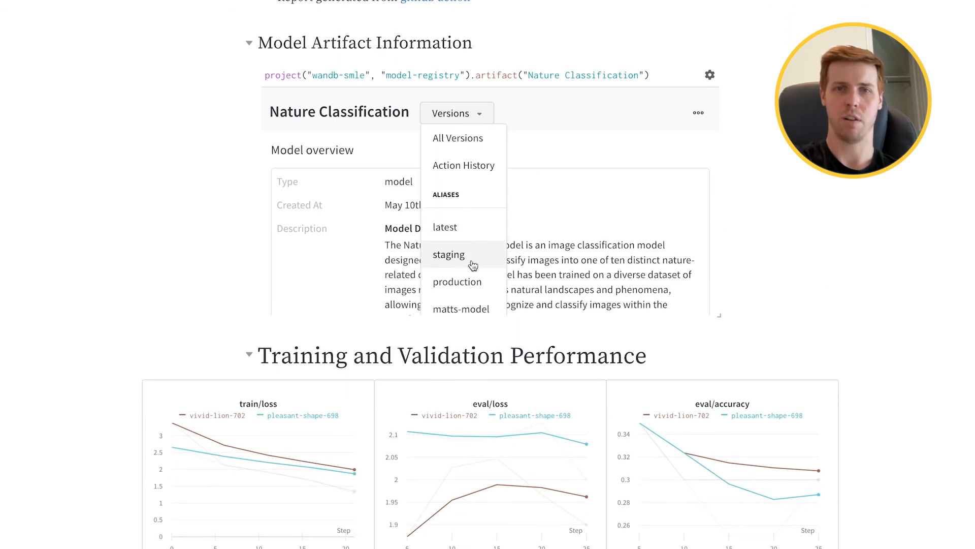
pyautogui.click(448, 254)
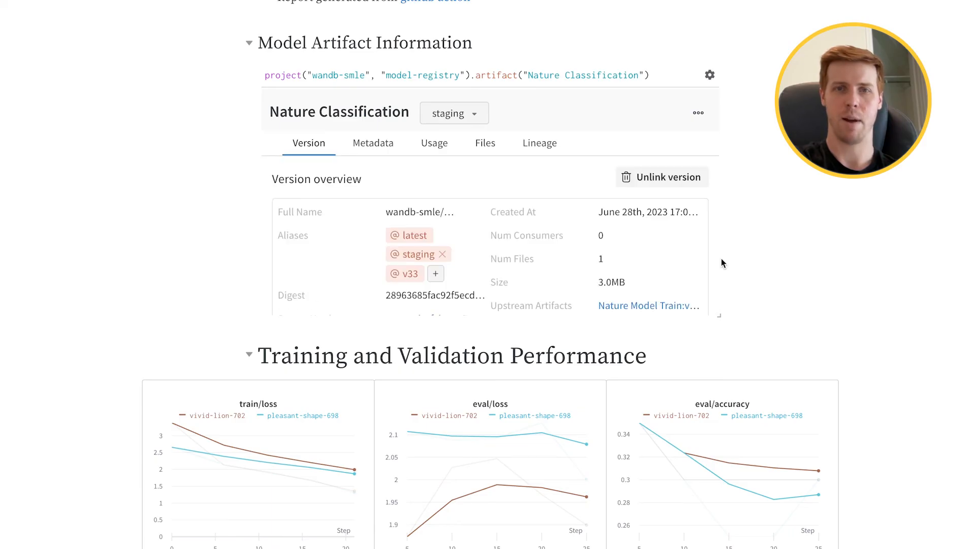
pyautogui.scroll(-3)
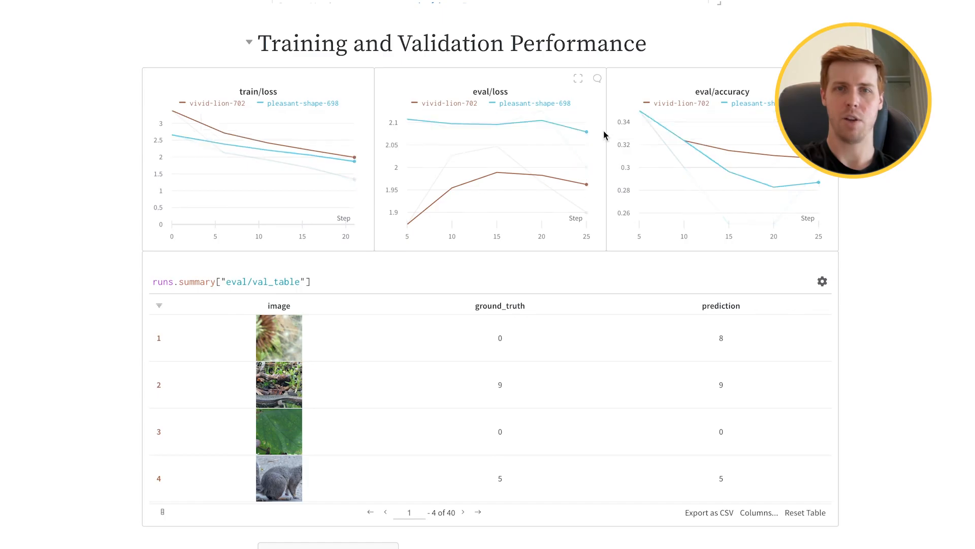
pyautogui.moveTo(583, 185)
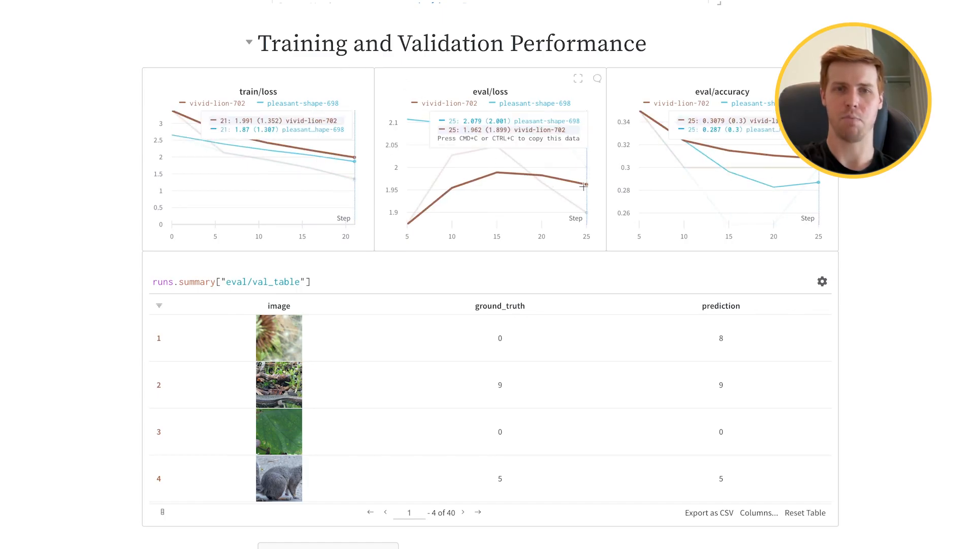
pyautogui.moveTo(428, 297)
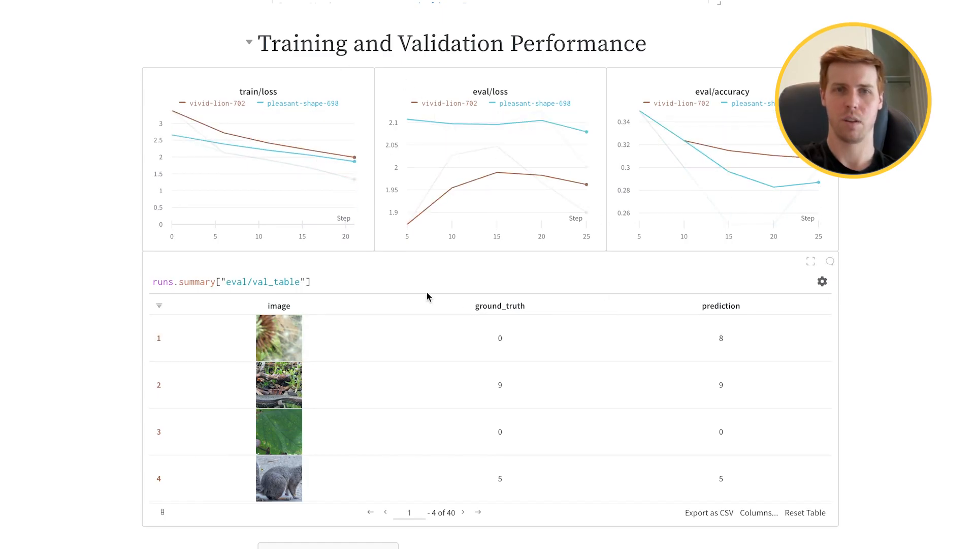
pyautogui.scroll(-3)
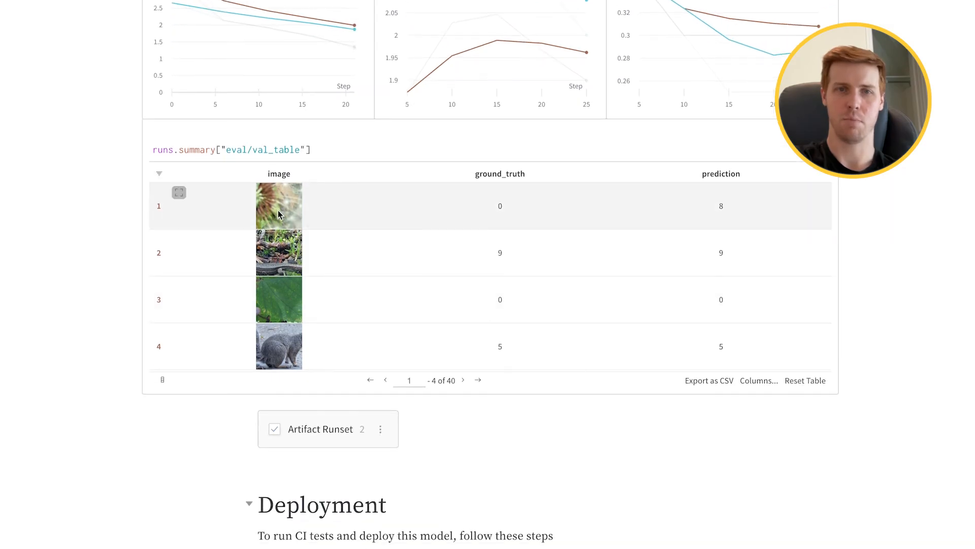
pyautogui.moveTo(401, 227)
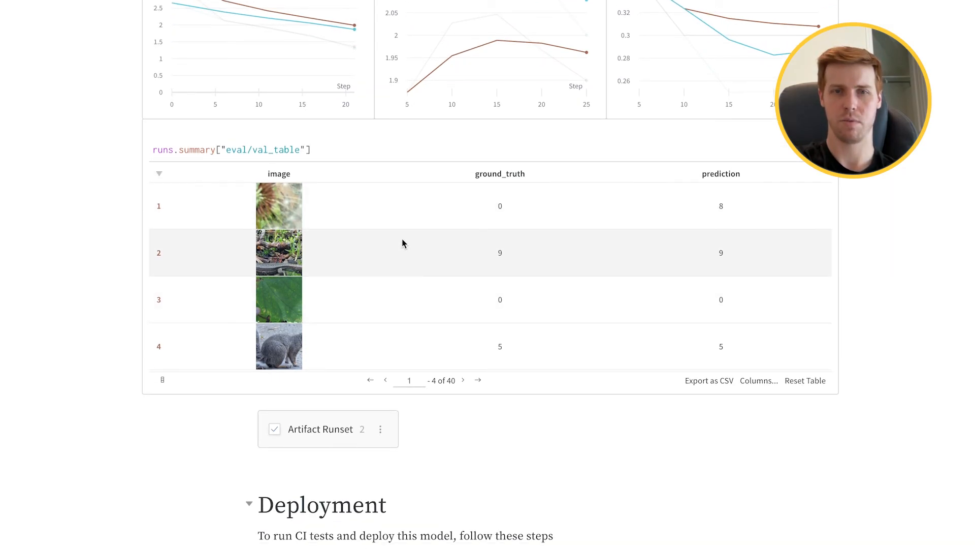
pyautogui.scroll(-3)
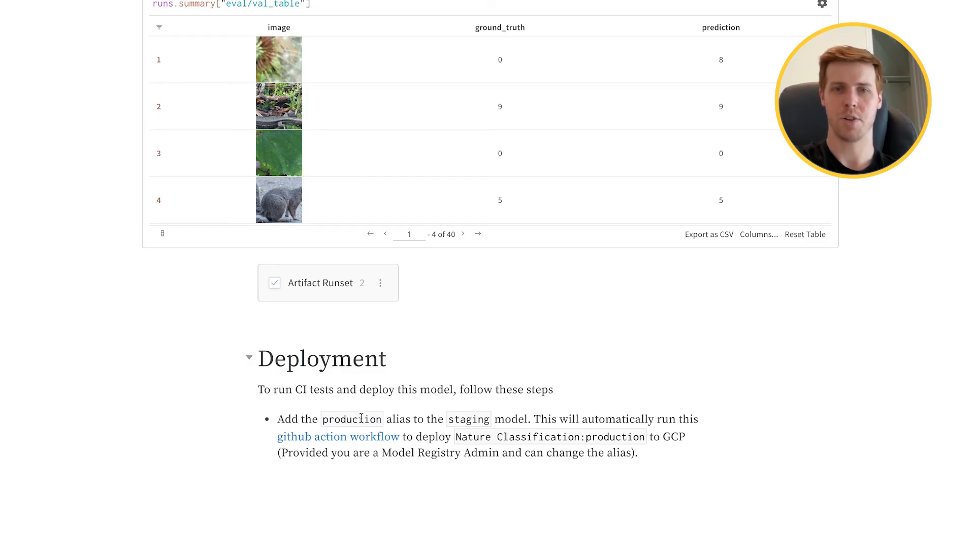
pyautogui.moveTo(513, 420)
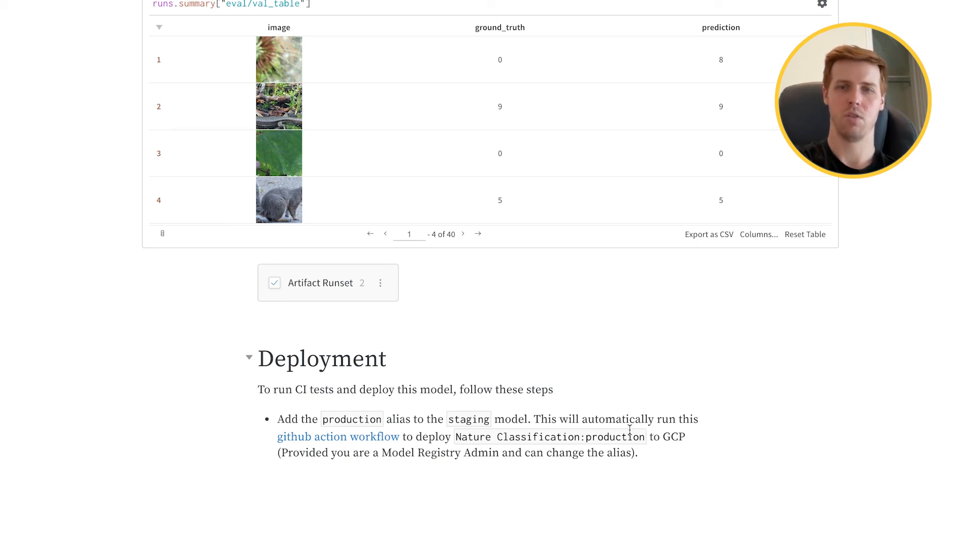
pyautogui.moveTo(641, 397)
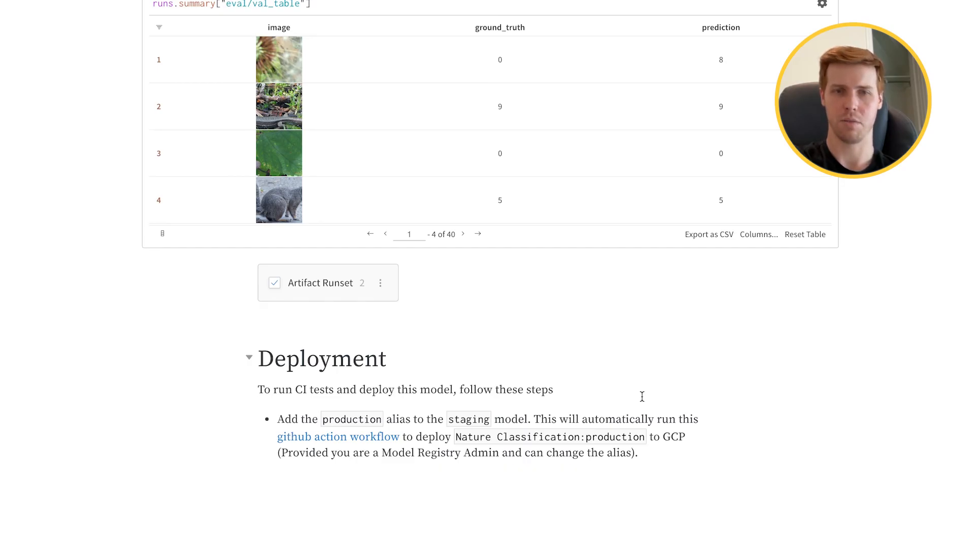
pyautogui.scroll(3)
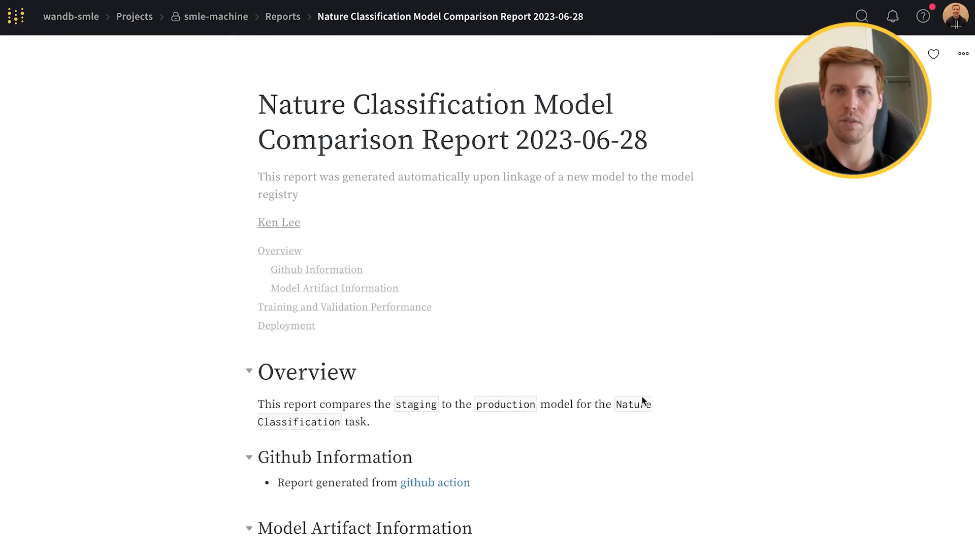
# Add the protected production alias to the staging Nature Classification version
pyautogui.scroll(-3)
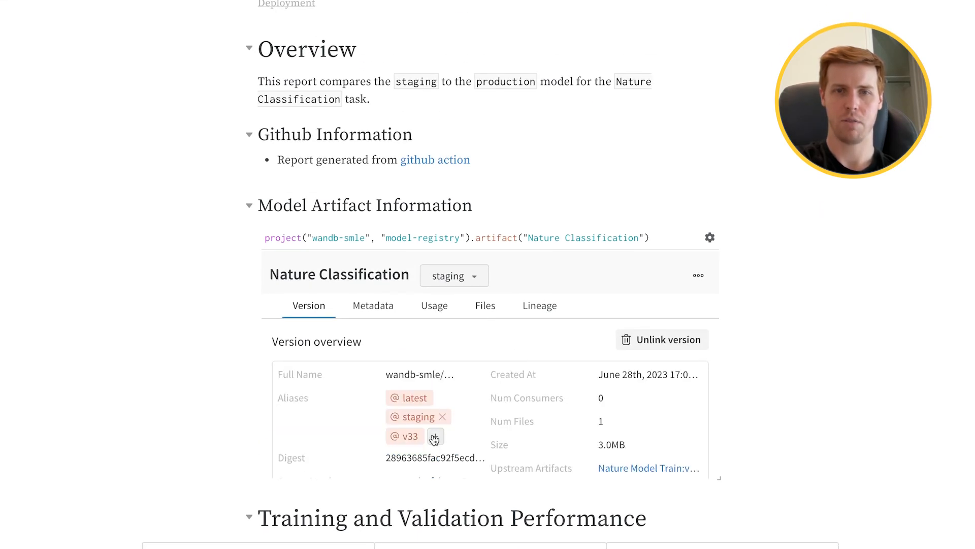
pyautogui.click(435, 436)
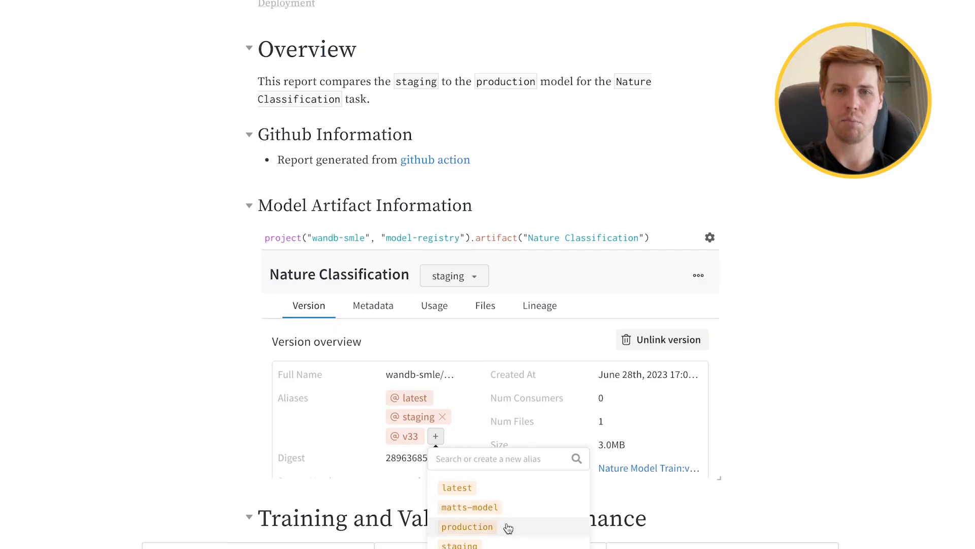
pyautogui.click(467, 526)
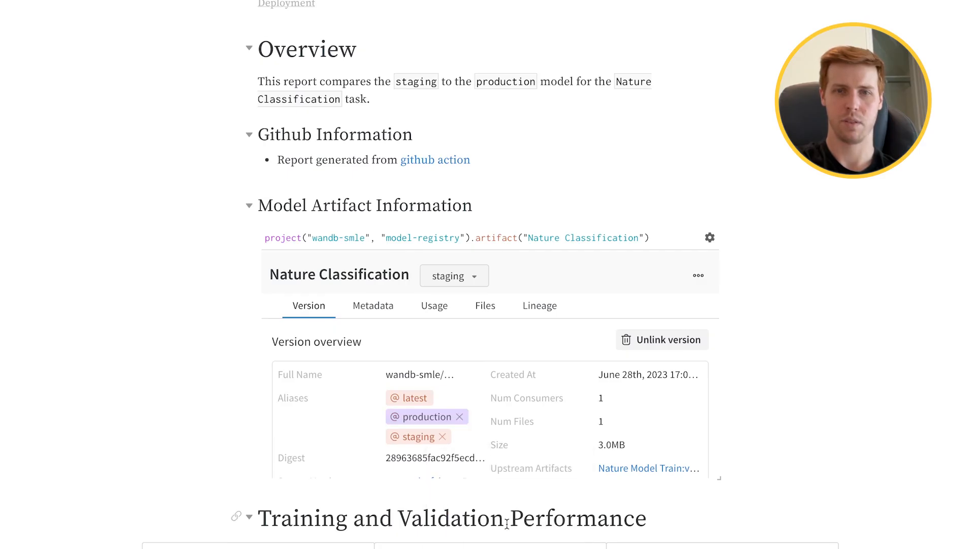
pyautogui.moveTo(428, 420)
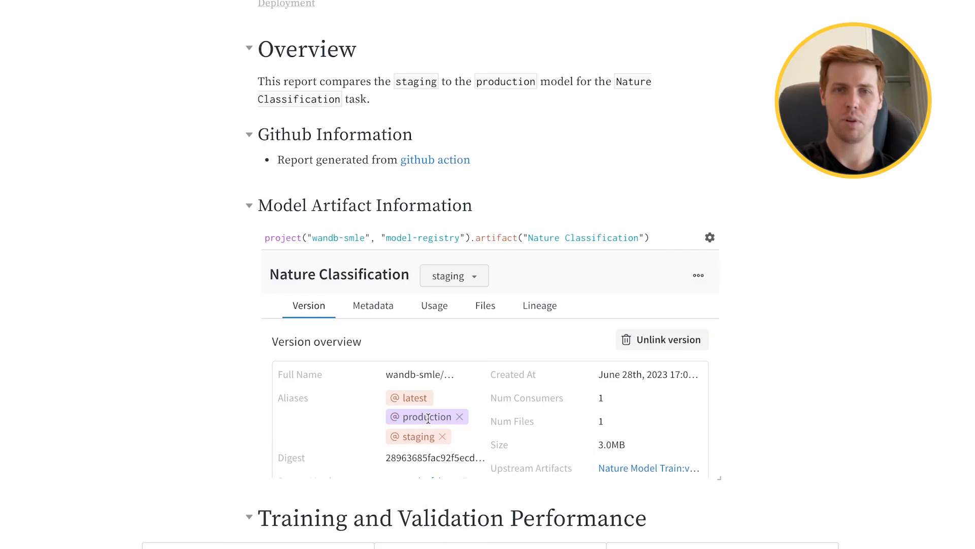
pyautogui.moveTo(426, 417)
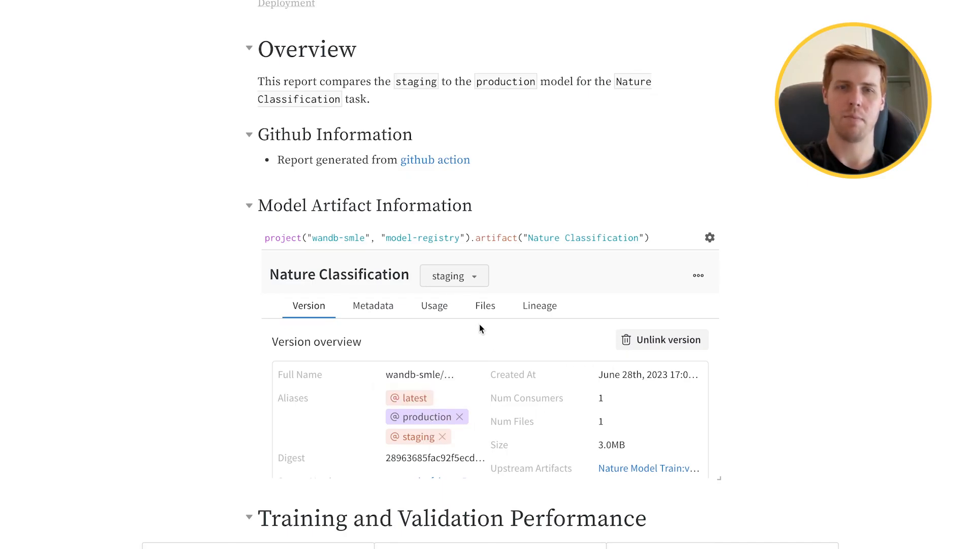
pyautogui.moveTo(539, 418)
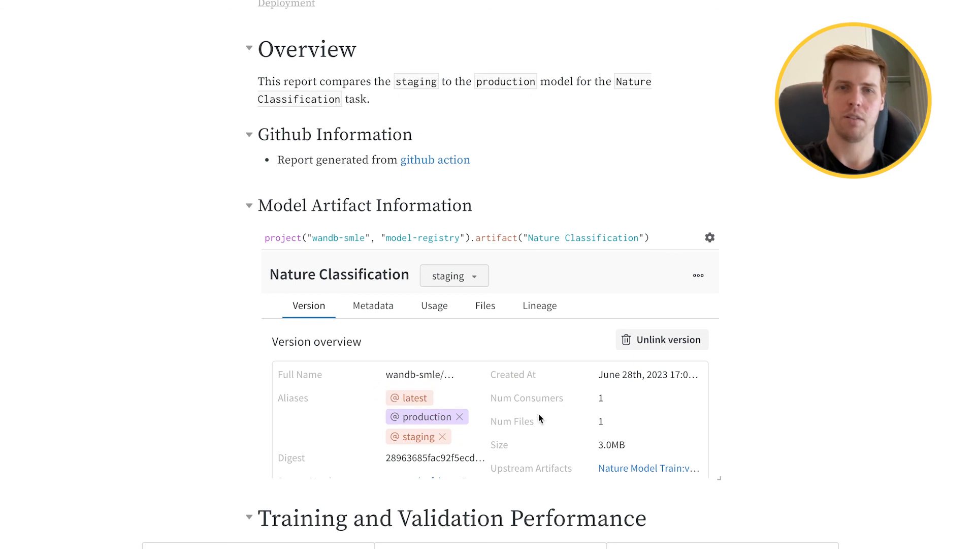
pyautogui.moveTo(426, 417)
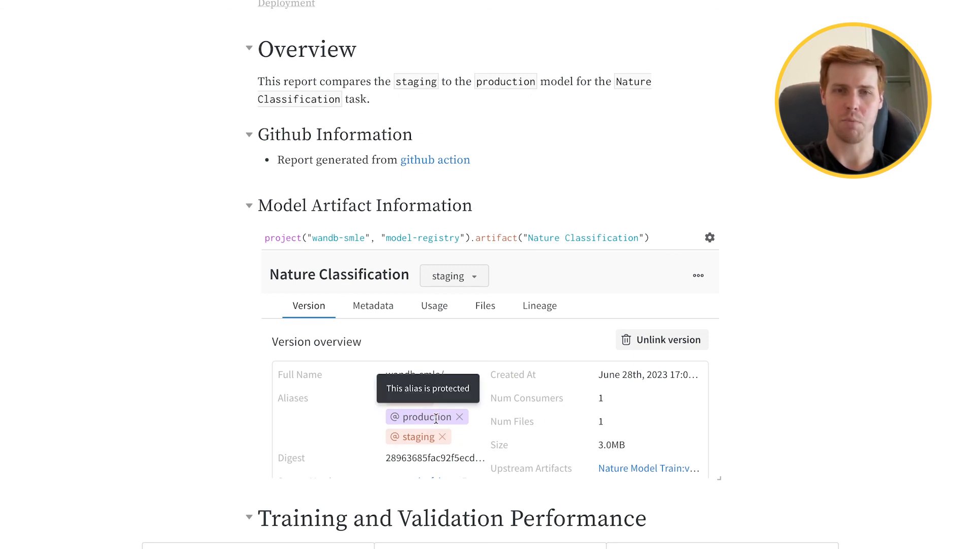
# Switch over to the GitHub repository to check the triggered workflow
pyautogui.scroll(3)
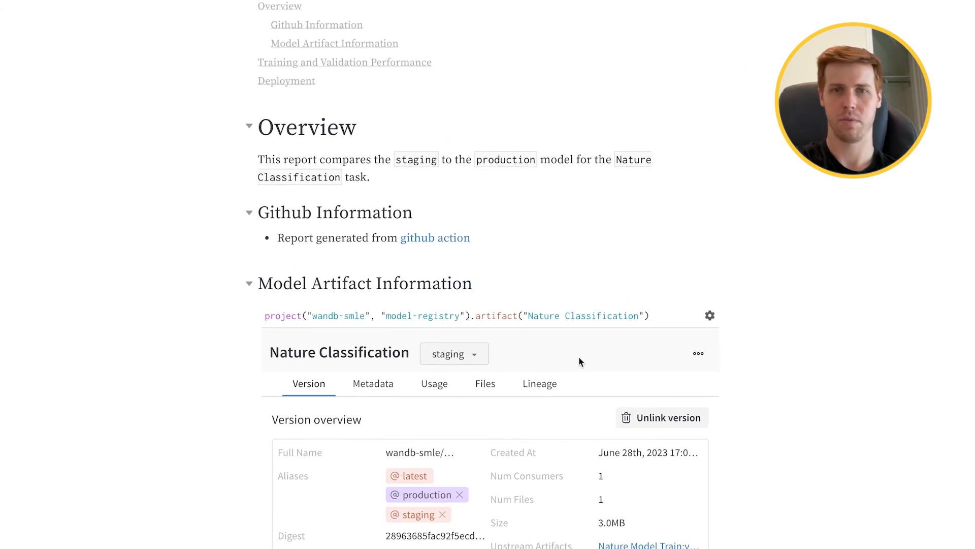
pyautogui.scroll(3)
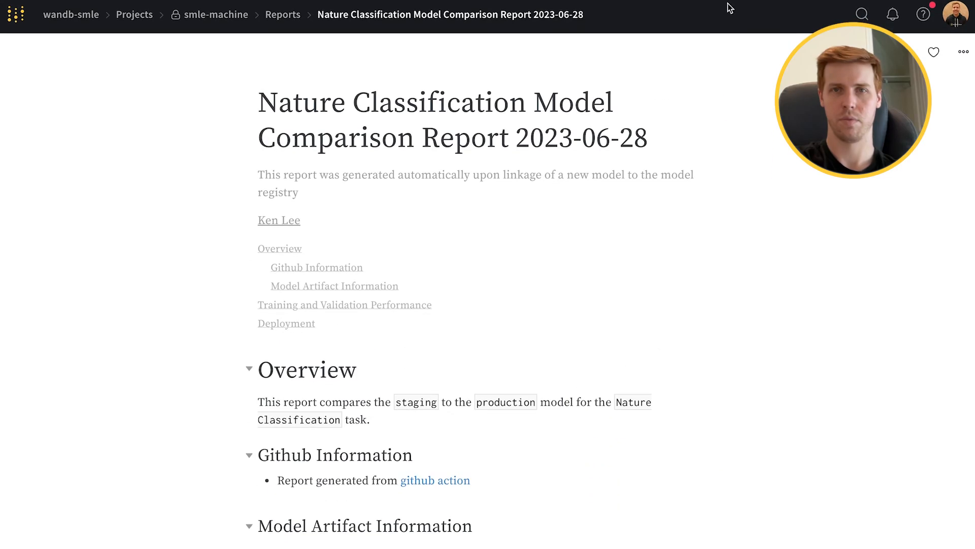
pyautogui.click(436, 479)
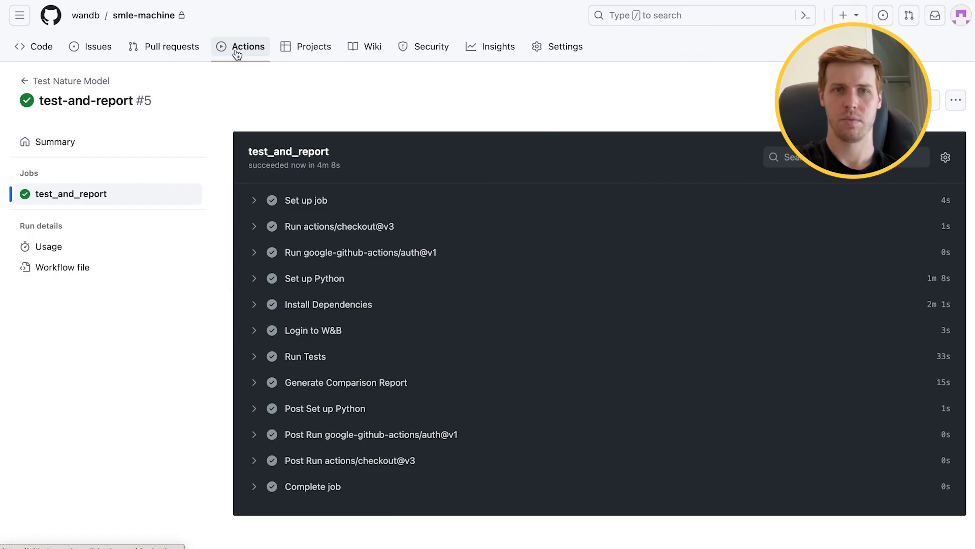
# View in-progress build-and-deploy run #10 and its Set up Python step log
pyautogui.click(107, 168)
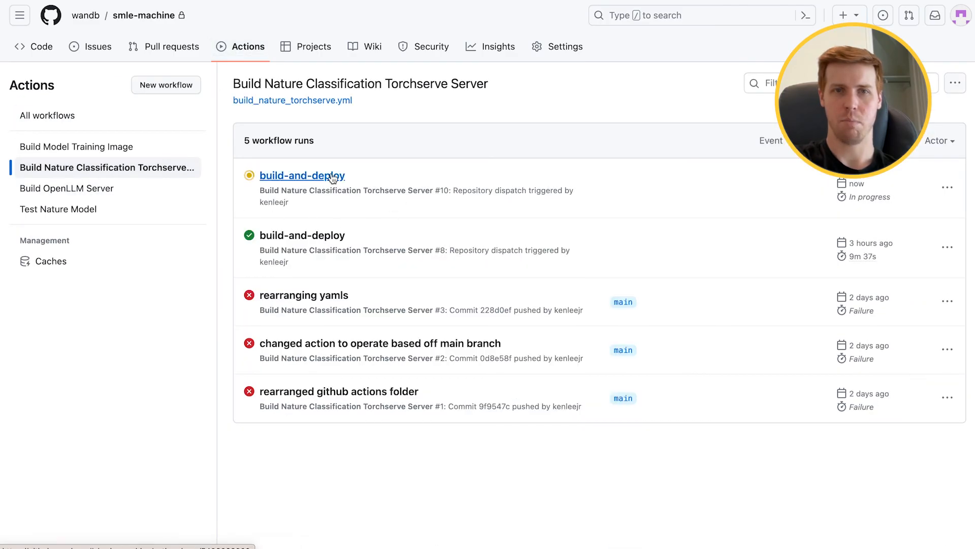
pyautogui.click(301, 175)
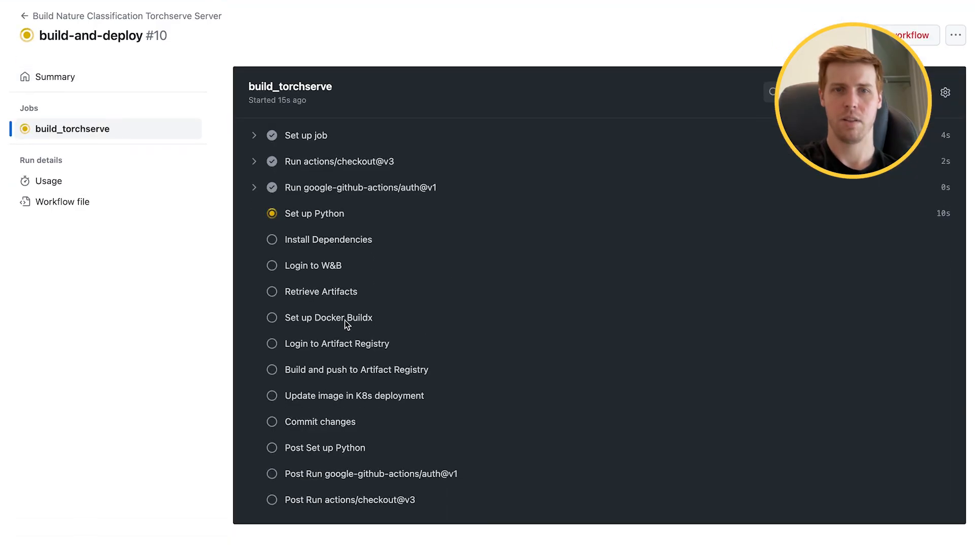
pyautogui.click(314, 213)
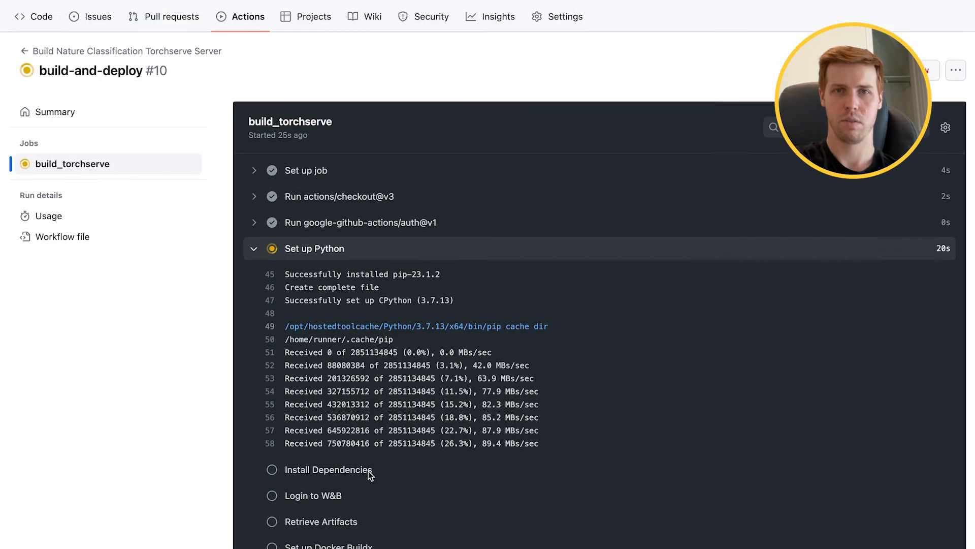
pyautogui.scroll(-3)
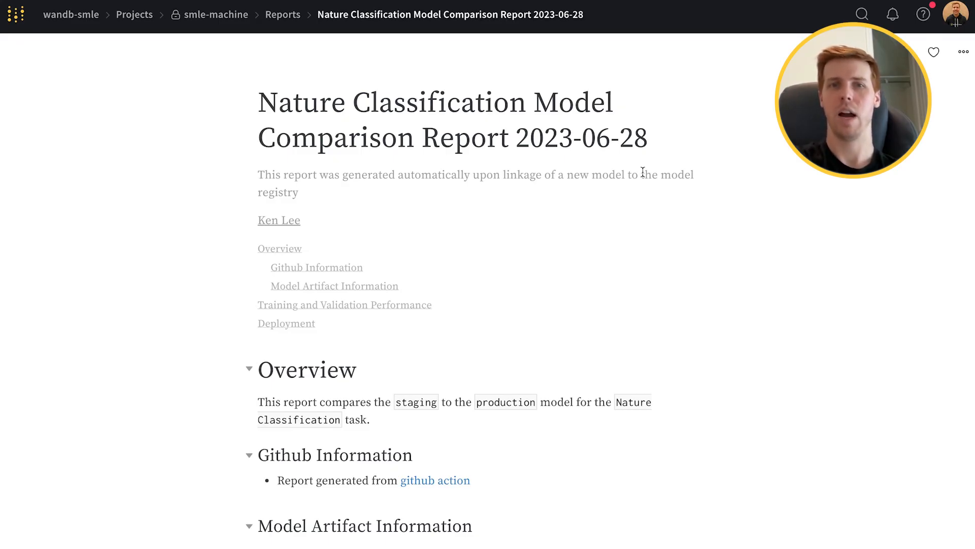
pyautogui.scroll(-3)
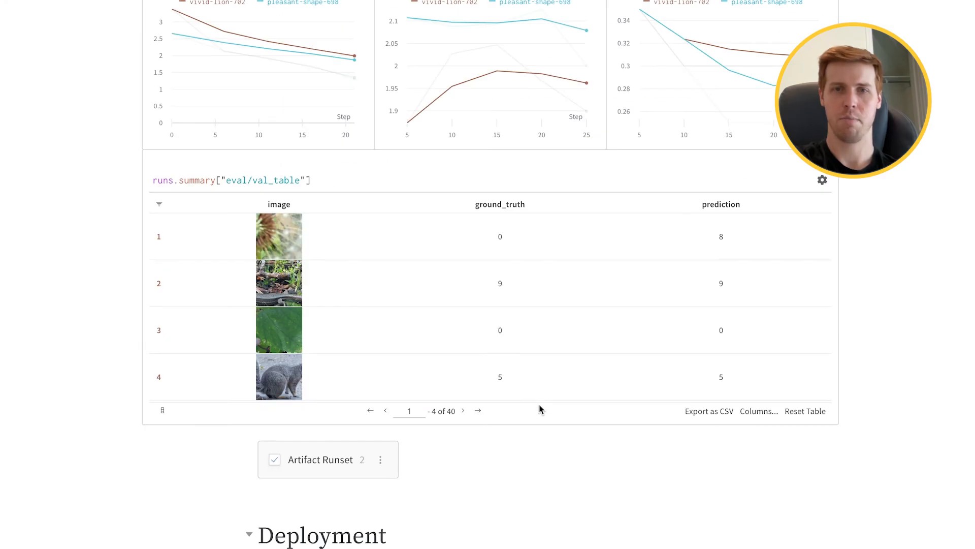